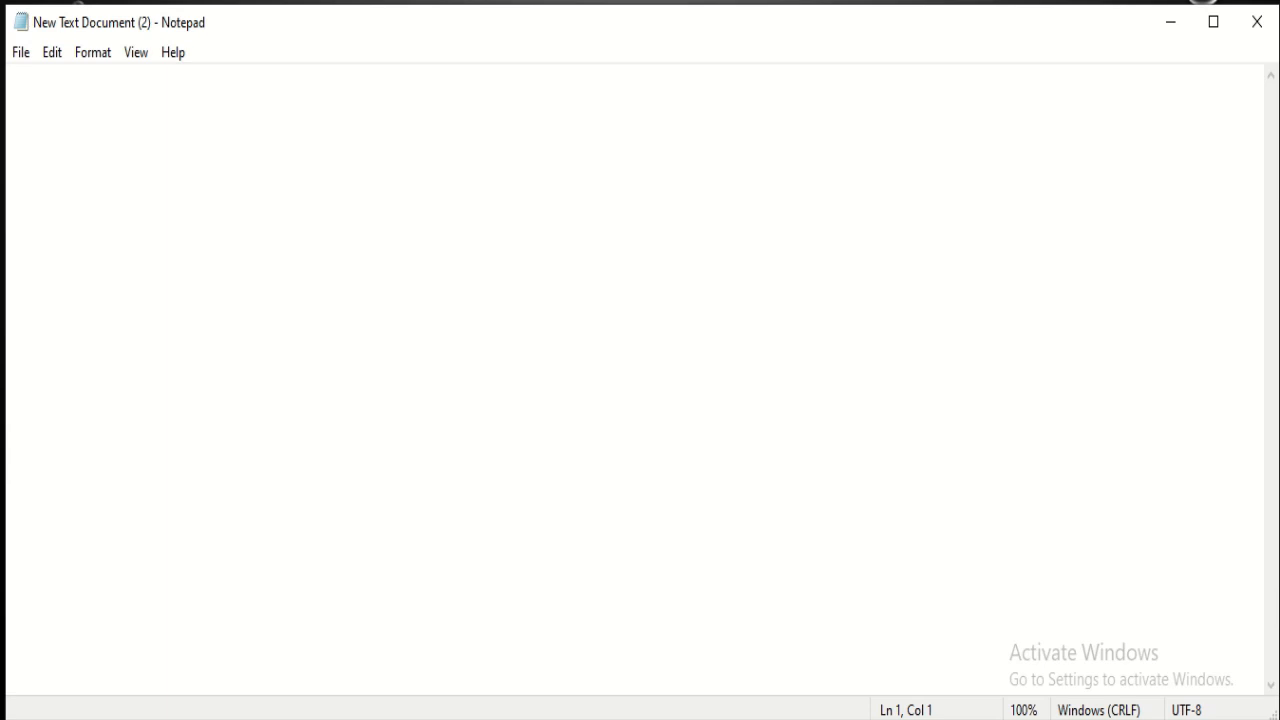
Begin the file with 'class fact1' followed by its opening brace.
{"action": "type", "text": "class"}
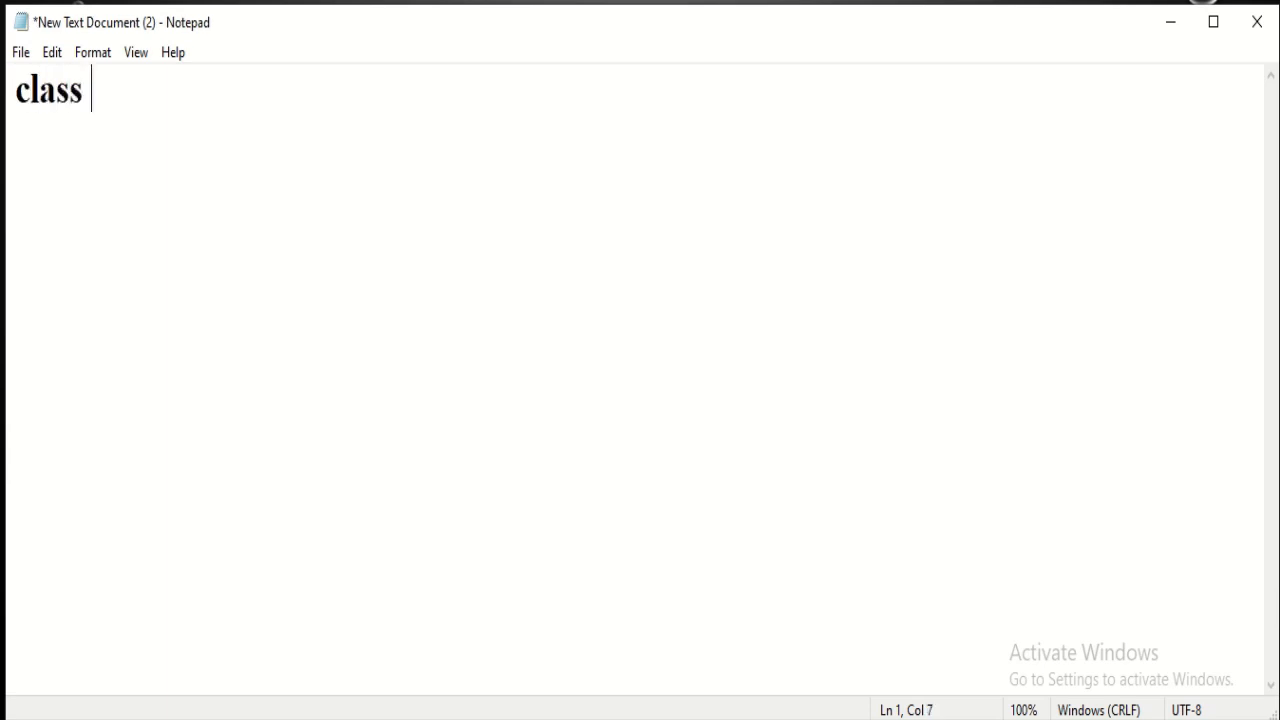
{"action": "type", "text": "fact1"}
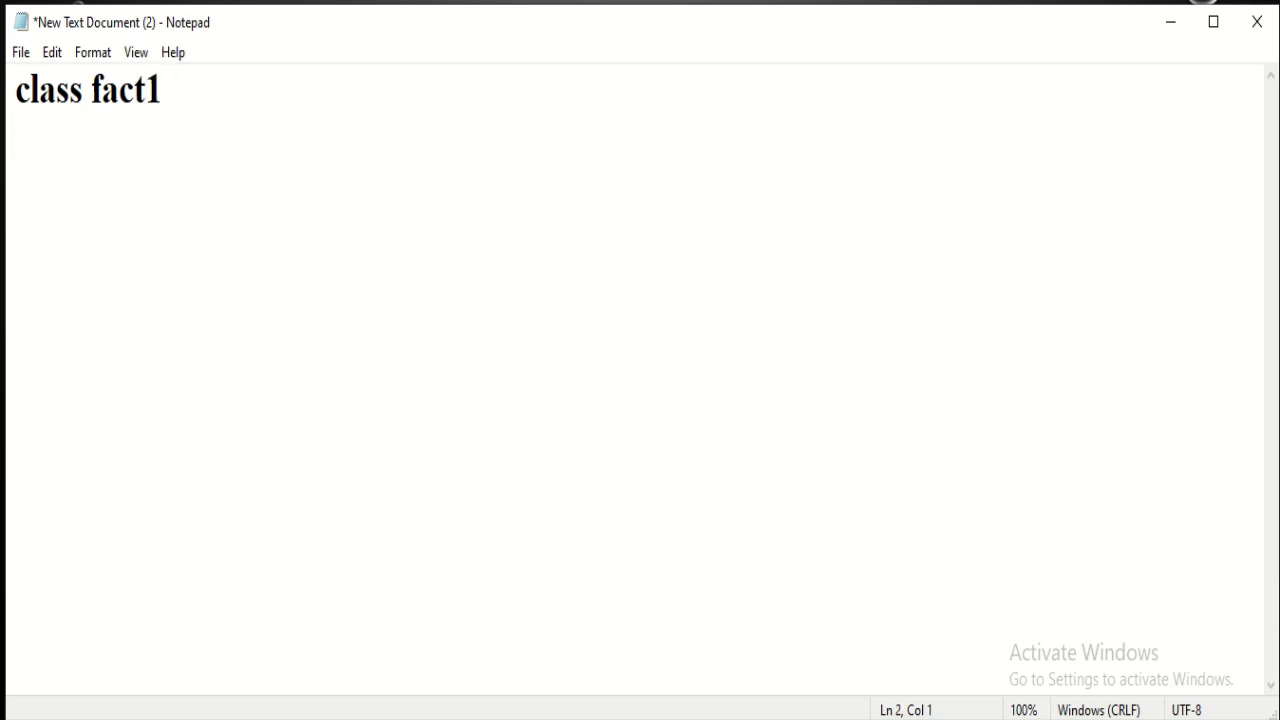
{"action": "type", "text": "{"}
{"action": "type", "text": "}"}
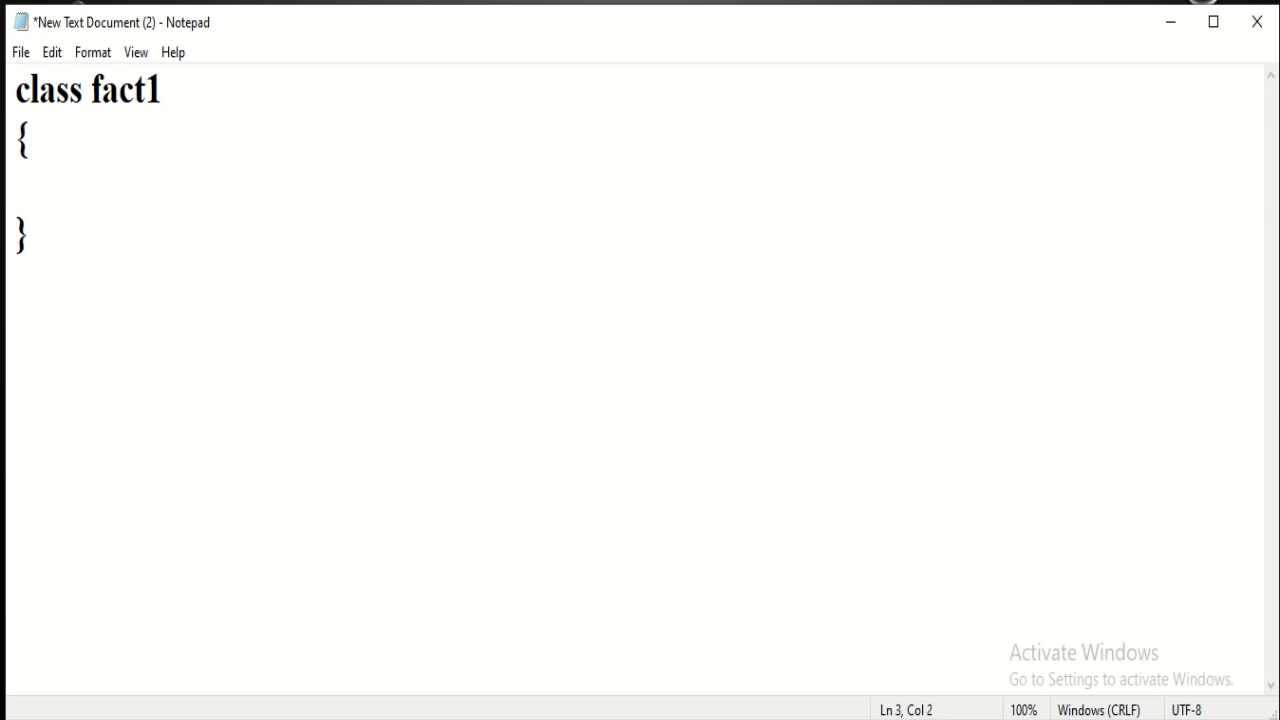
Write the signature 'public static void main(String args[])' inside the class.
{"action": "type", "text": "pu"}
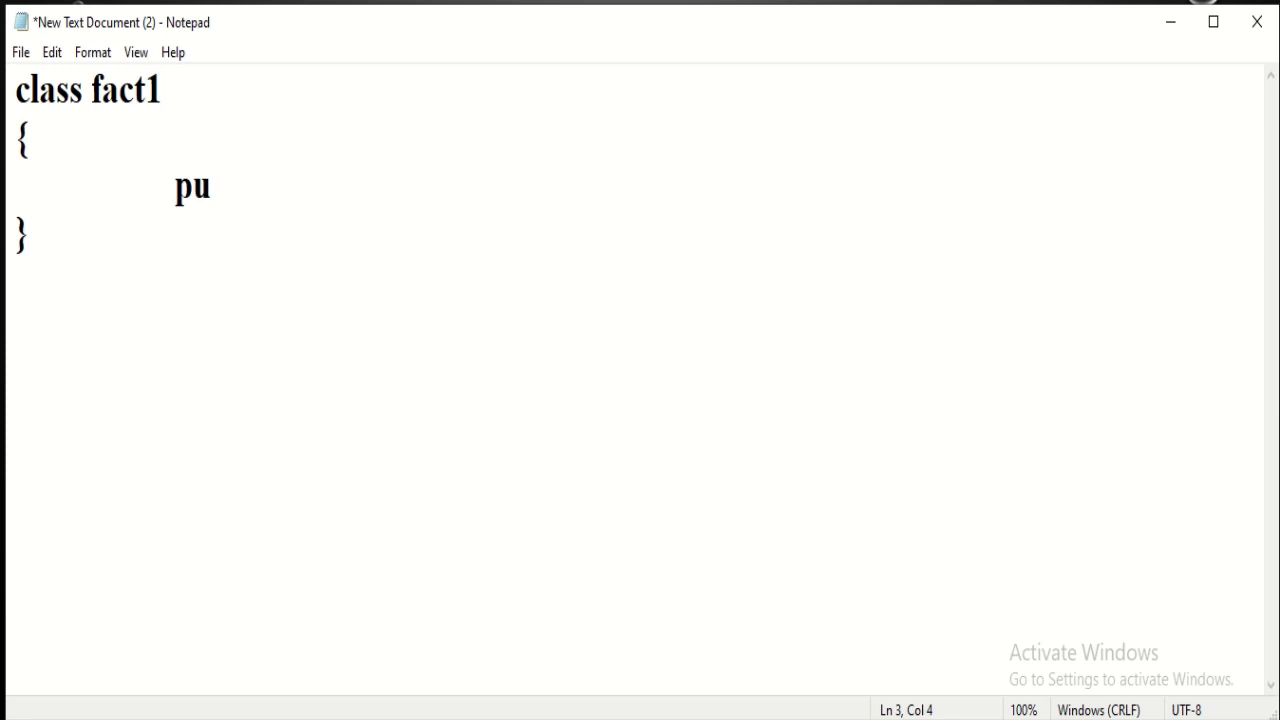
{"action": "type", "text": "blic sta"}
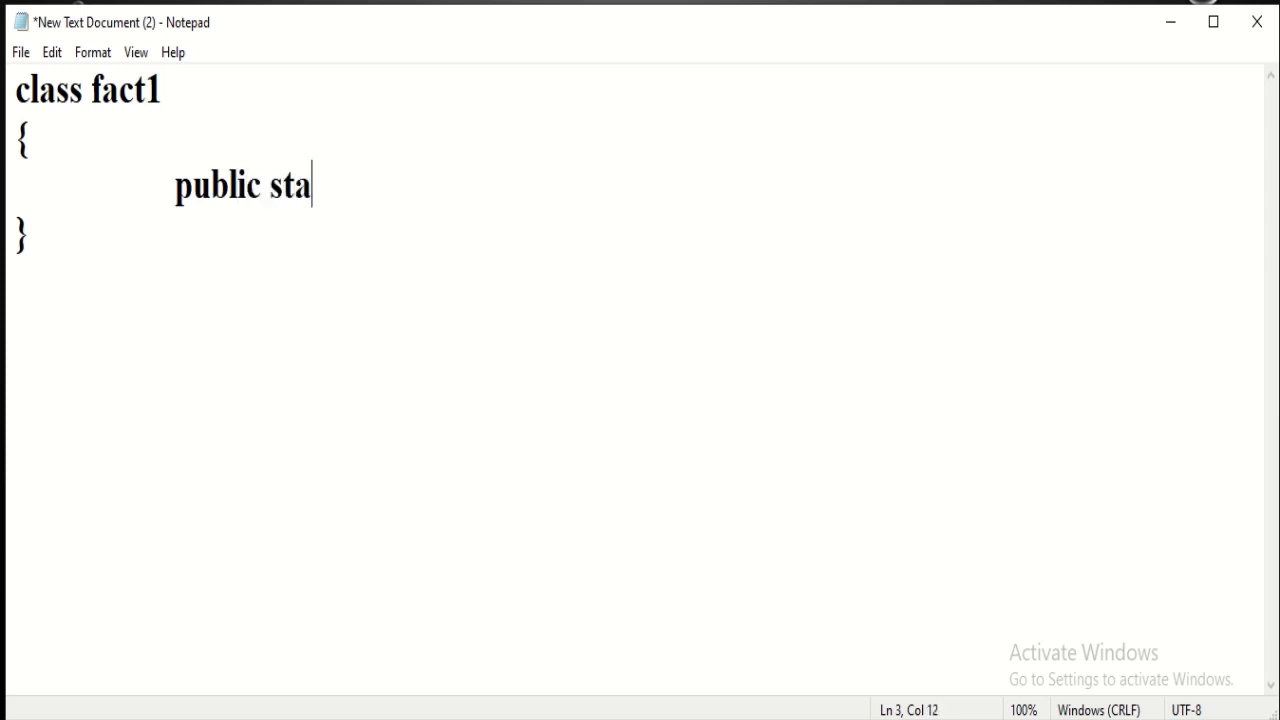
{"action": "type", "text": "tic vo"}
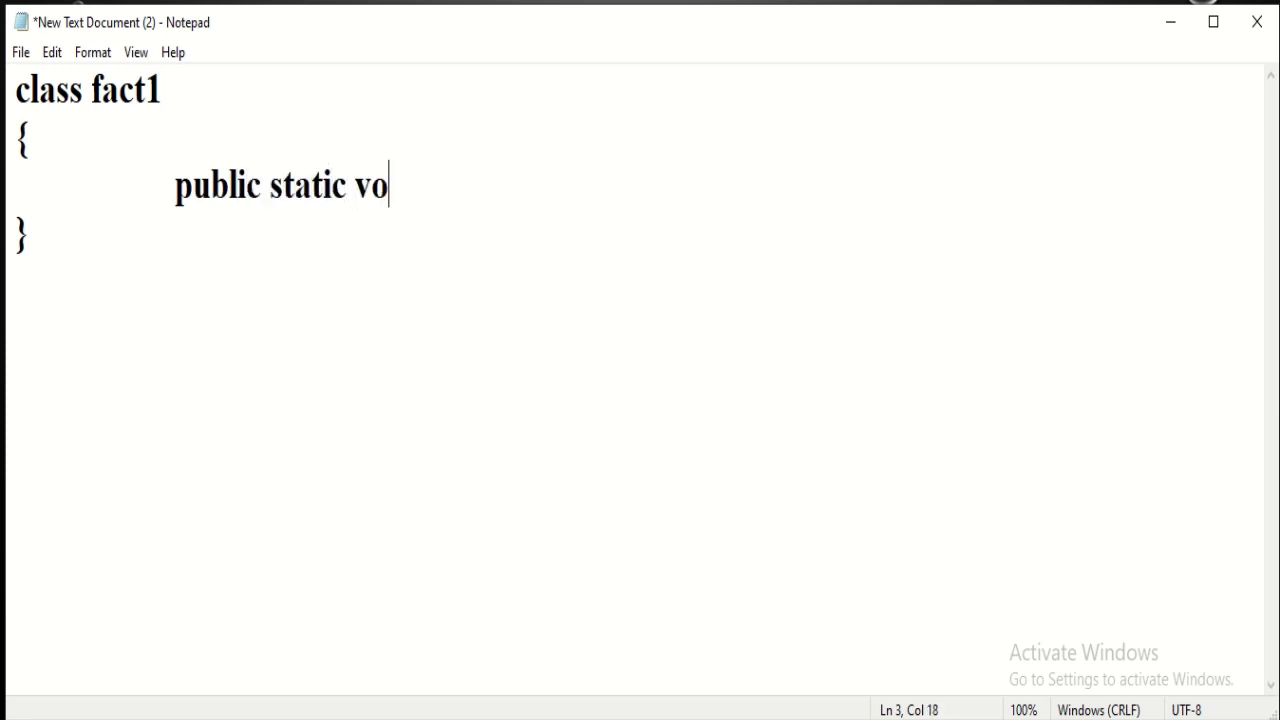
{"action": "type", "text": "id main"}
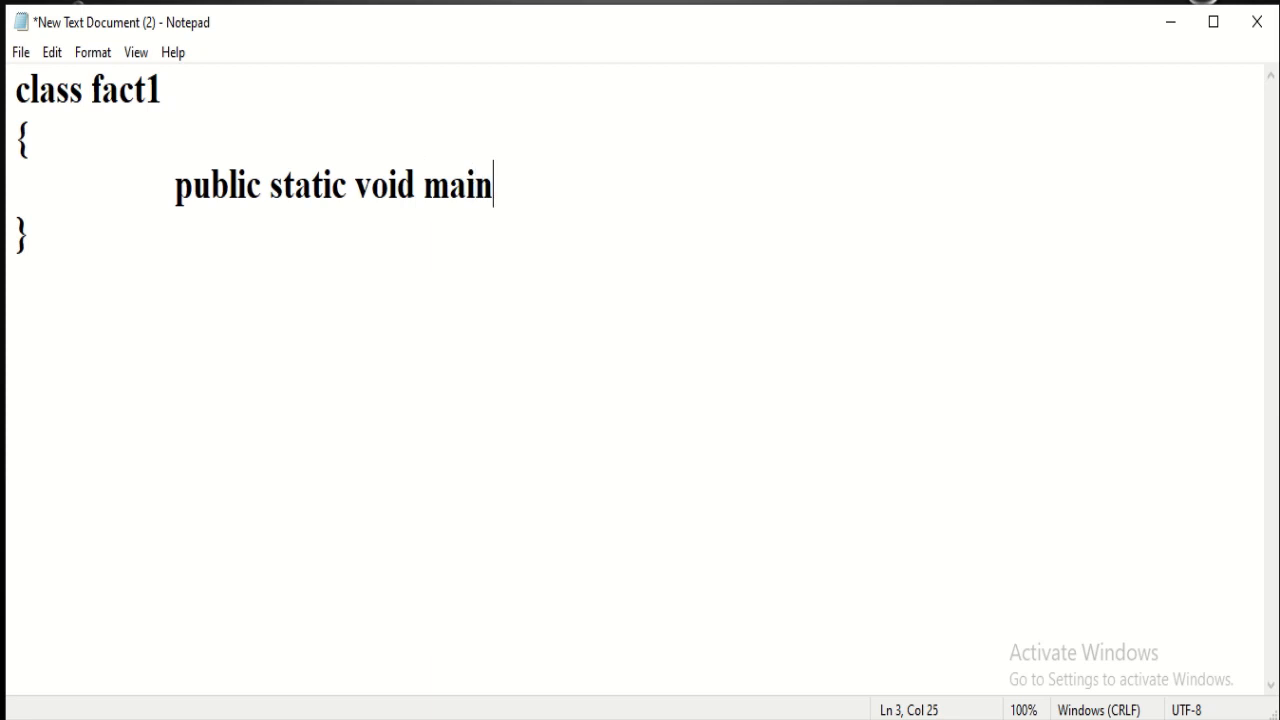
{"action": "type", "text": "("}
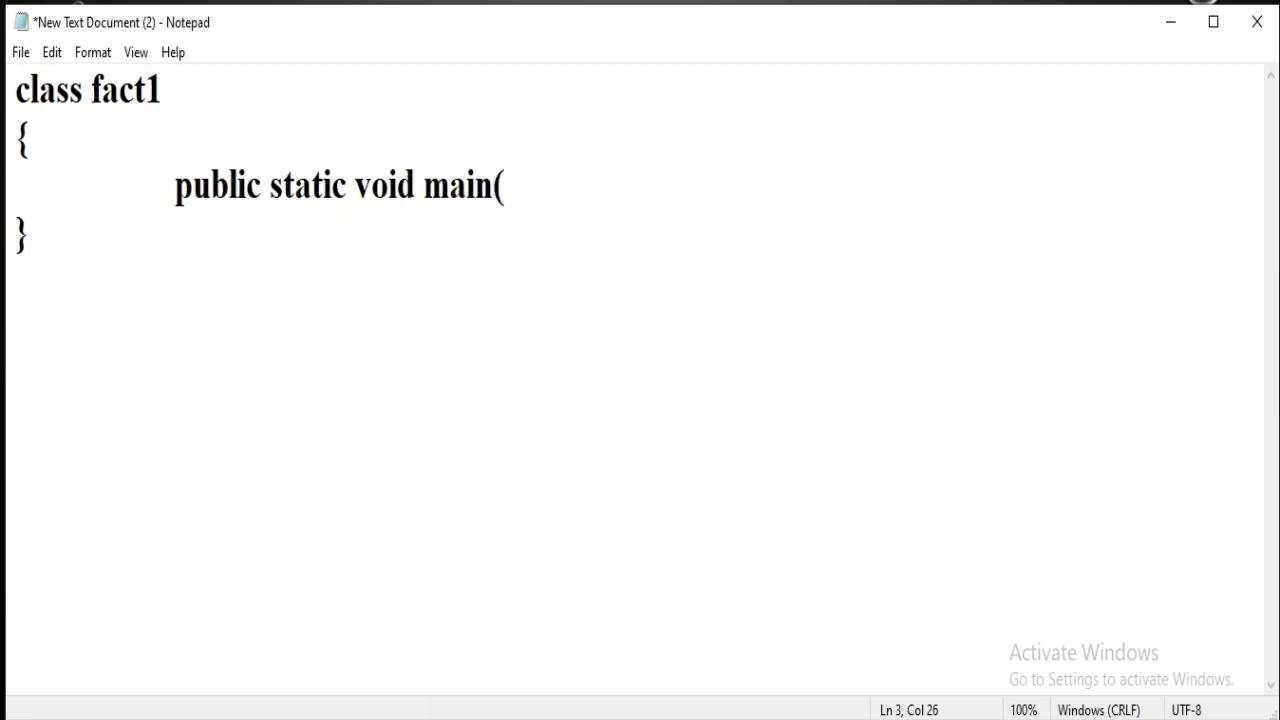
{"action": "type", "text": "String ar"}
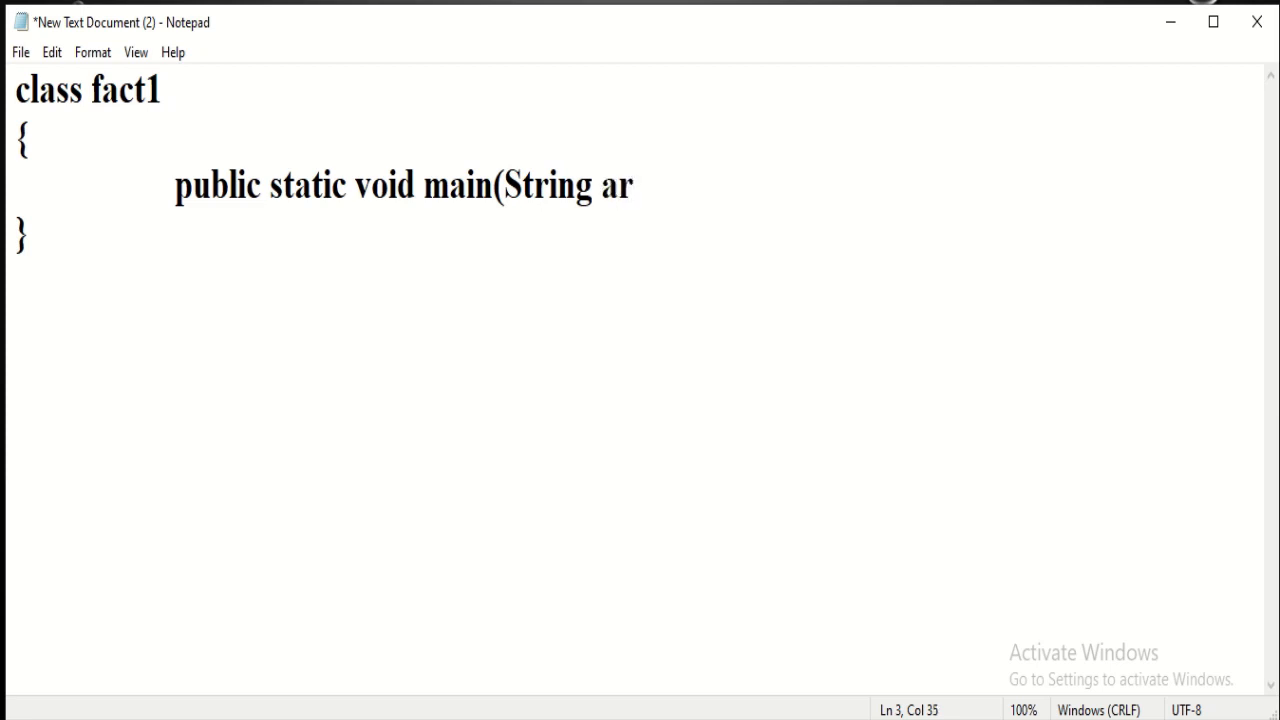
{"action": "type", "text": "gs["}
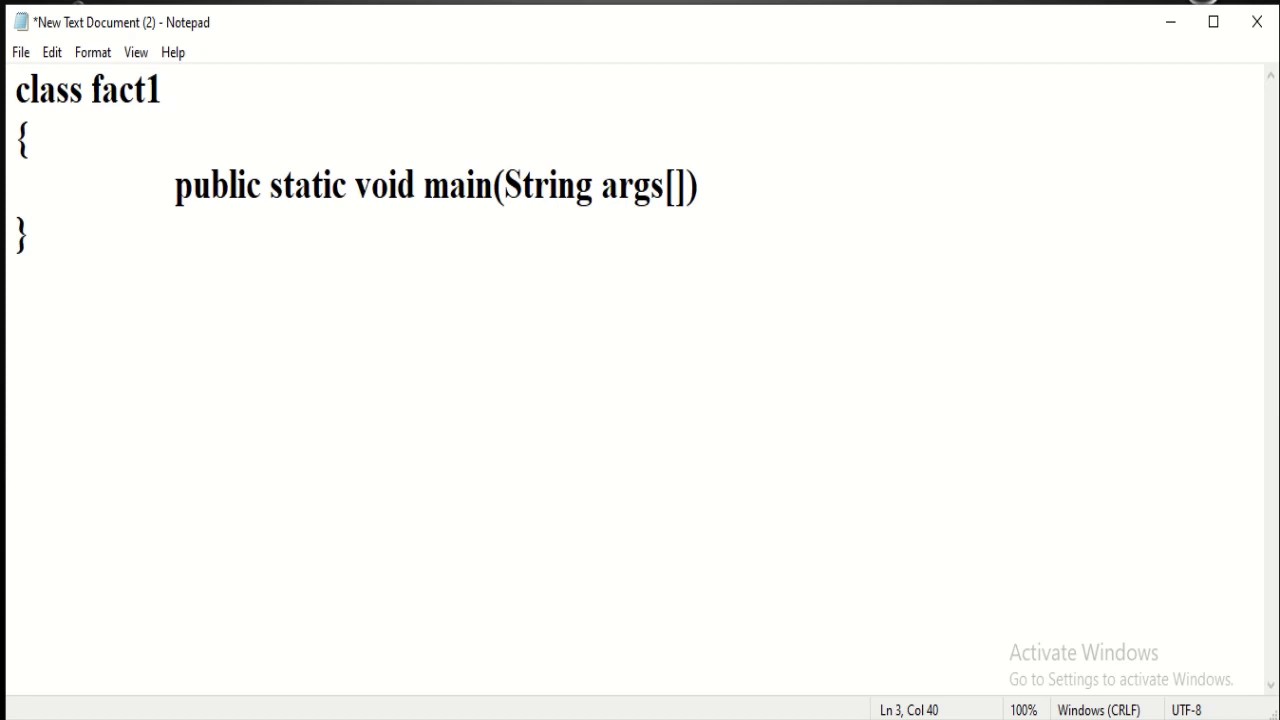
{"action": "key", "text": "enter"}
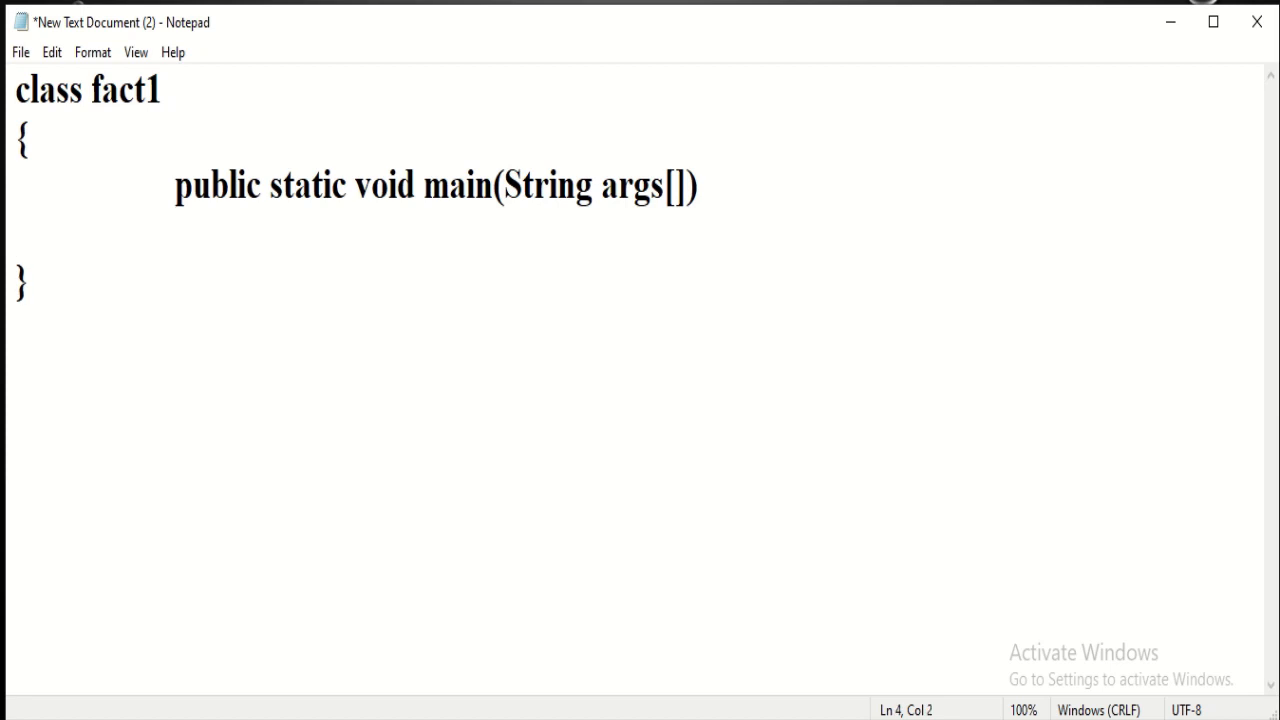
Add main's opening and closing braces with a blank line between them.
{"action": "type", "text": "{"}
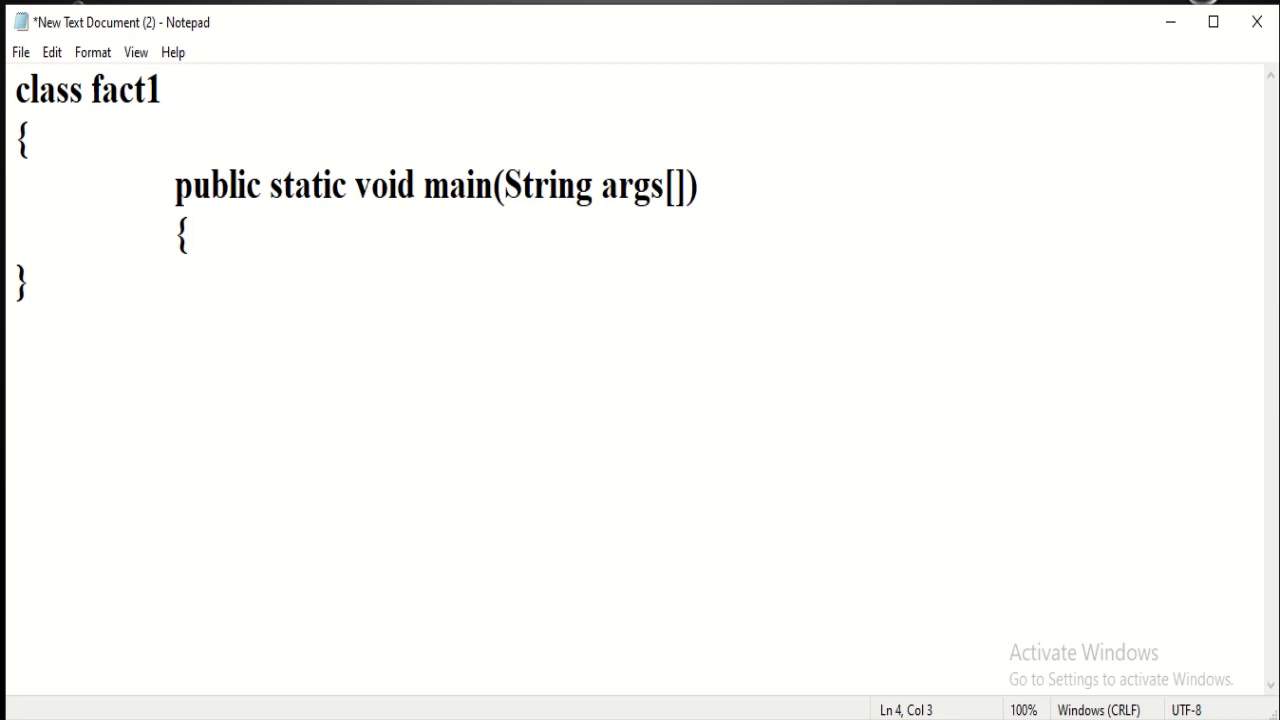
{"action": "key", "text": "enter"}
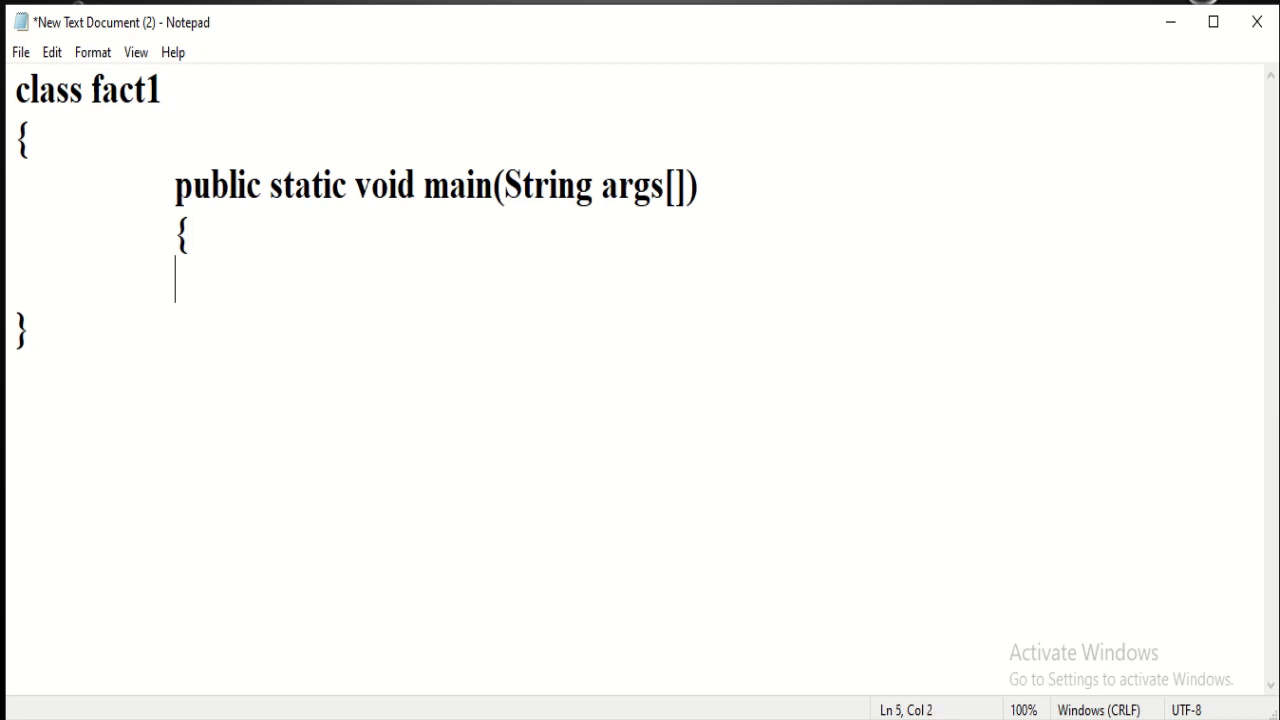
{"action": "type", "text": "}"}
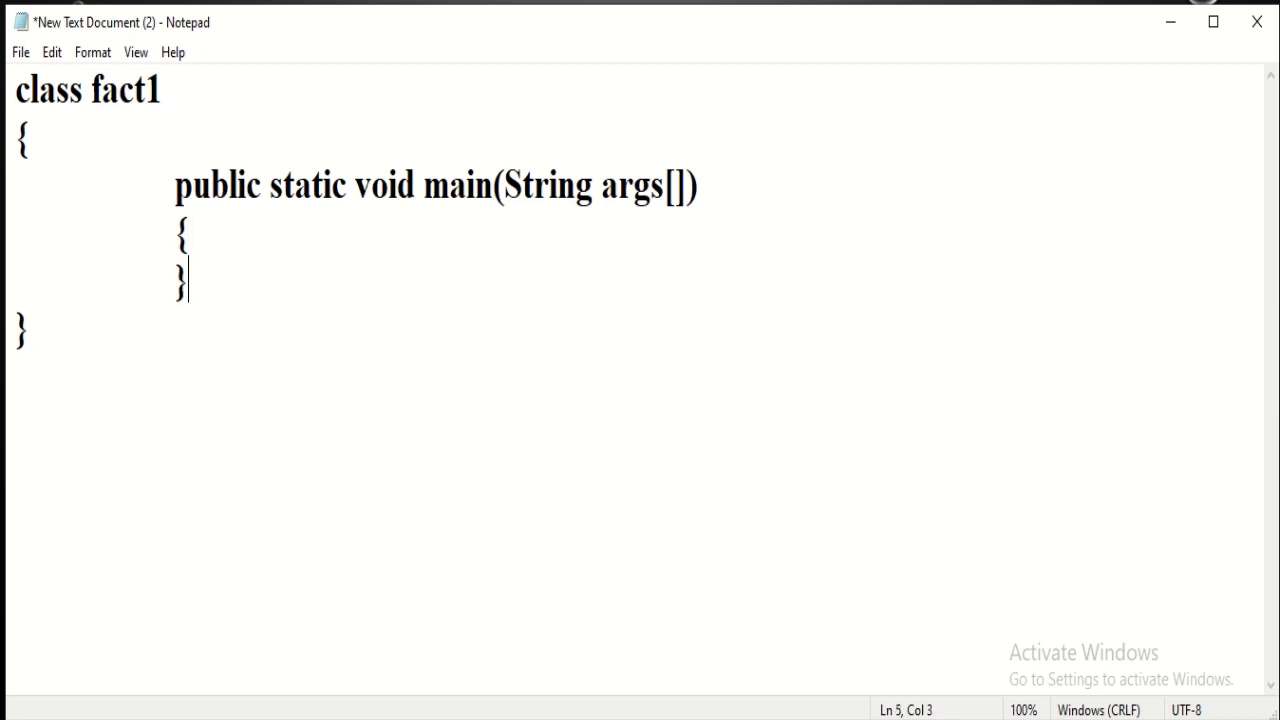
{"action": "key", "text": "Left"}
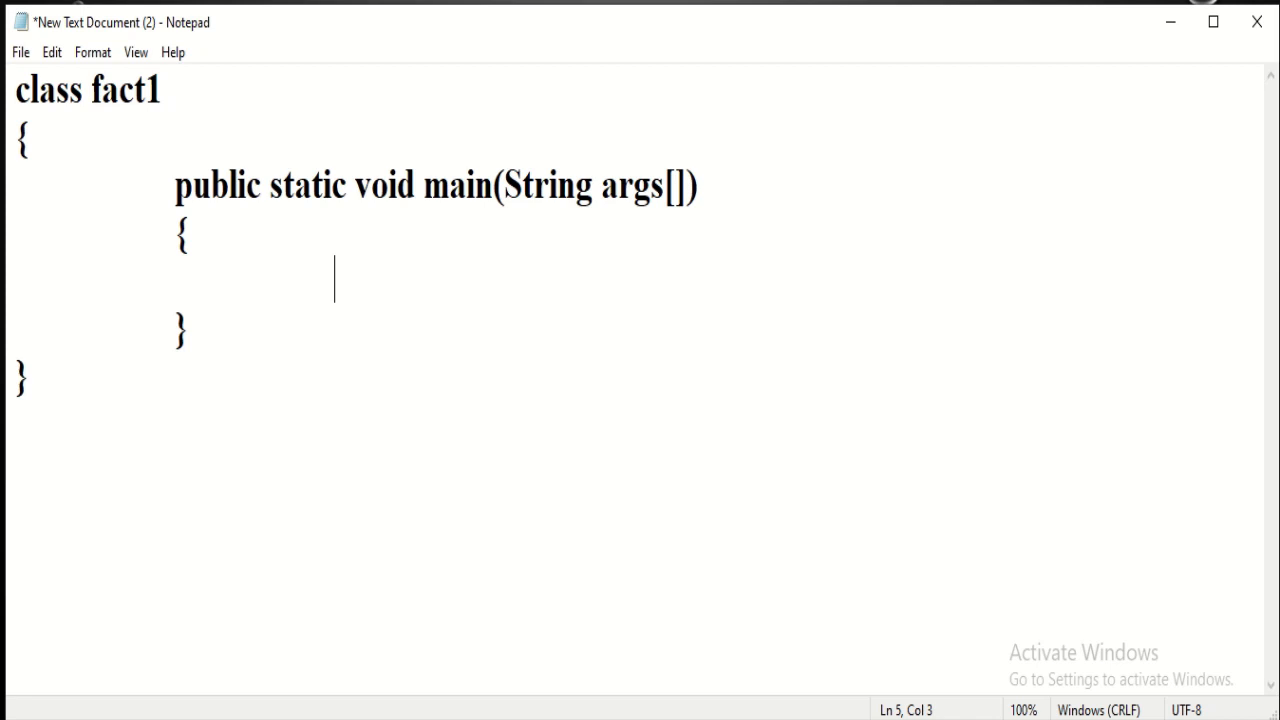
Declare 'int n=5;' and 'fact=1' on the first lines of main.
{"action": "type", "text": "int n"}
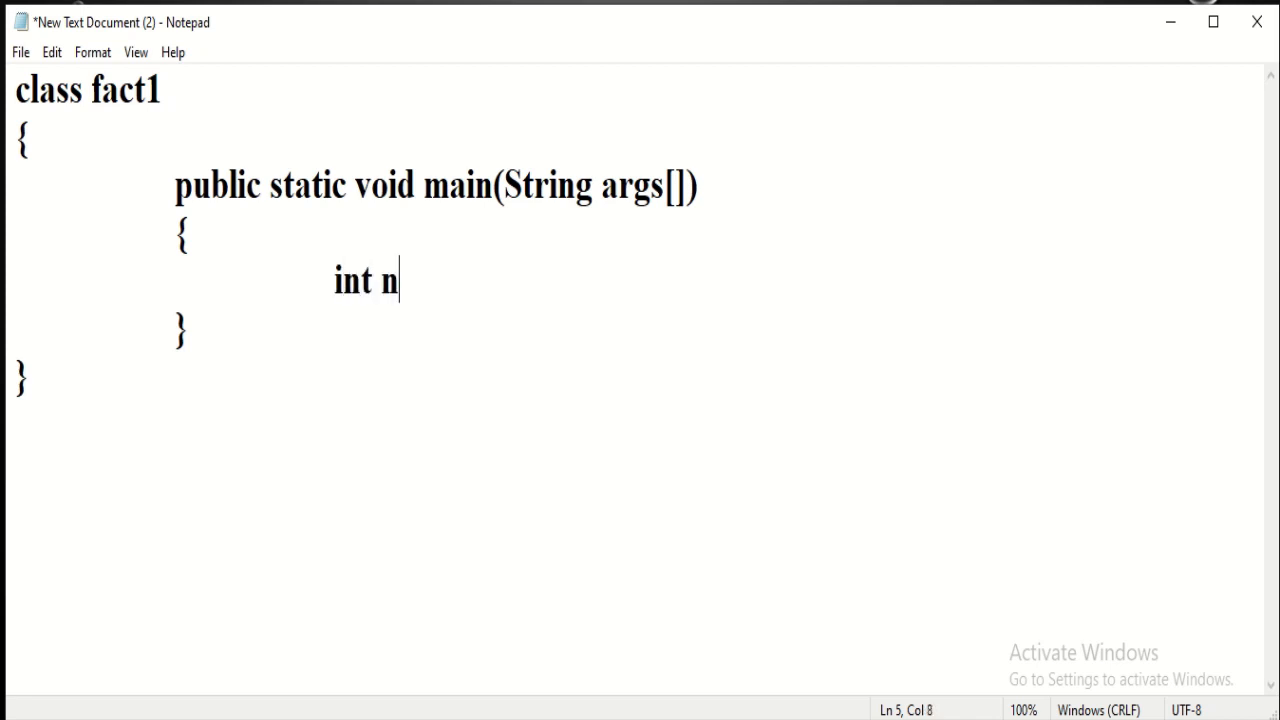
{"action": "type", "text": "=5"}
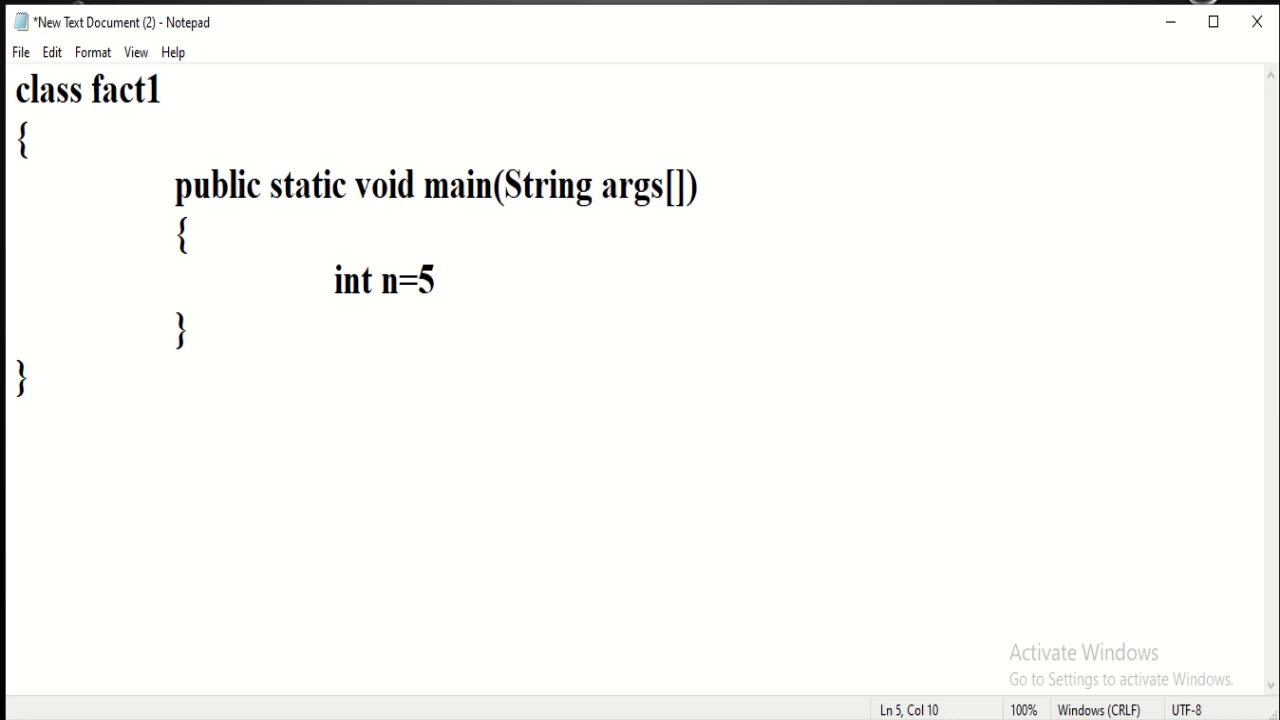
{"action": "type", "text": ";"}
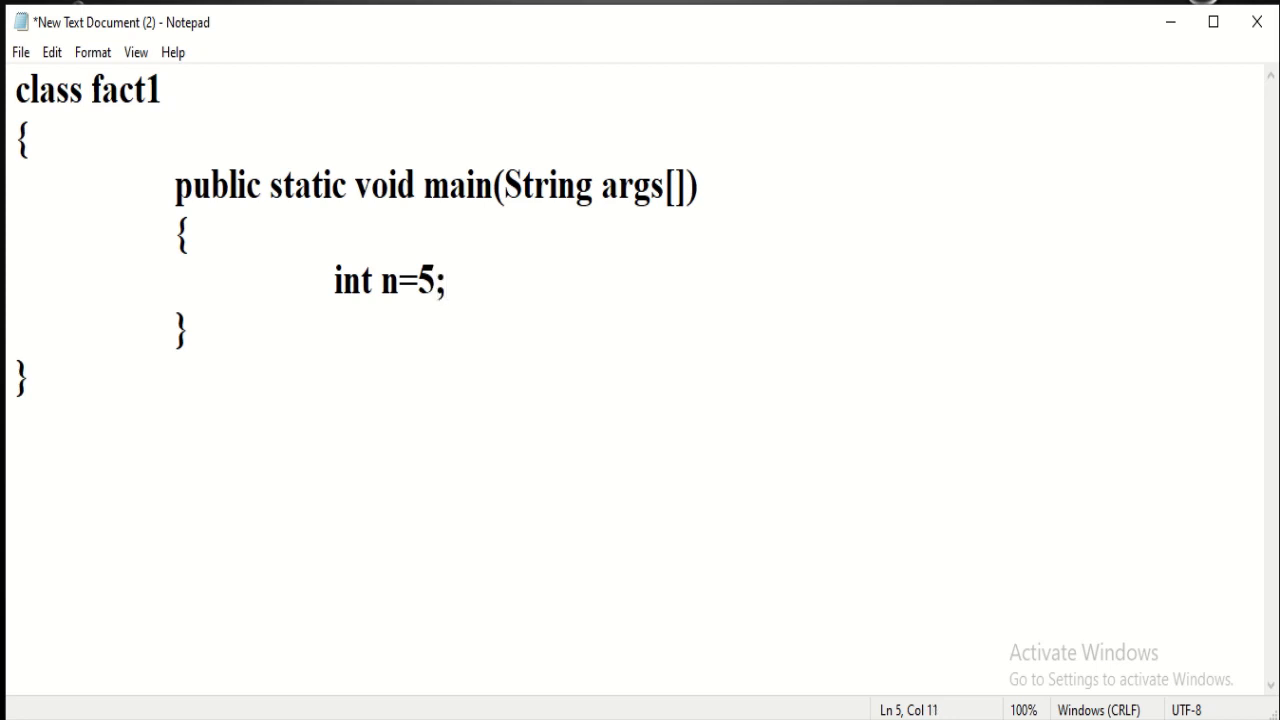
{"action": "key", "text": "enter"}
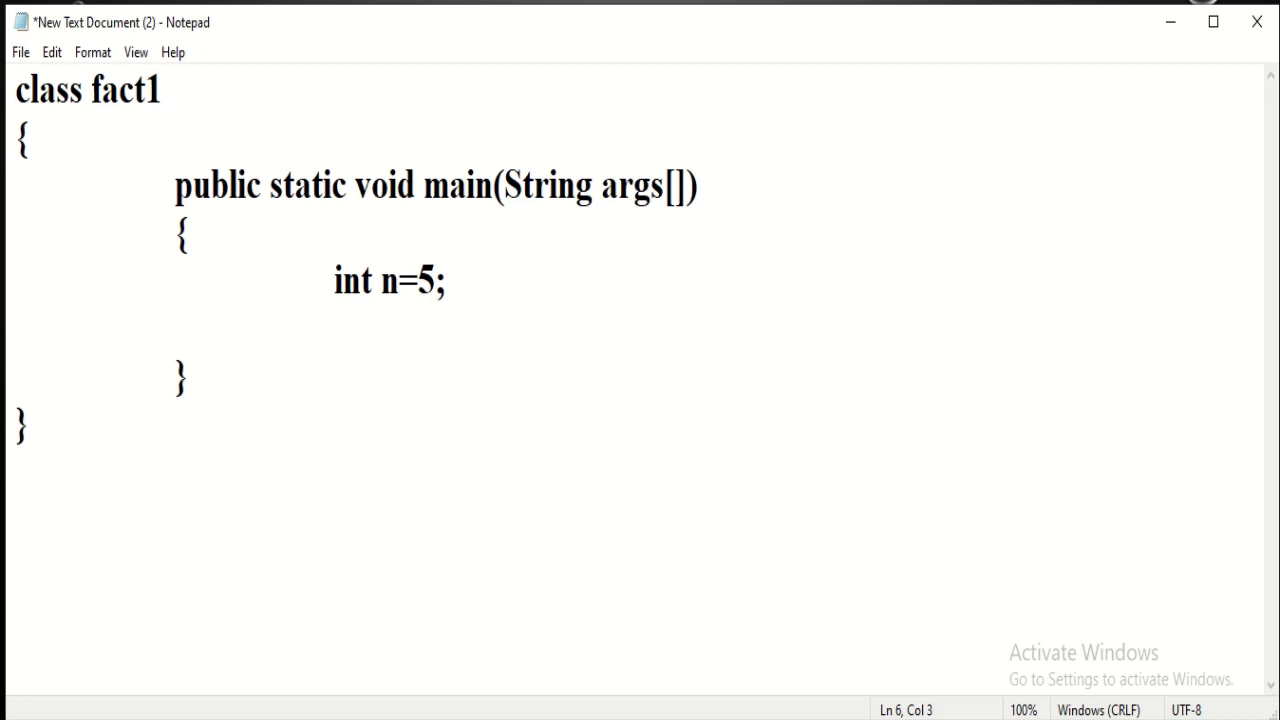
{"action": "type", "text": "fact"}
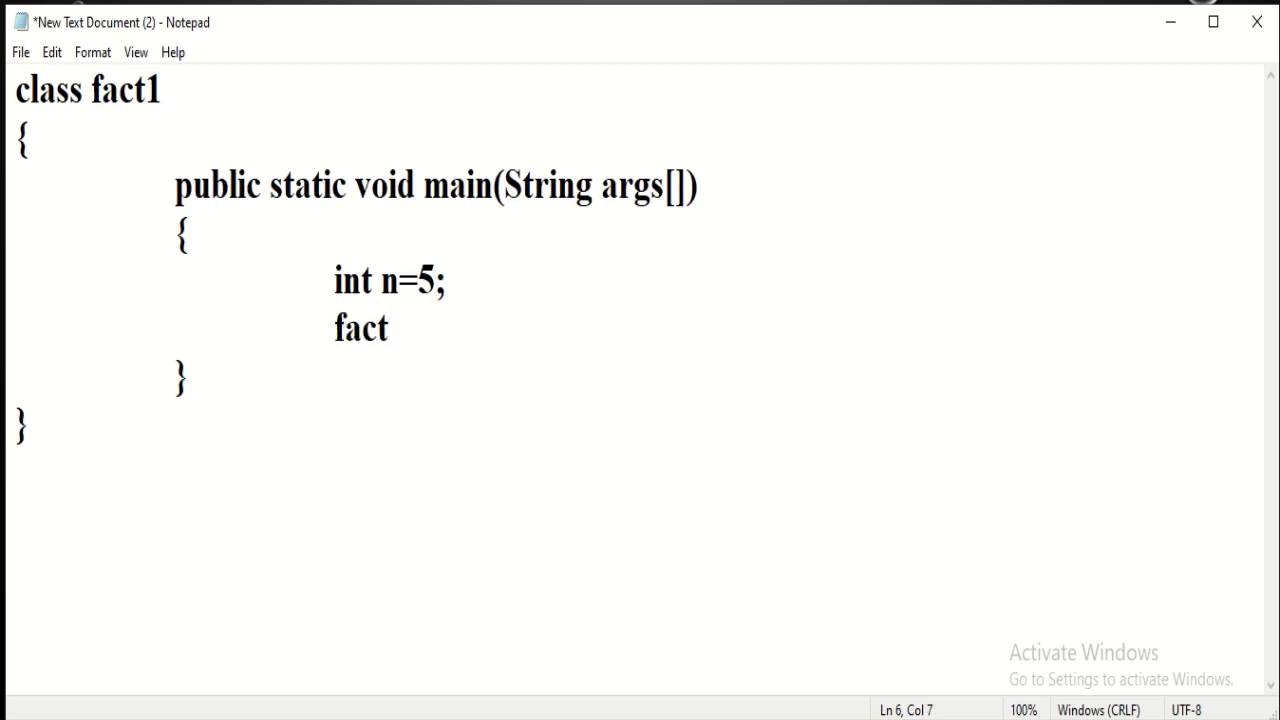
{"action": "type", "text": "=1;"}
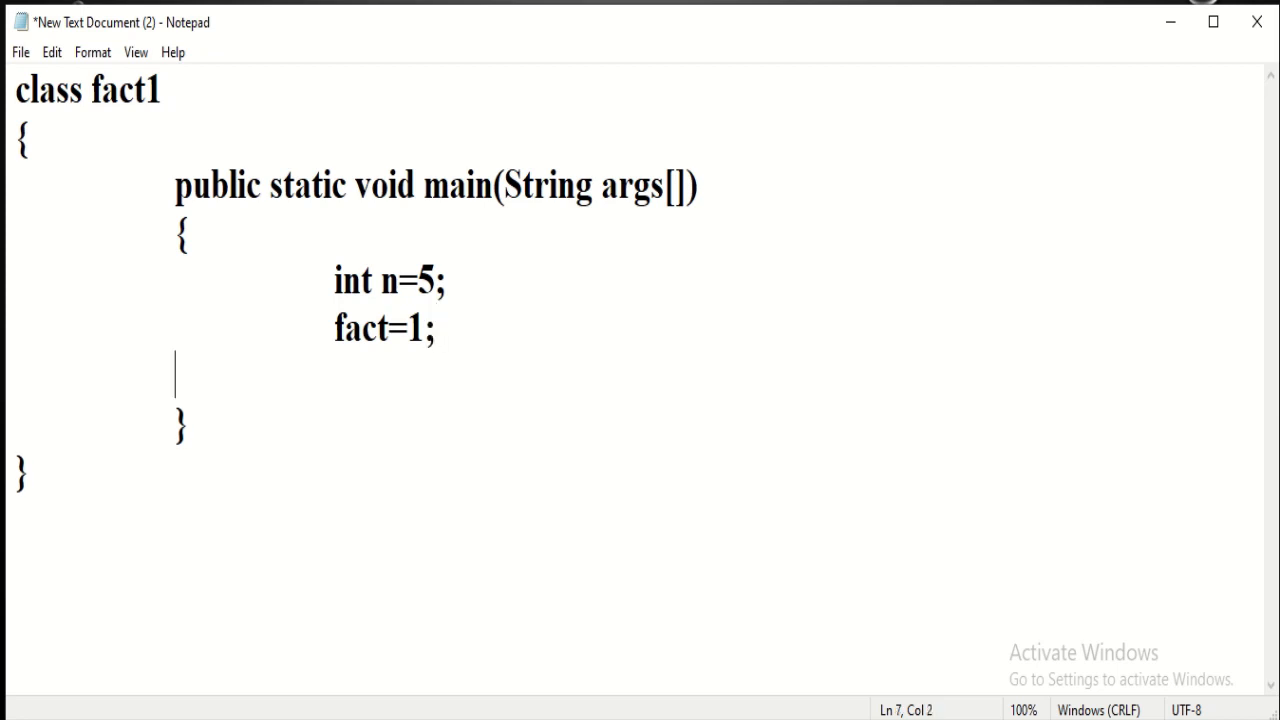
Declare 'int i=1;', add the missing 'int' before fact, and start a new line.
{"action": "type", "text": "i"}
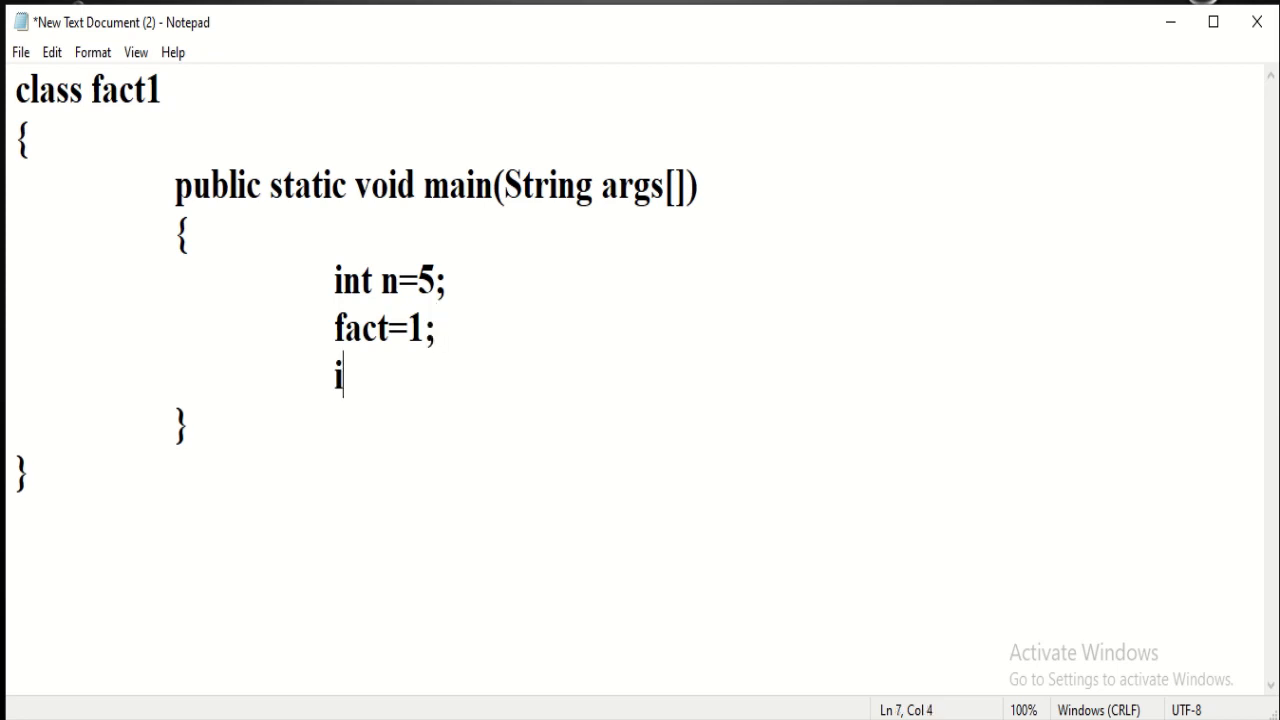
{"action": "key", "text": "Backspace"}
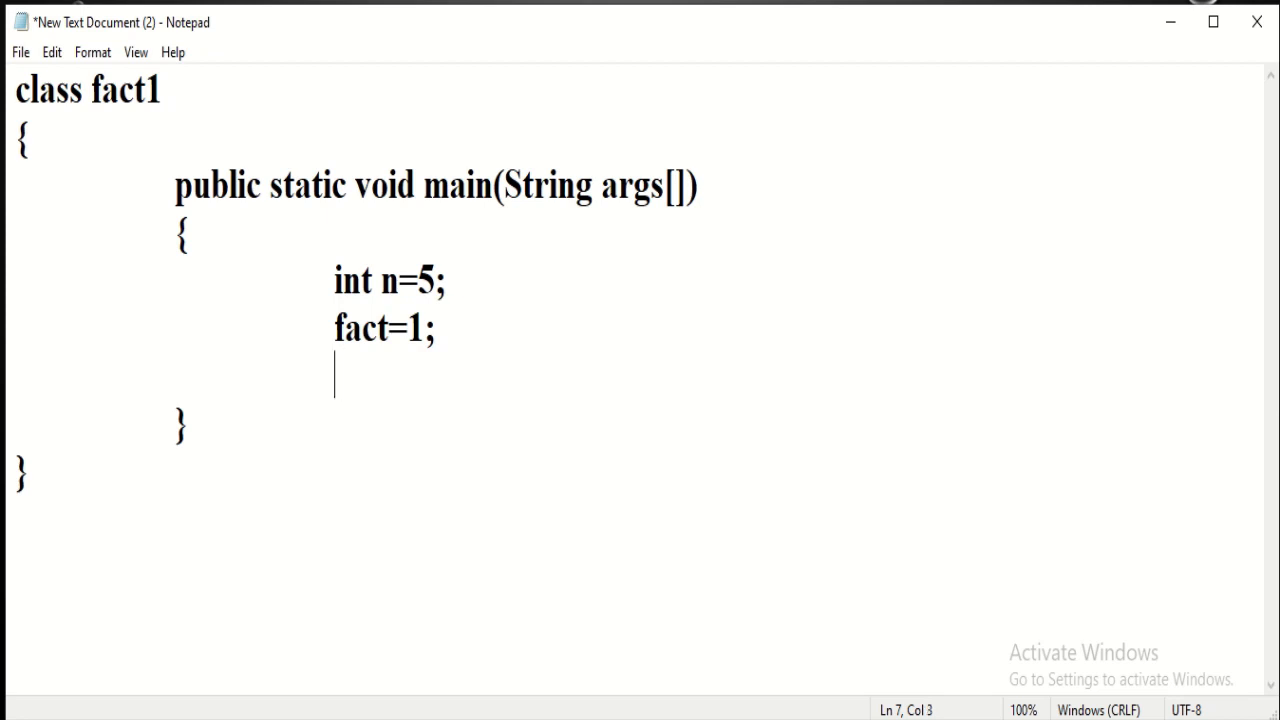
{"action": "type", "text": "int i"}
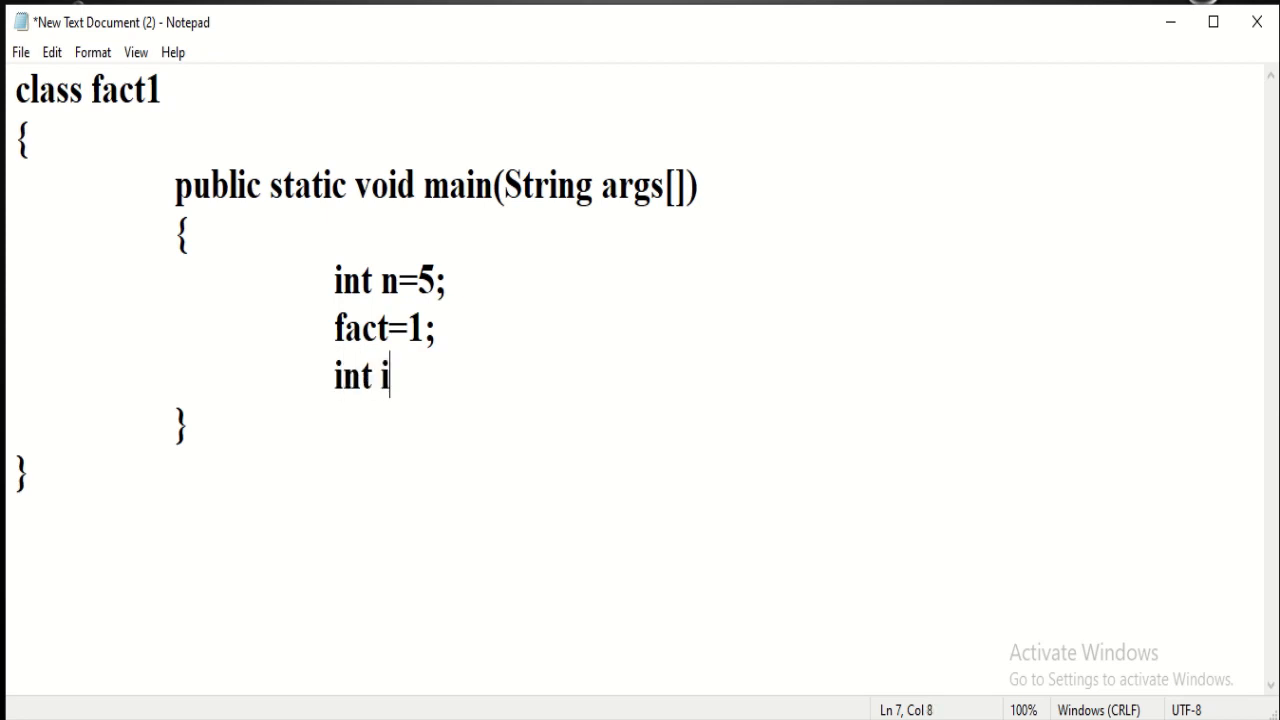
{"action": "type", "text": "="}
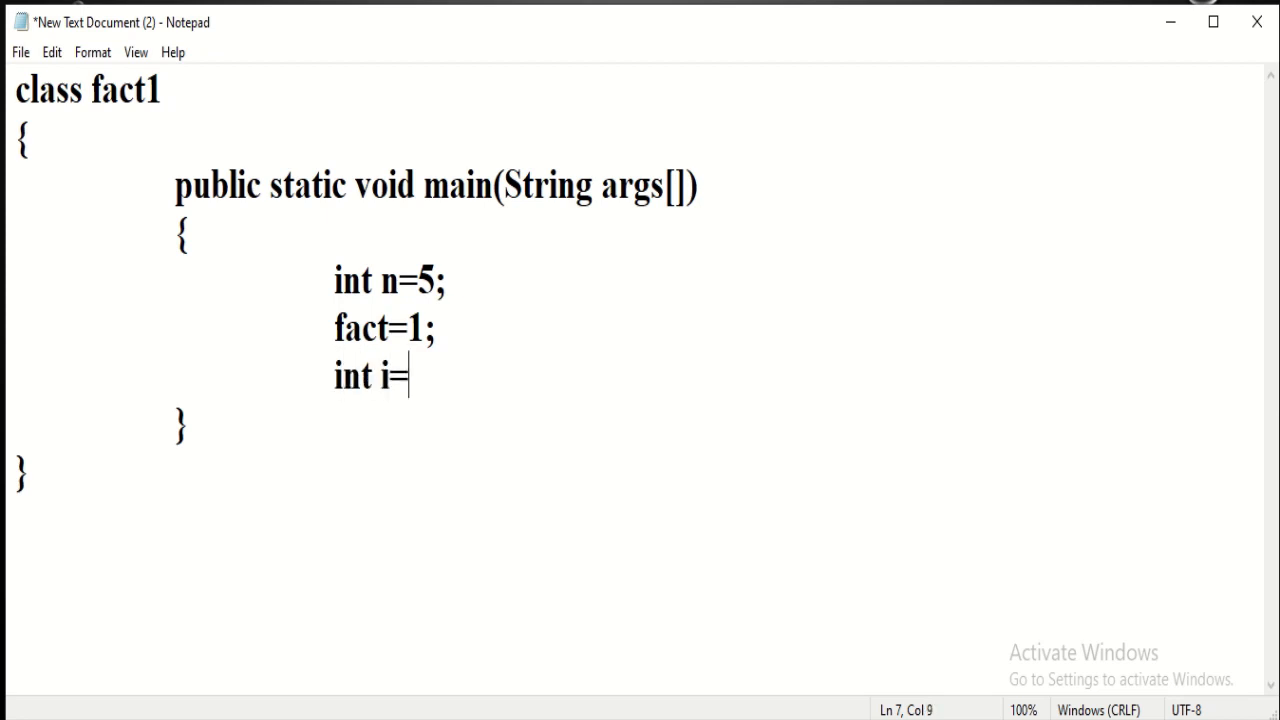
{"action": "type", "text": "1"}
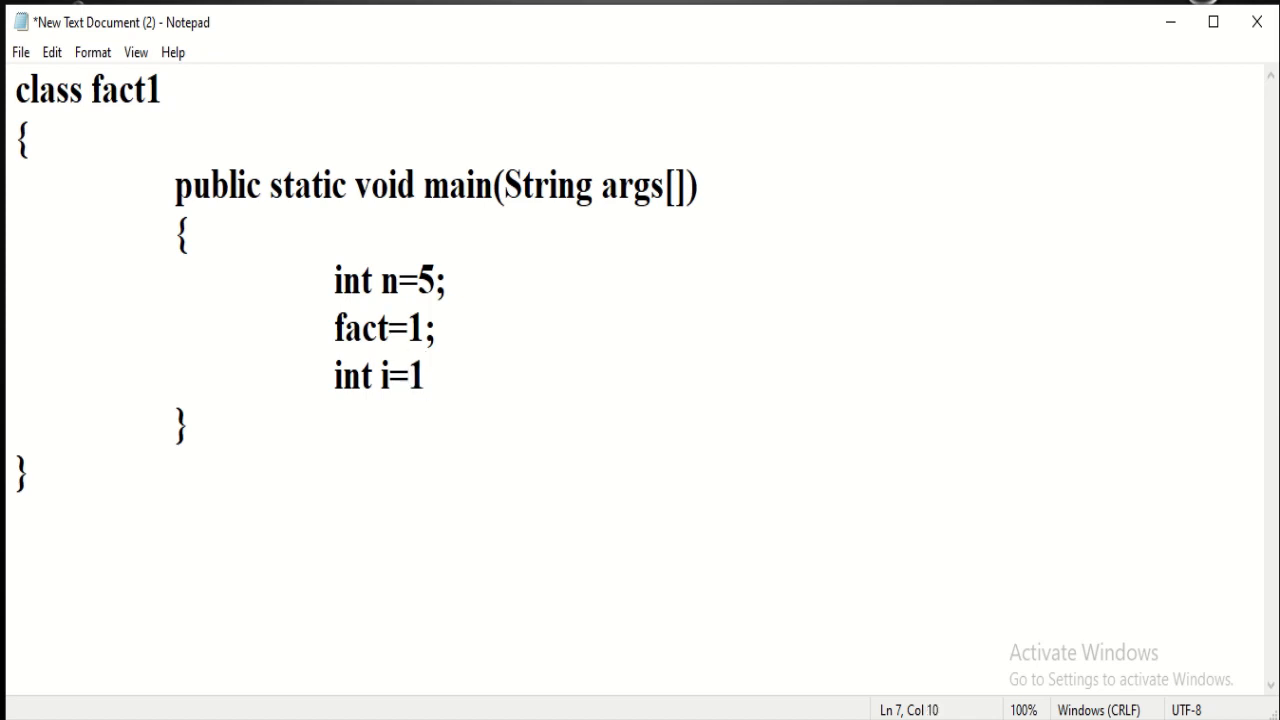
{"action": "type", "text": ";"}
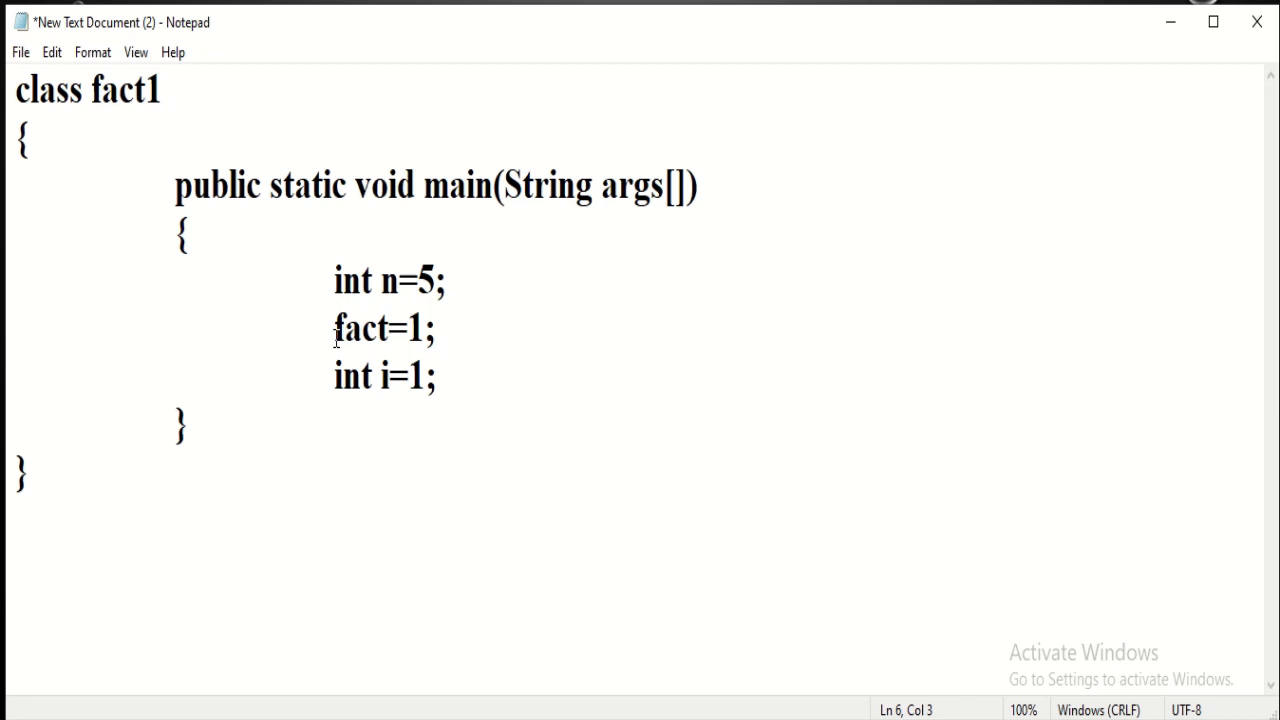
{"action": "type", "text": "int"}
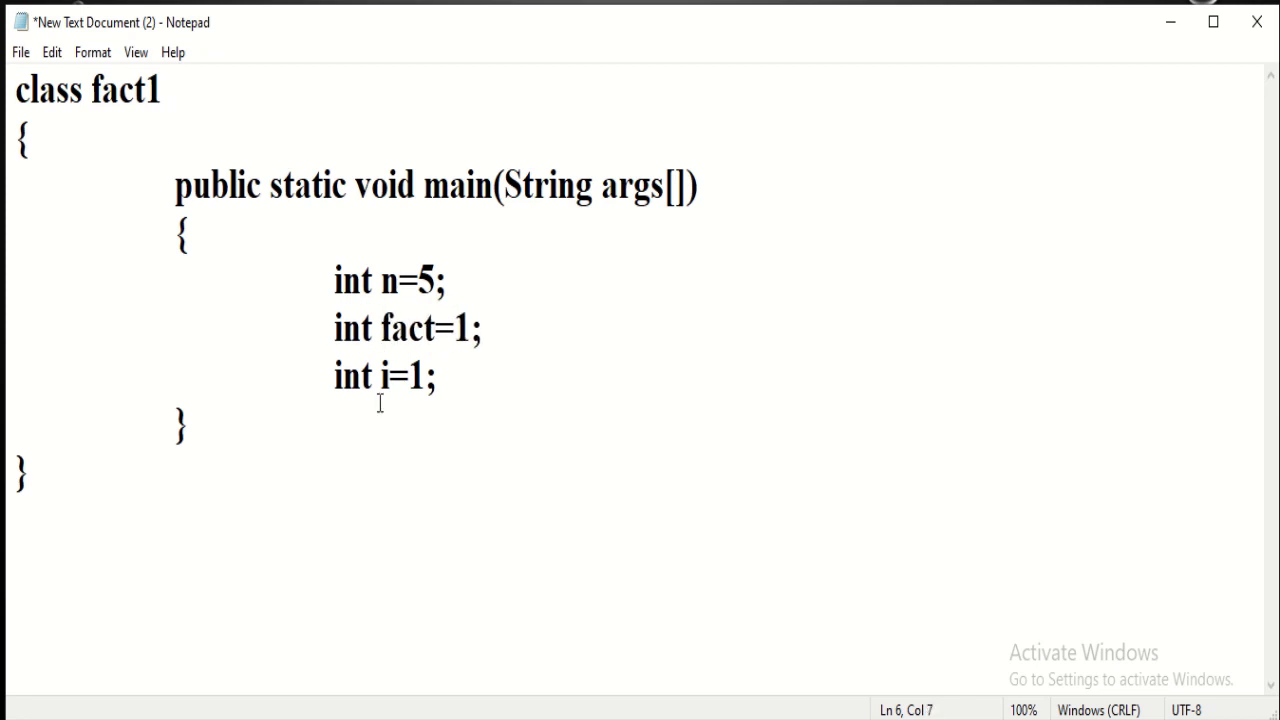
{"action": "left_click", "coordinate": [448, 380]}
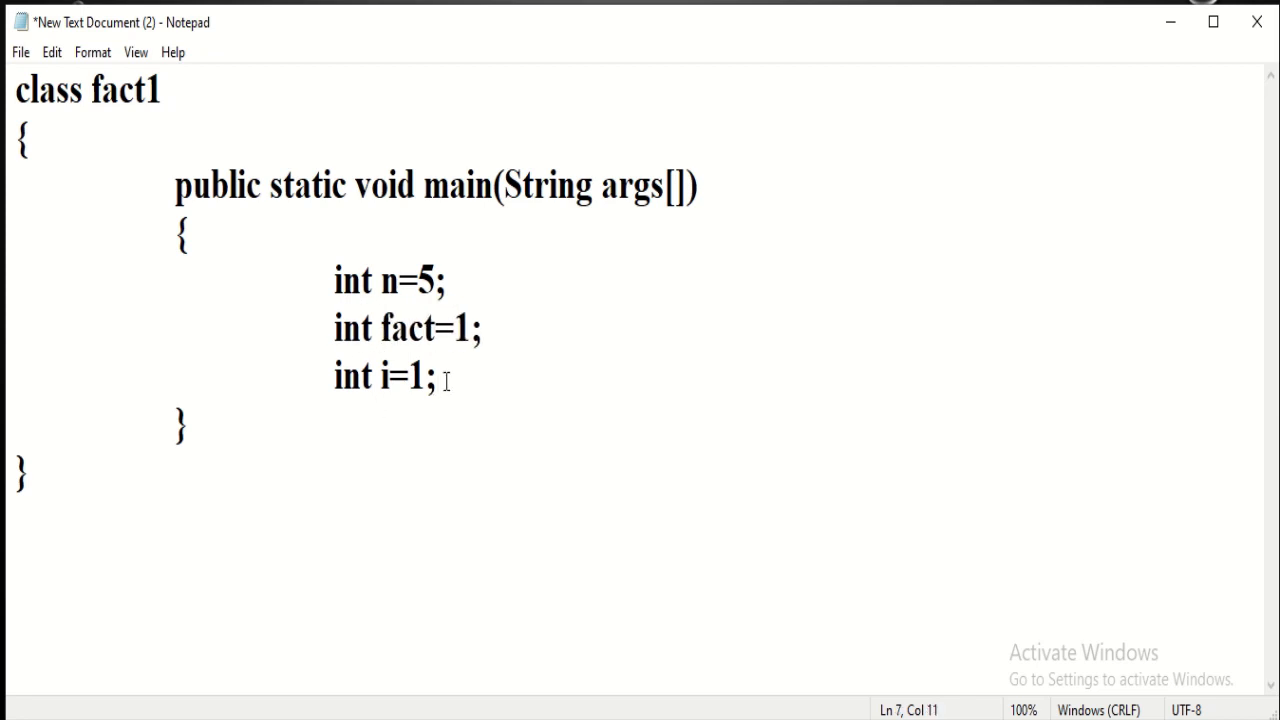
{"action": "key", "text": "Enter"}
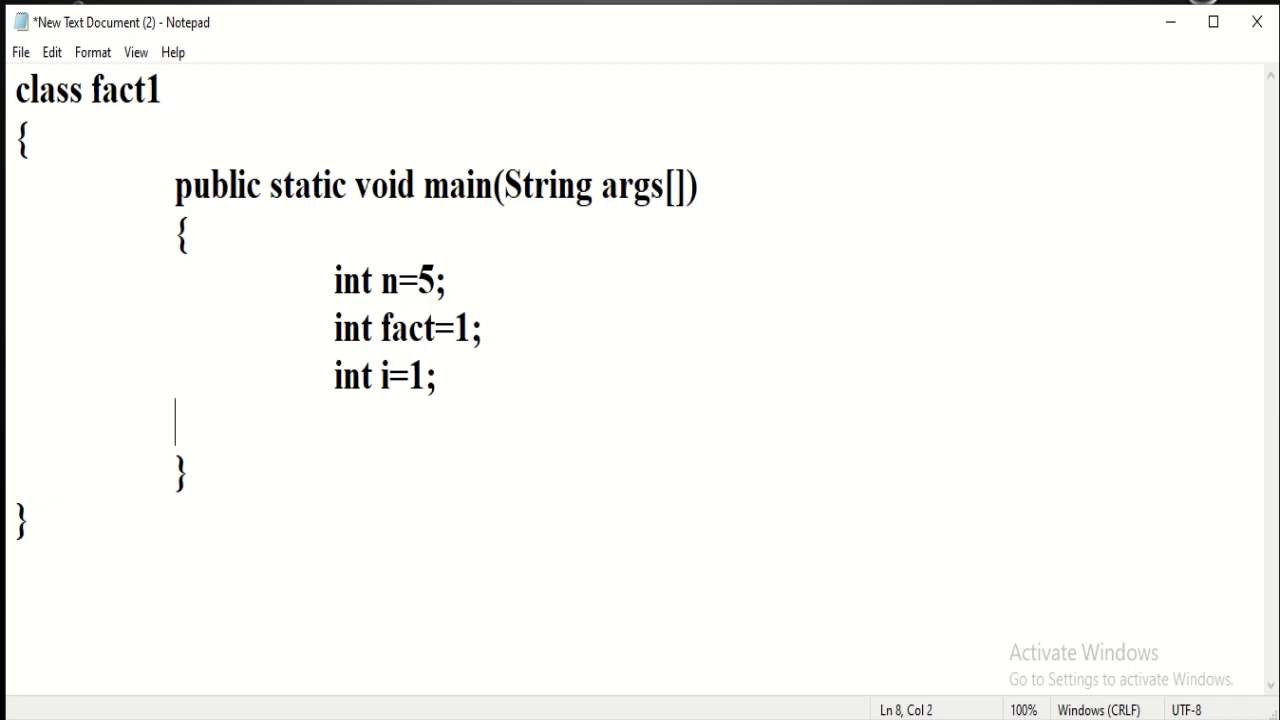
Write 'while(i<=n)' with a pair of braces and a blank line inside them.
{"action": "type", "text": "whi"}
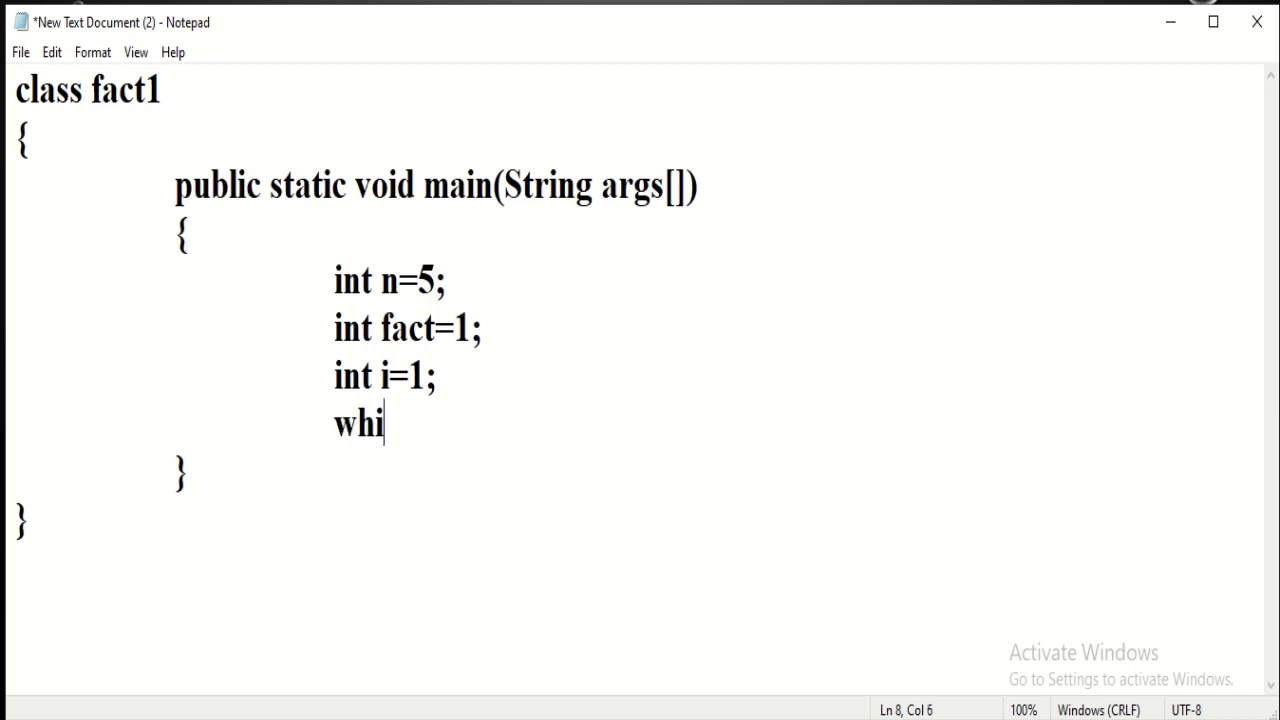
{"action": "type", "text": "le"}
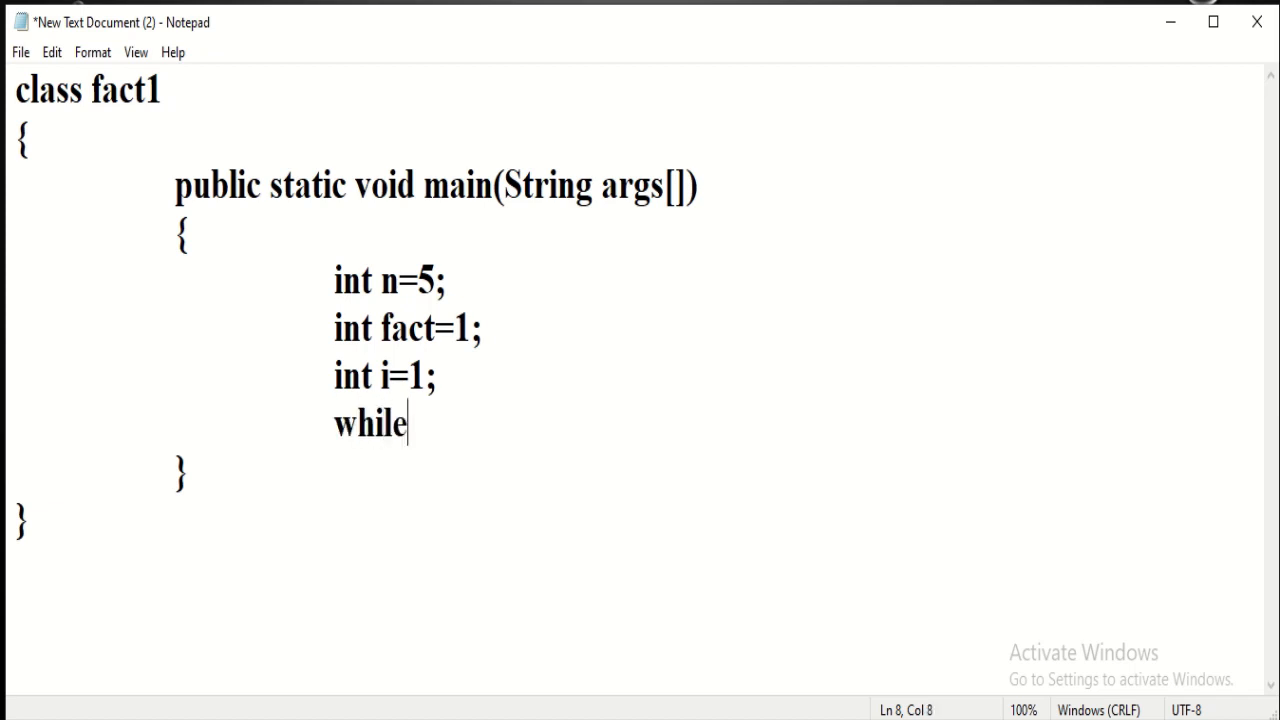
{"action": "type", "text": "(i"}
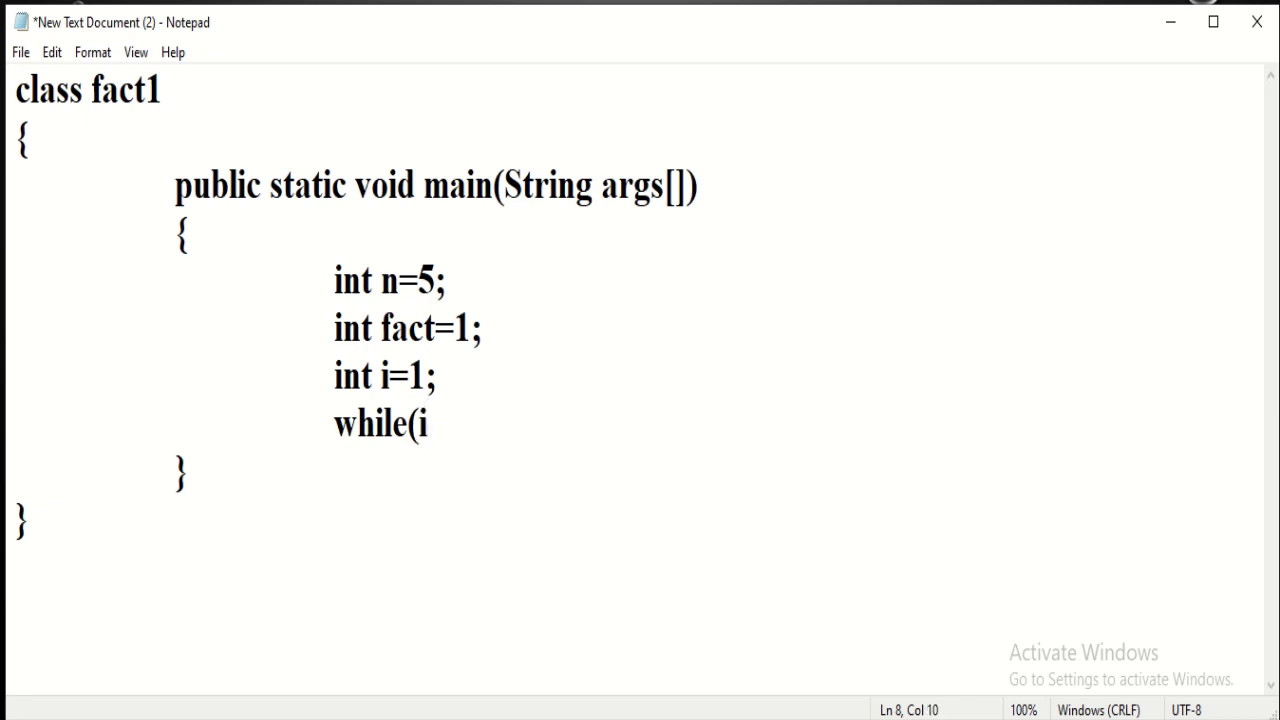
{"action": "type", "text": "<="}
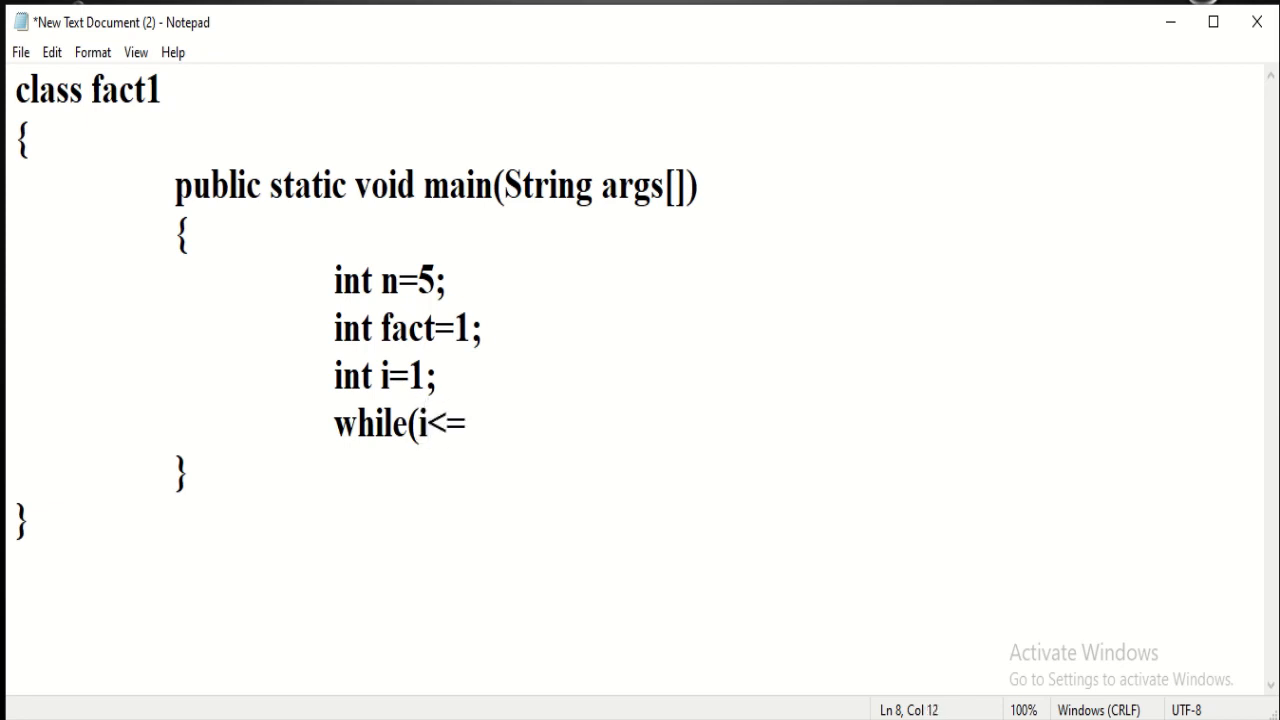
{"action": "mouse_move", "coordinate": [416, 340]}
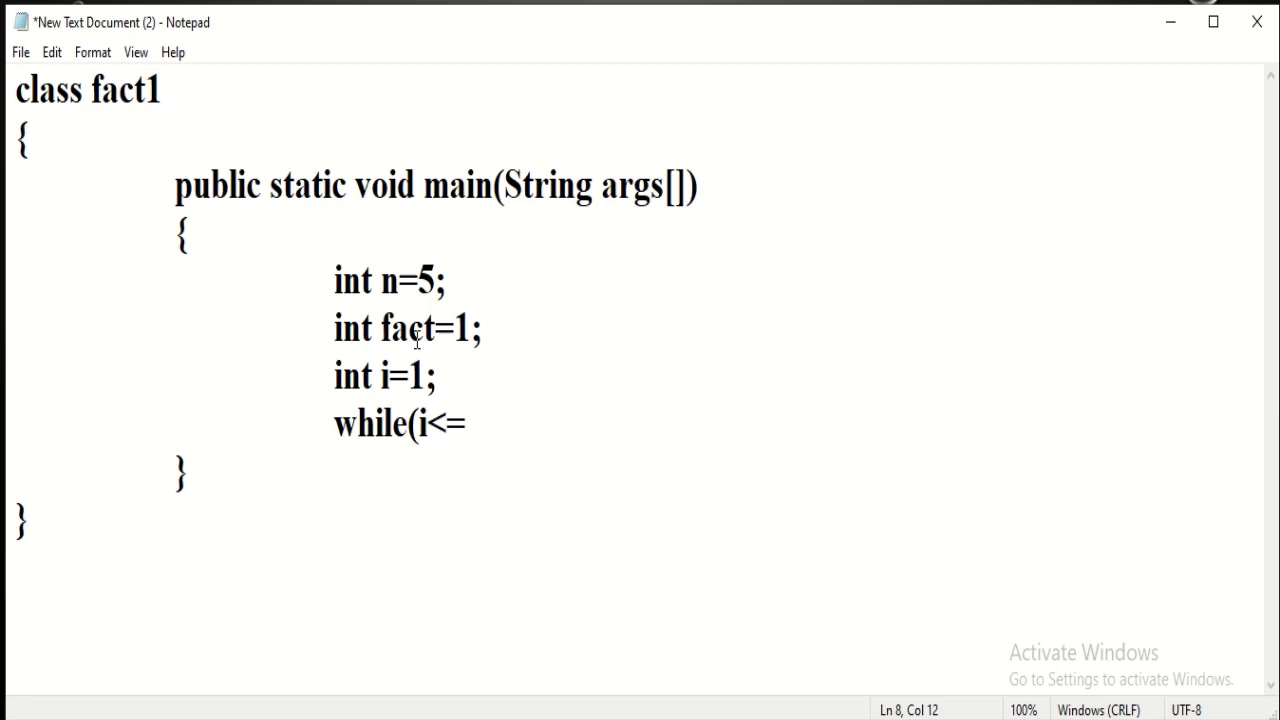
{"action": "type", "text": "n"}
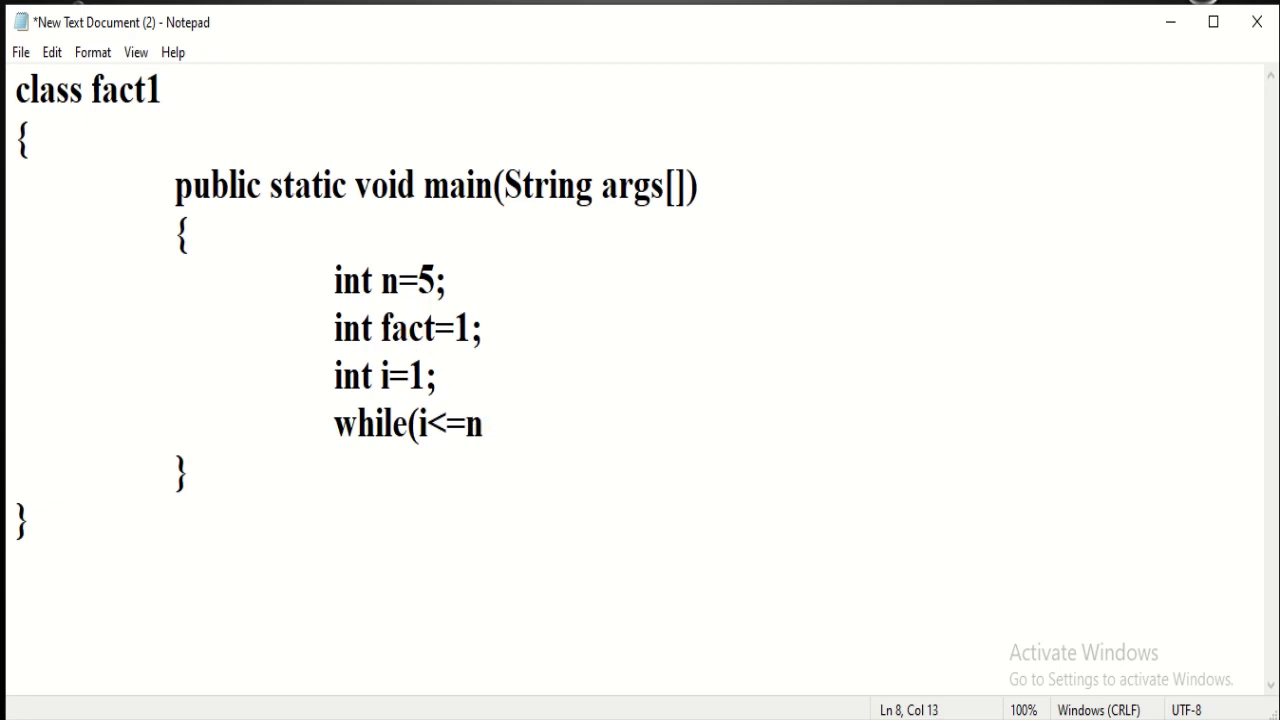
{"action": "key", "text": "Enter"}
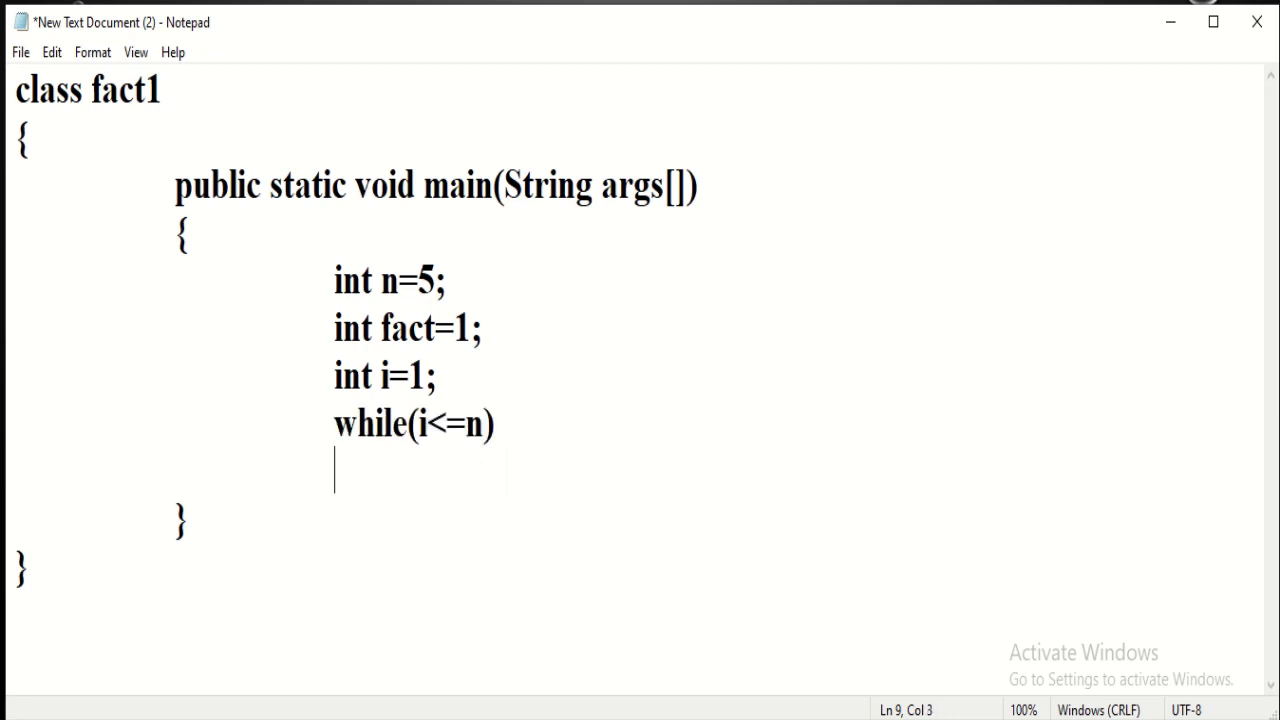
{"action": "type", "text": "{}"}
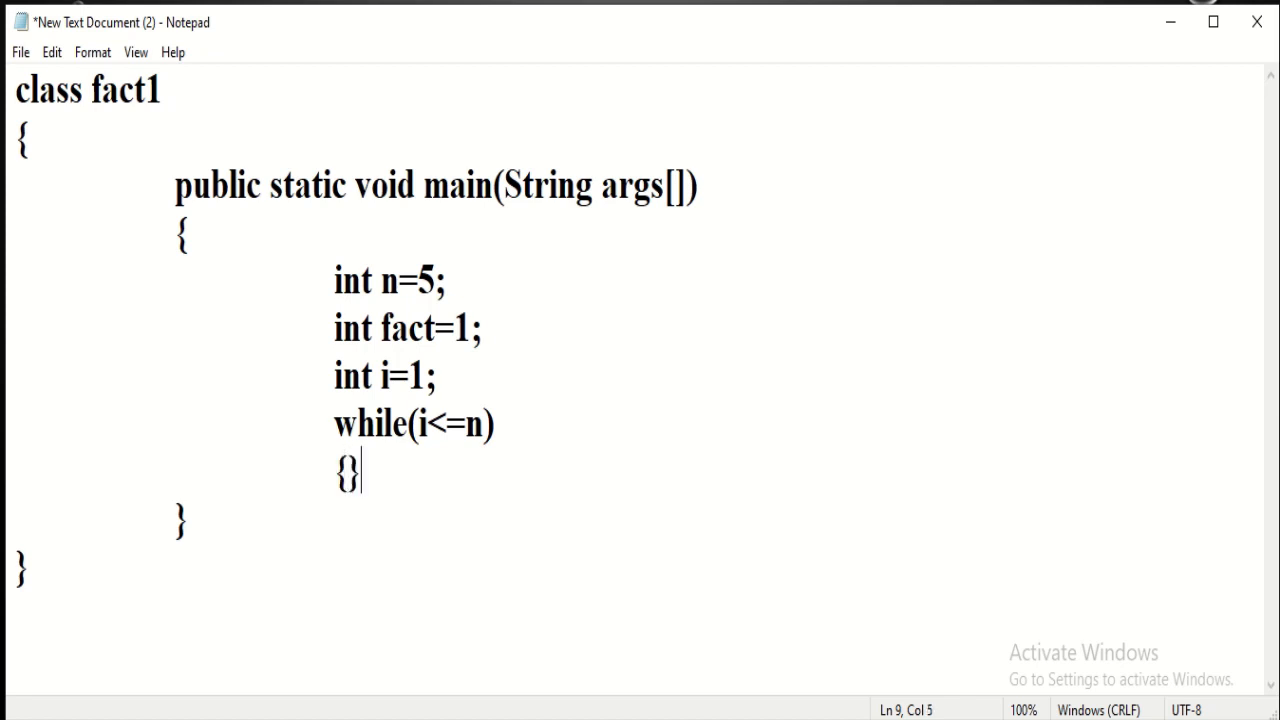
{"action": "key", "text": "Enter"}
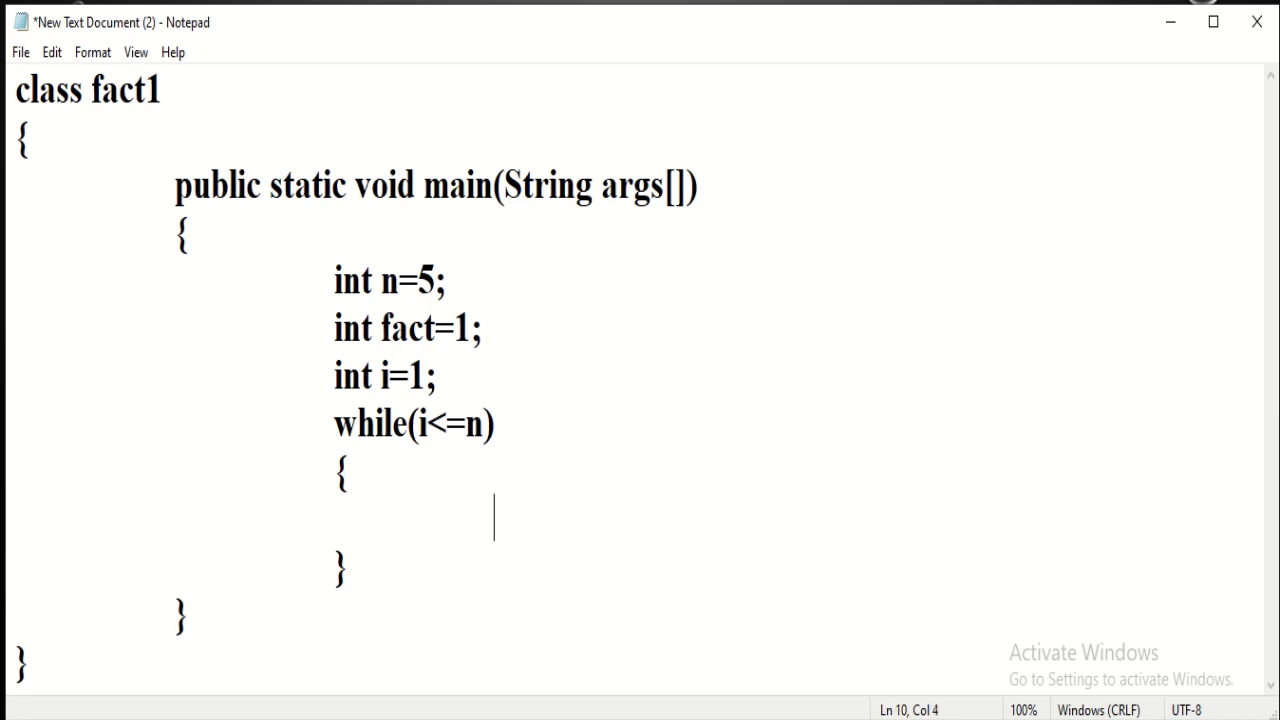
Fill the loop body with 'fact=fact*i;' and 'i++;'.
{"action": "type", "text": "fac"}
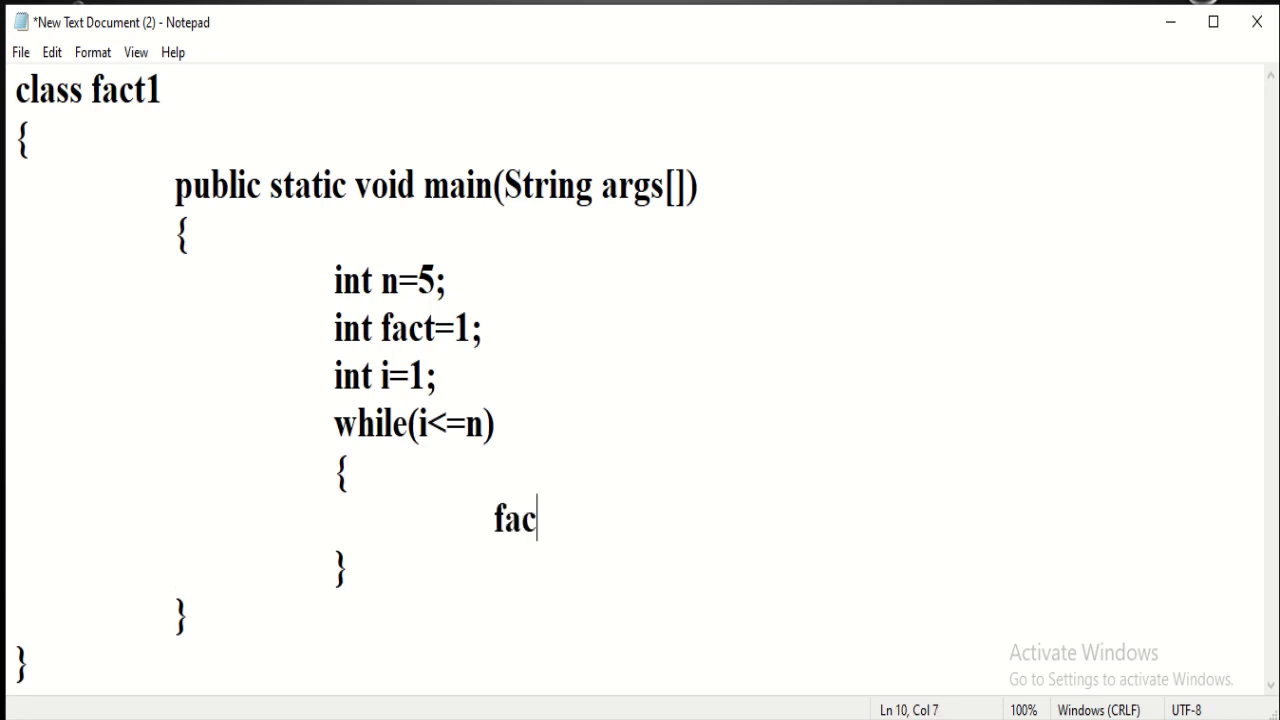
{"action": "type", "text": "t="}
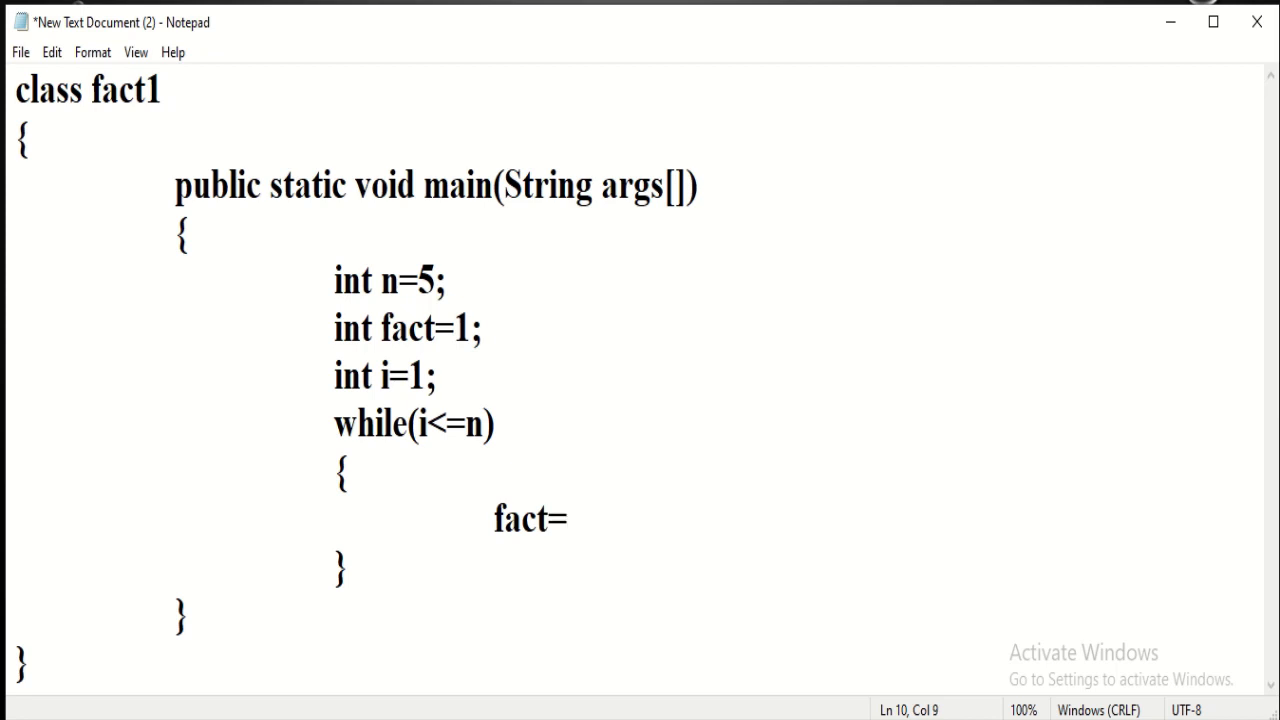
{"action": "type", "text": "fact"}
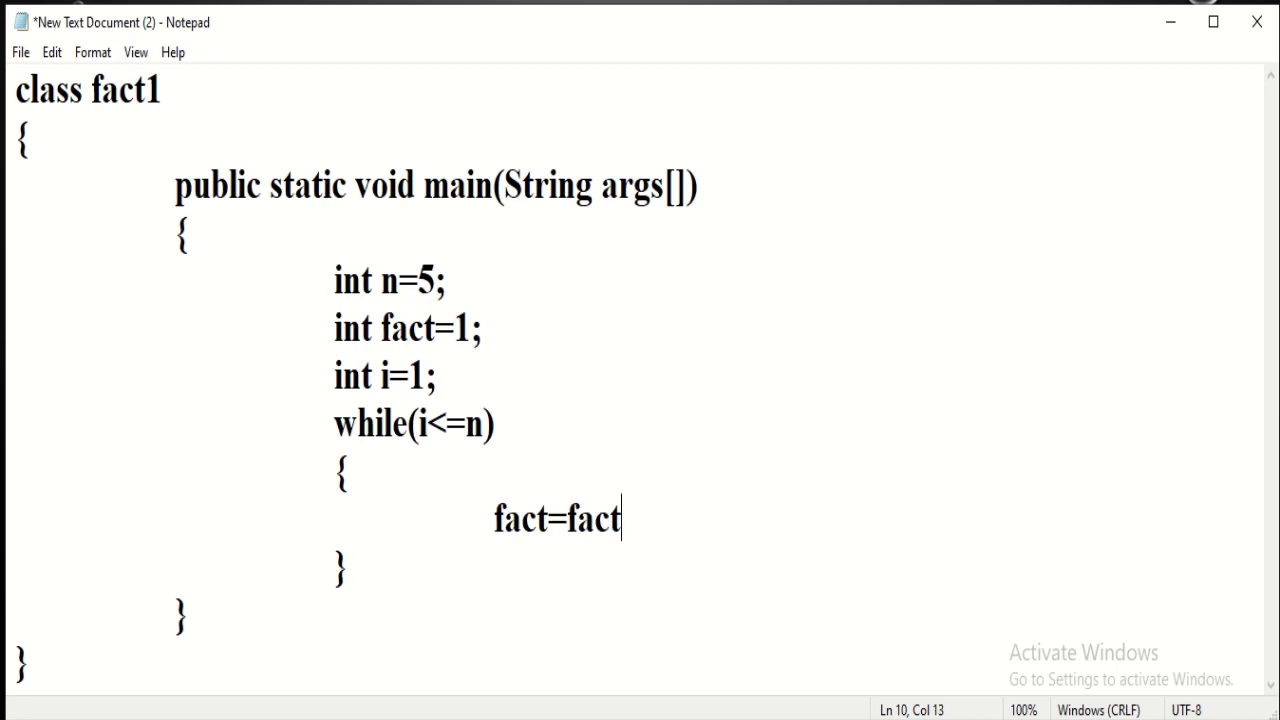
{"action": "type", "text": "*"}
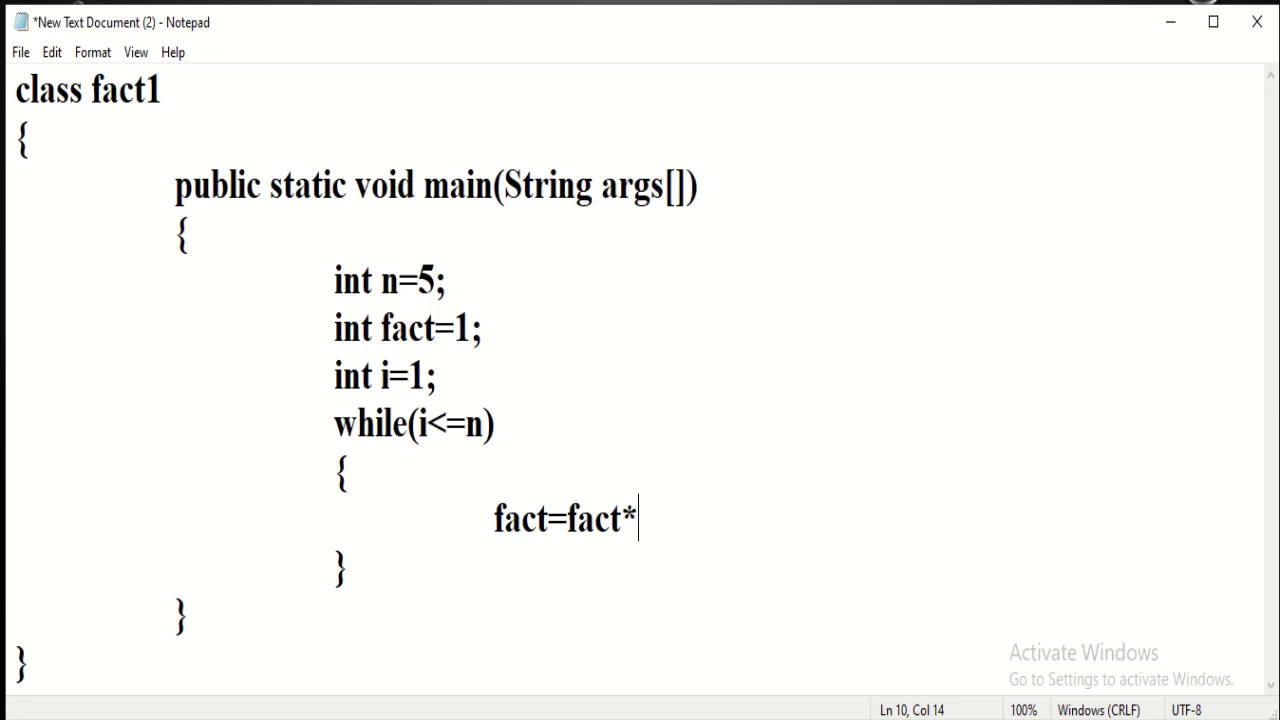
{"action": "type", "text": "i;"}
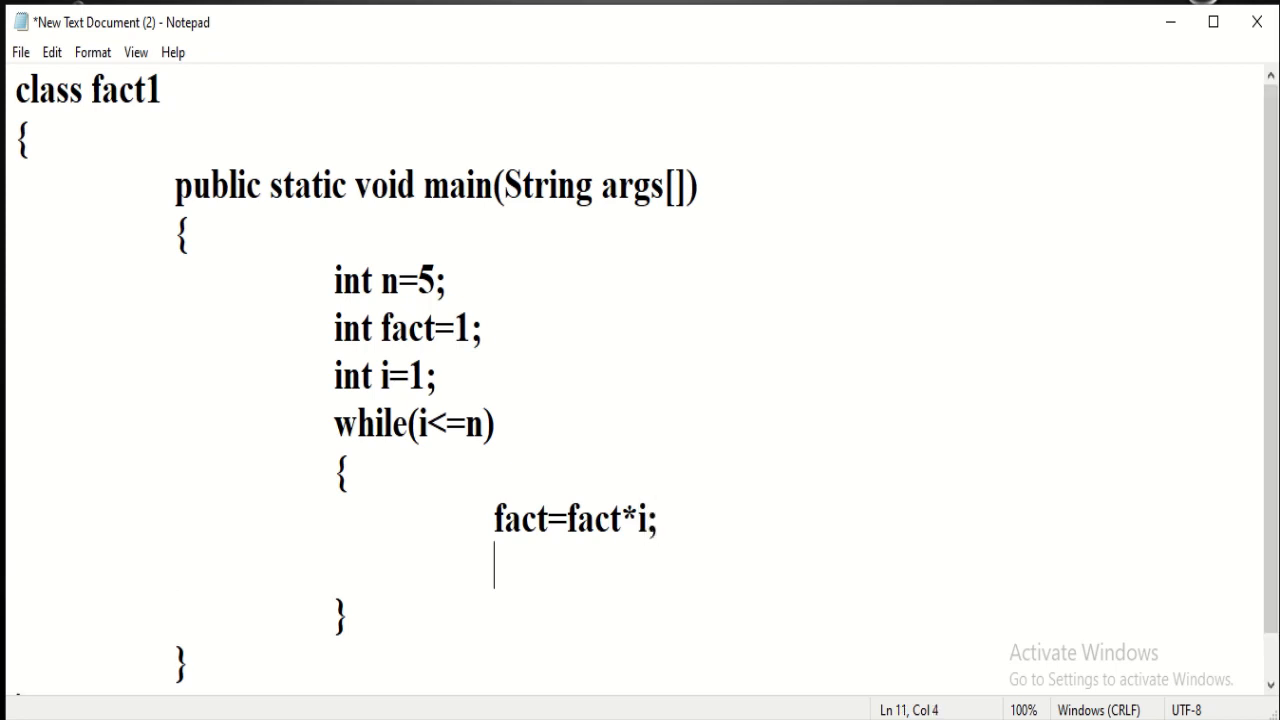
{"action": "type", "text": "i+"}
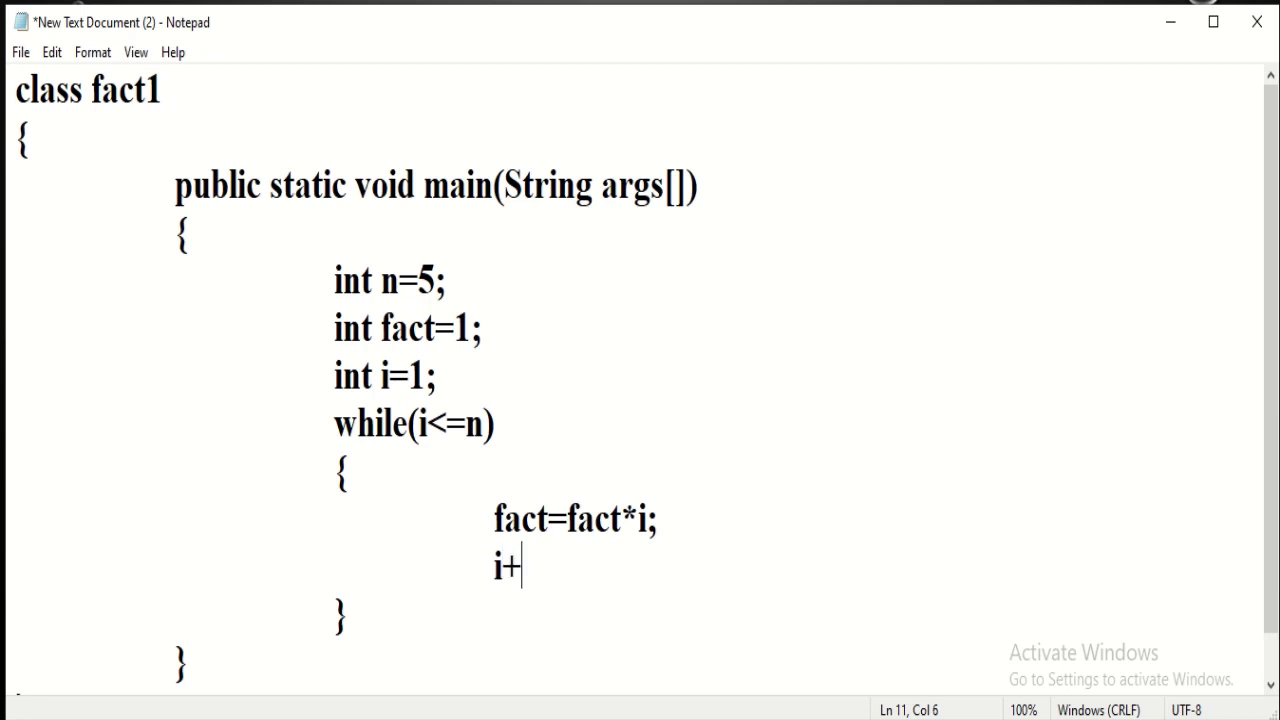
{"action": "type", "text": "+;"}
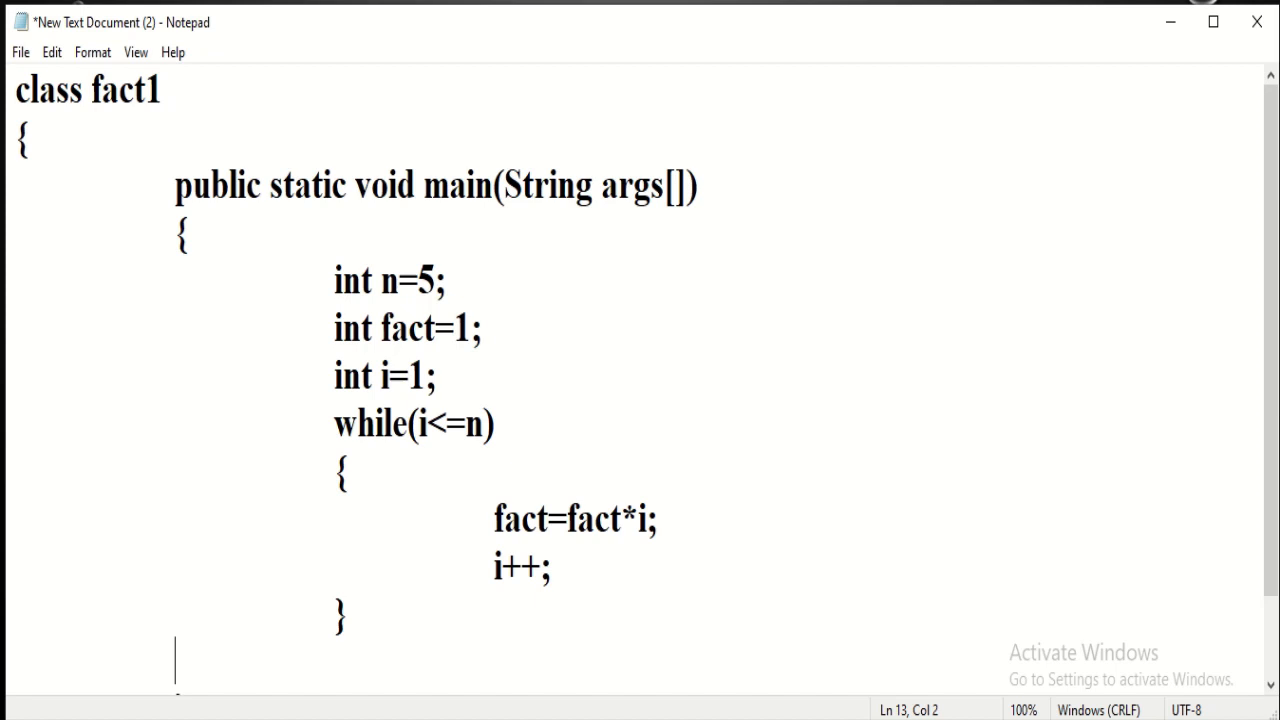
Write 'System.out.println("Factorial of "+n+"' to start the output statement.
{"action": "type", "text": "S"}
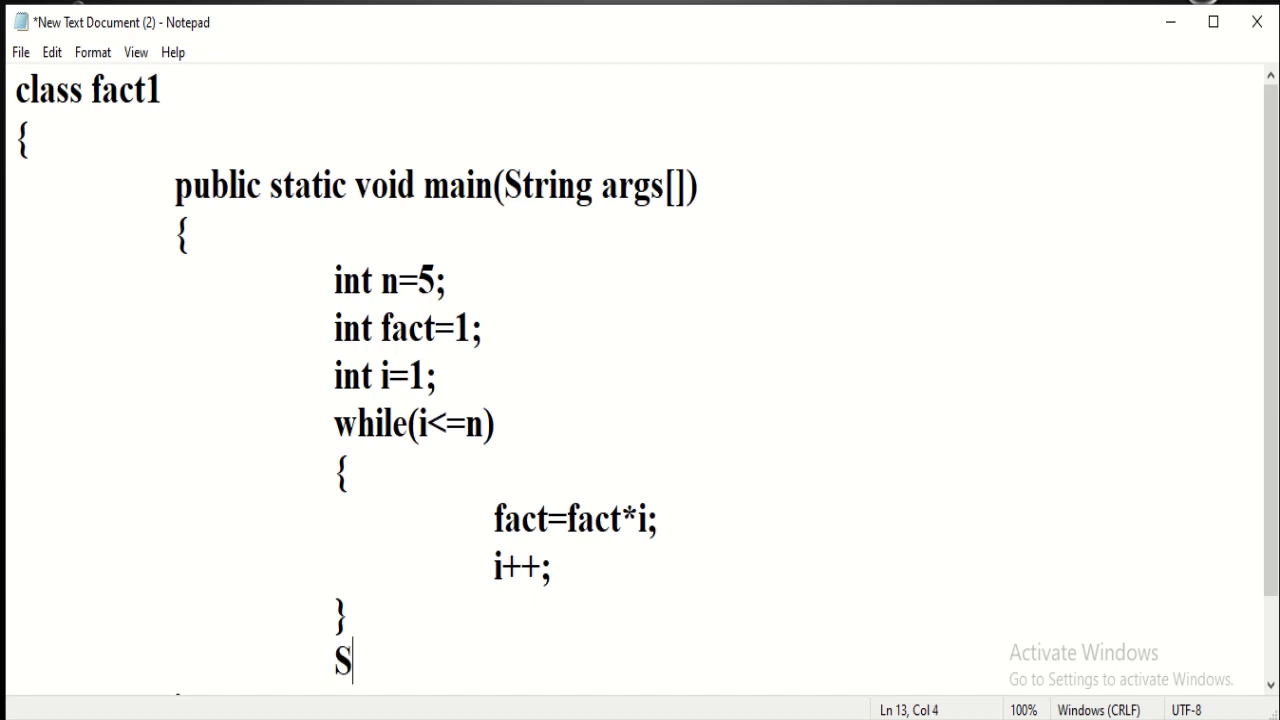
{"action": "type", "text": "yste"}
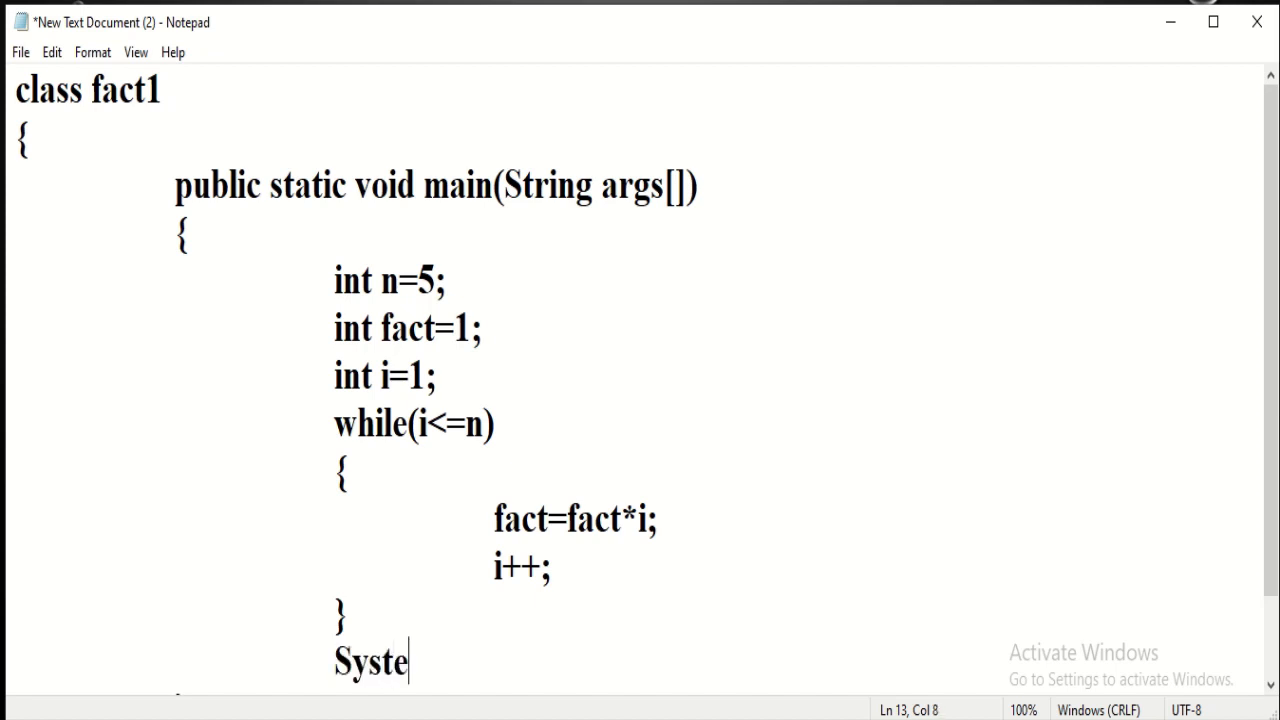
{"action": "type", "text": "m.o"}
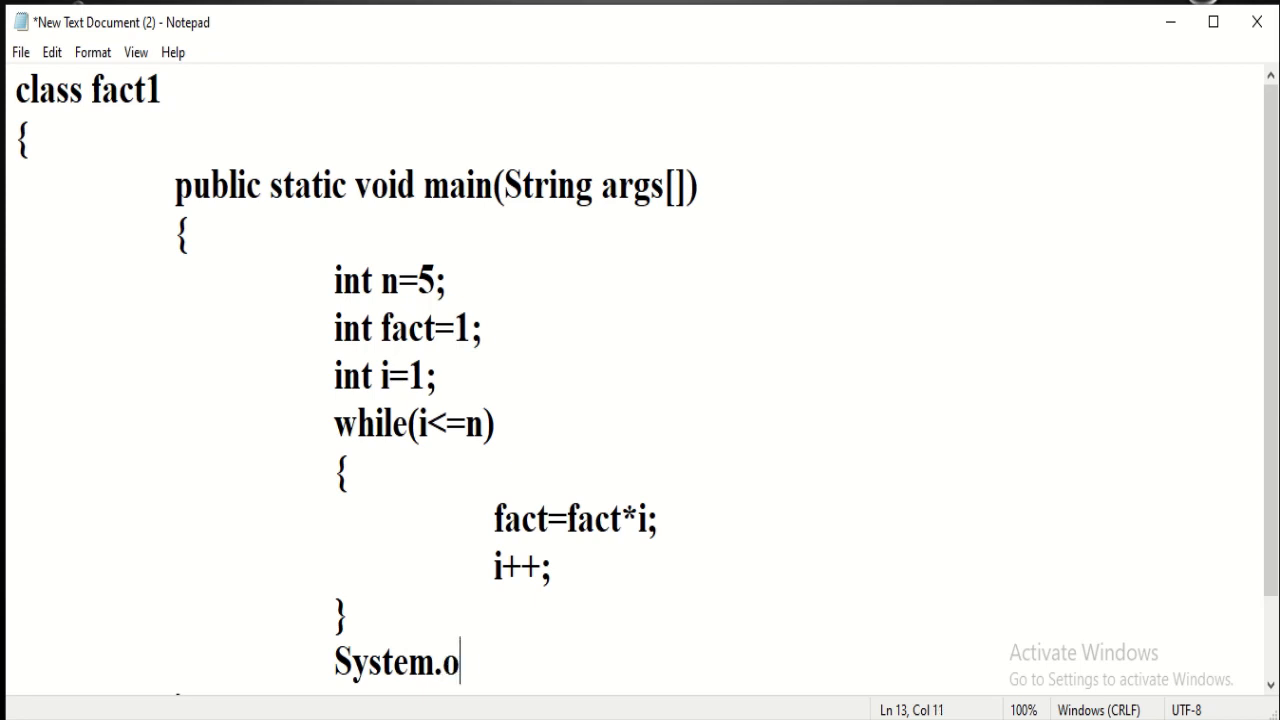
{"action": "type", "text": "ut.pr"}
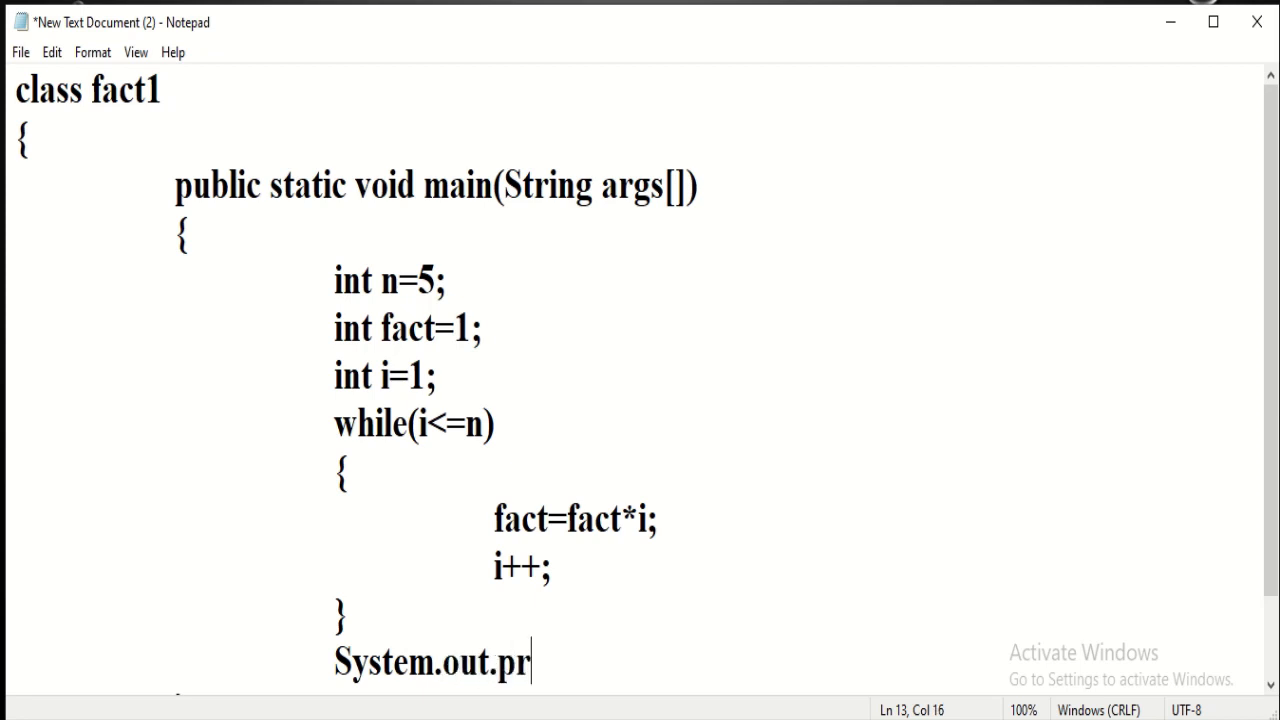
{"action": "type", "text": "intln"}
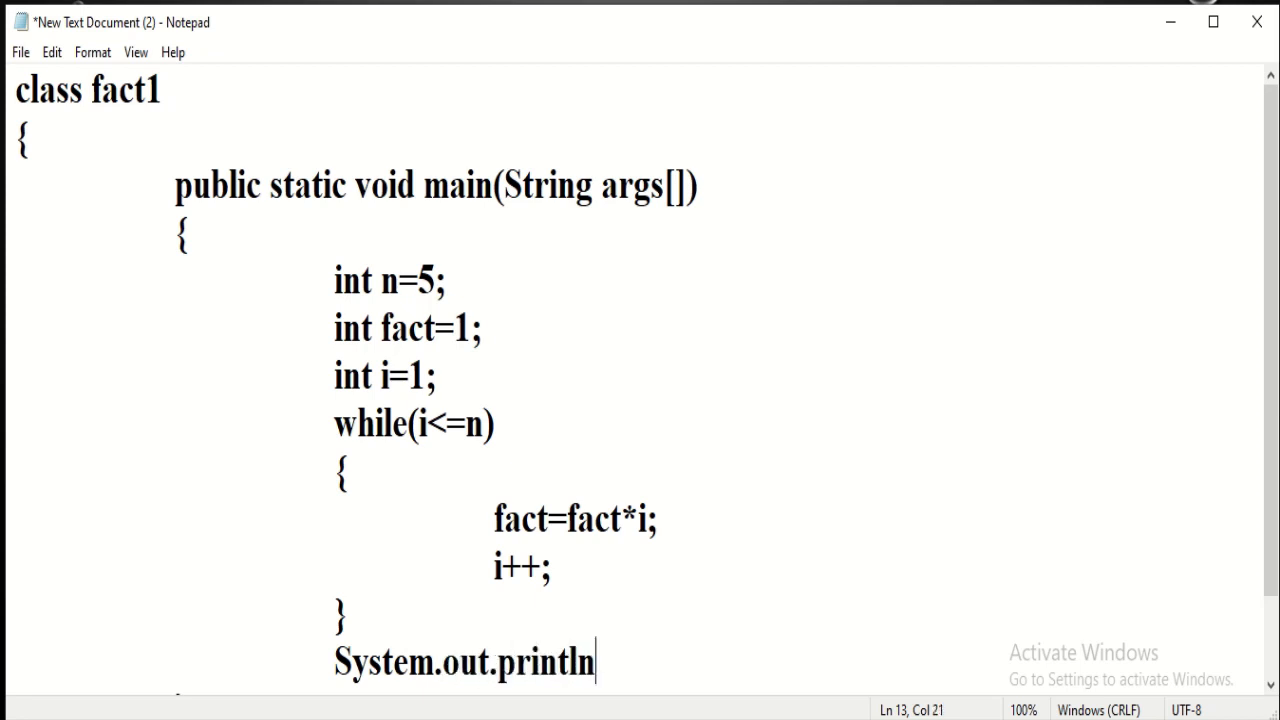
{"action": "type", "text": "("}
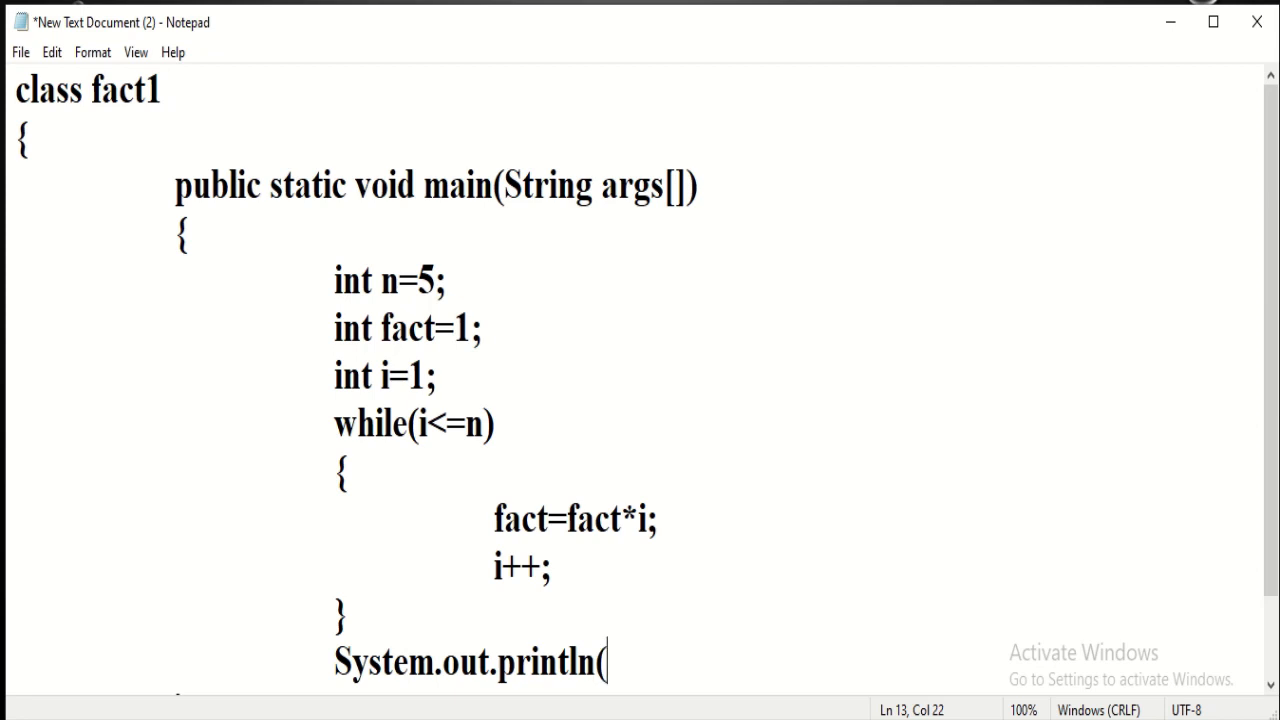
{"action": "type", "text": "\"F"}
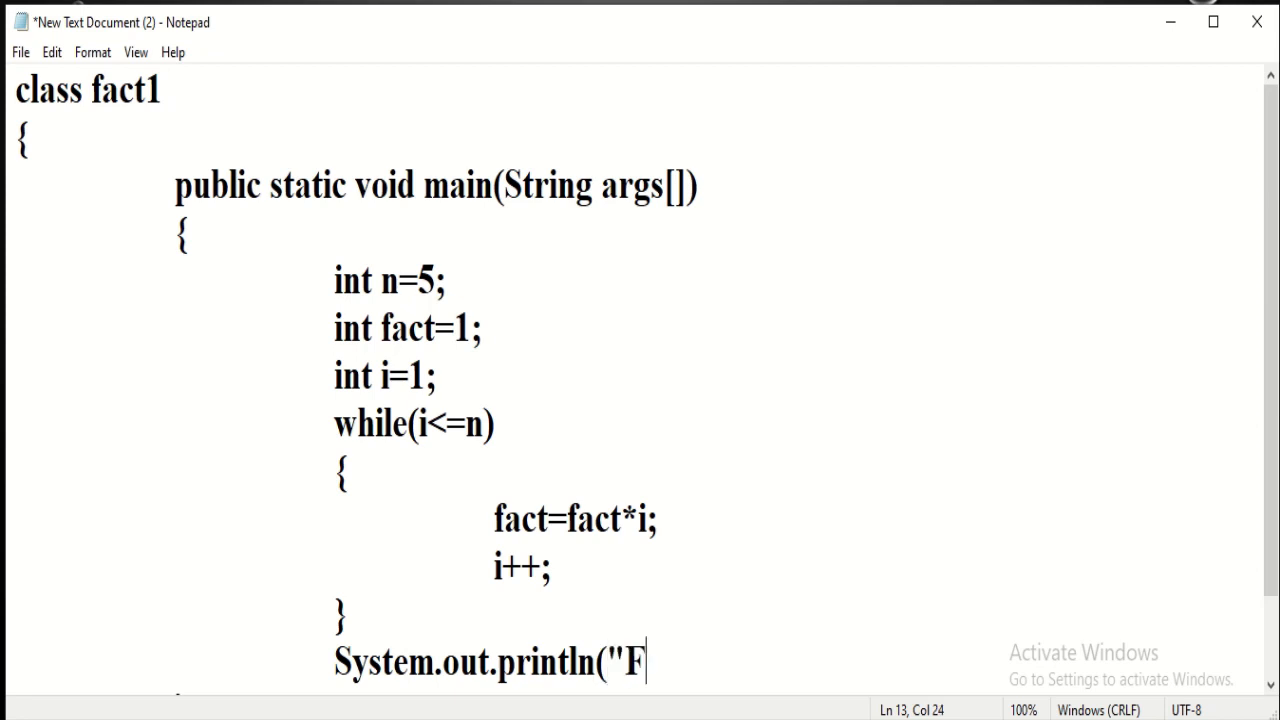
{"action": "type", "text": "actor"}
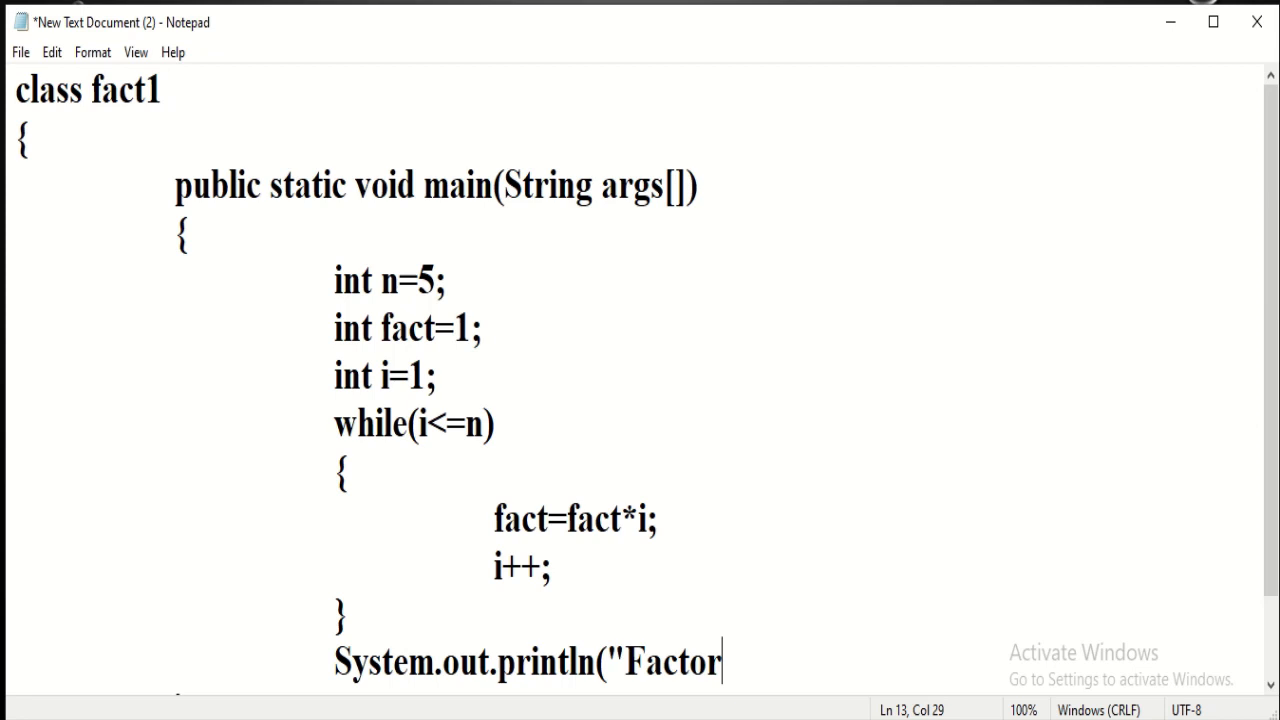
{"action": "type", "text": "ial o"}
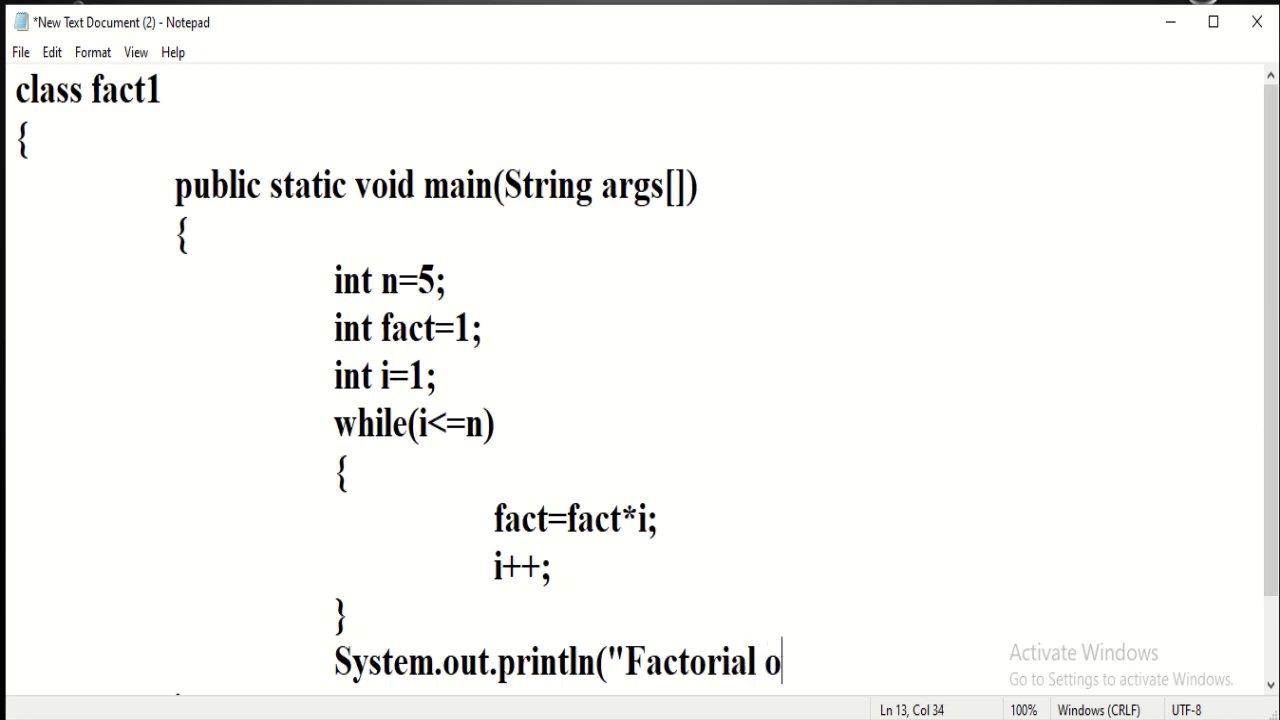
{"action": "type", "text": "f"}
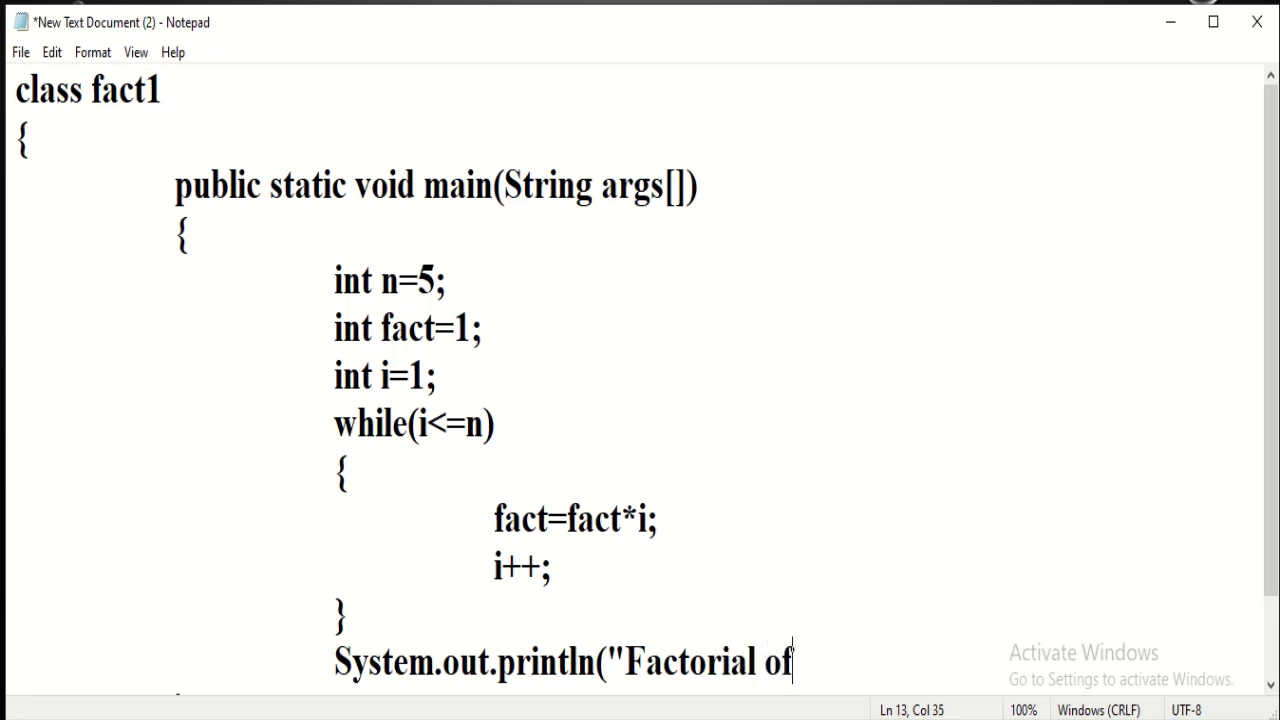
{"action": "type", "text": "\"+"}
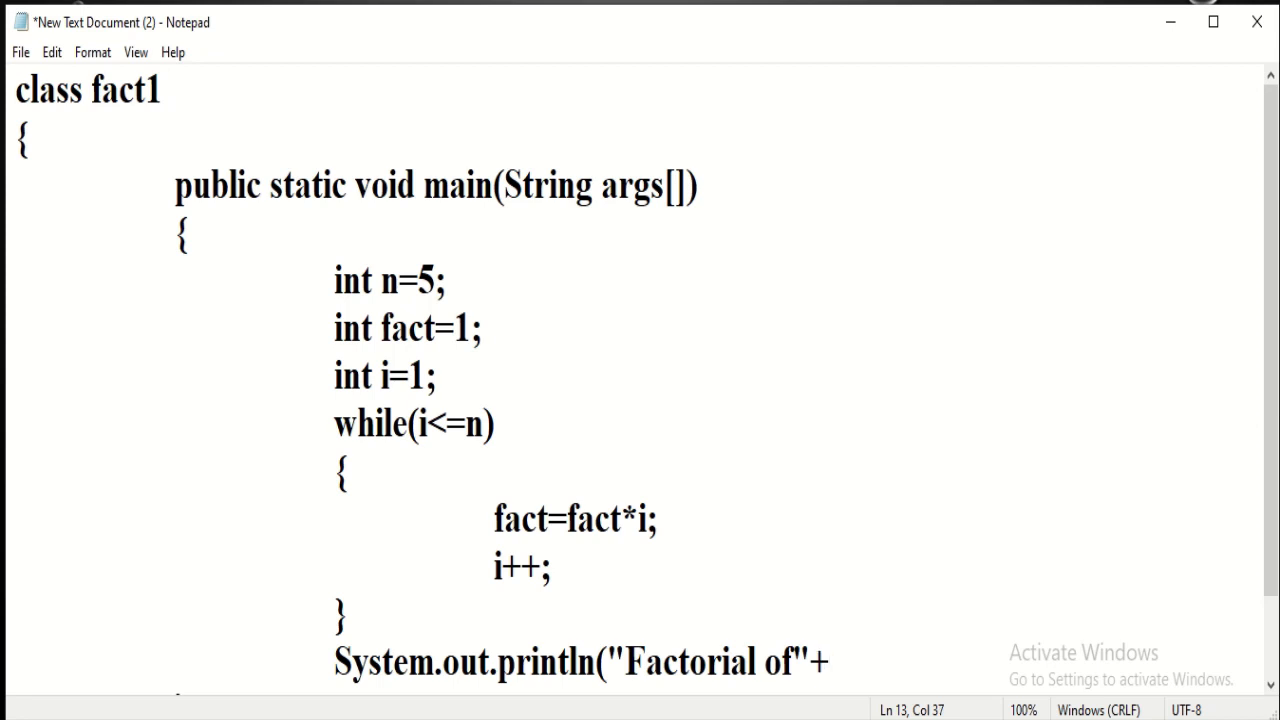
{"action": "type", "text": "n"}
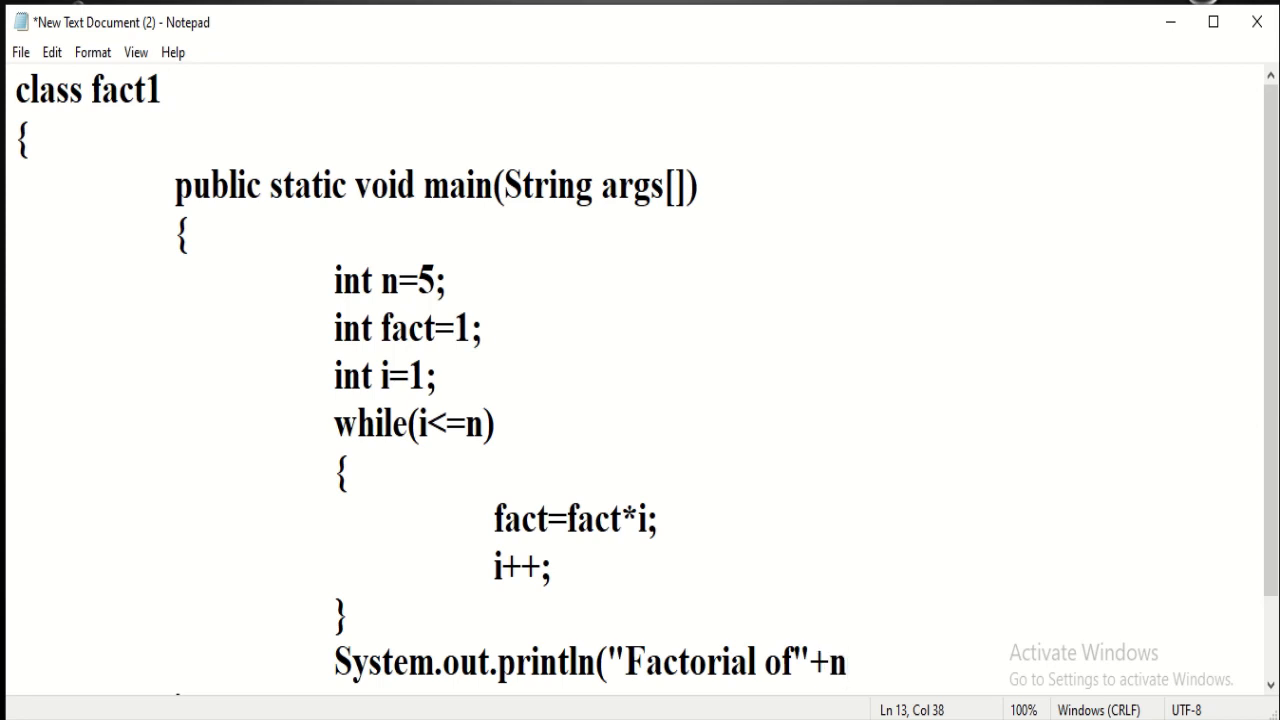
{"action": "type", "text": "+\""}
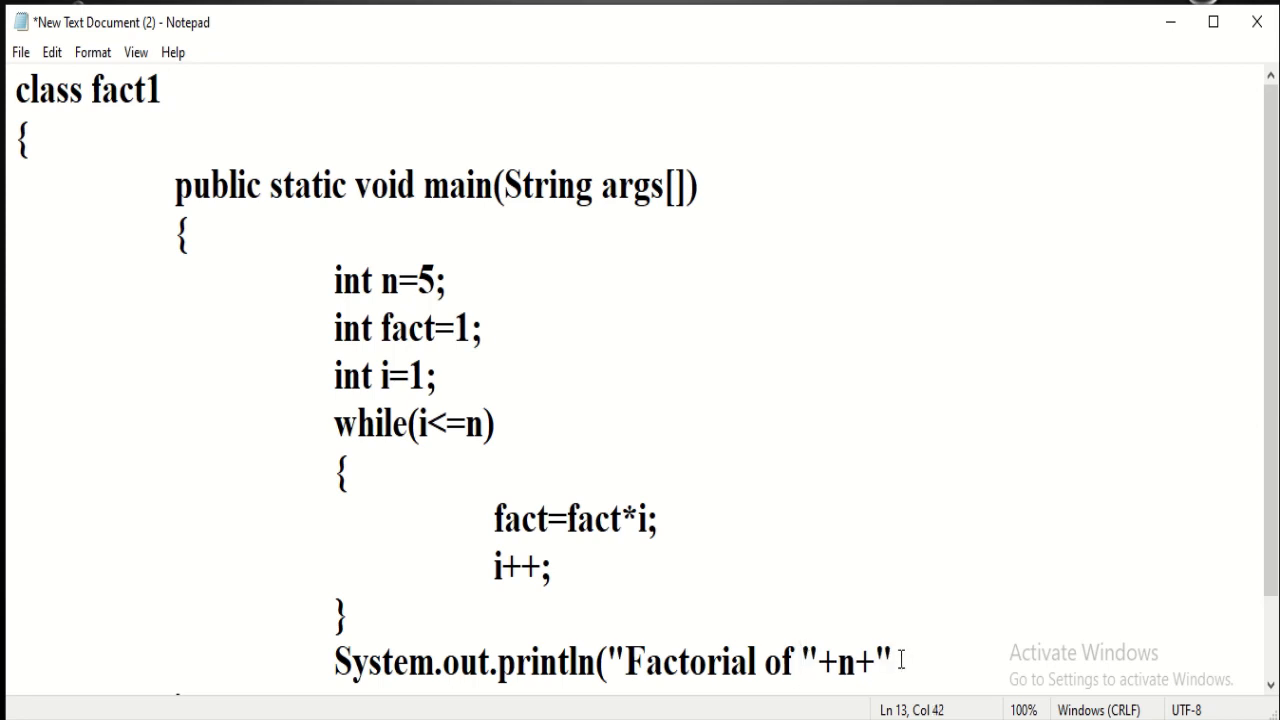
Finish the statement with '" is = "+fact);' so it prints the result.
{"action": "type", "text": "is"}
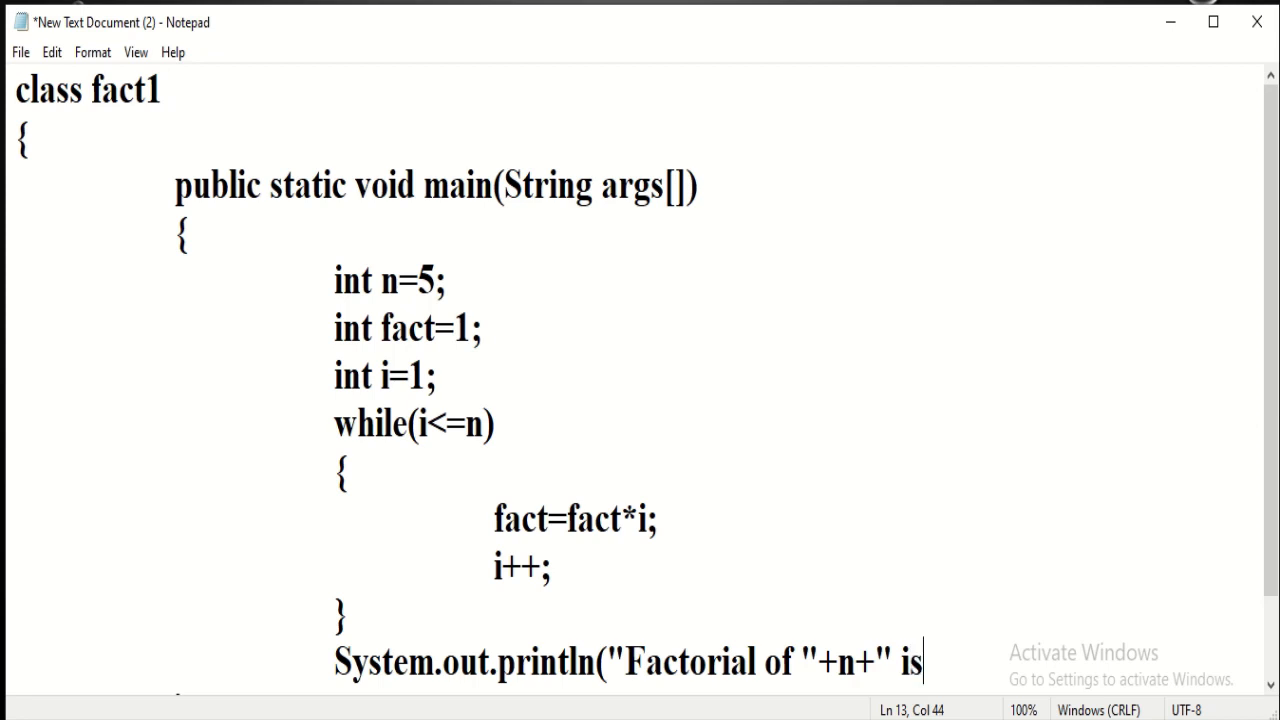
{"action": "type", "text": "="}
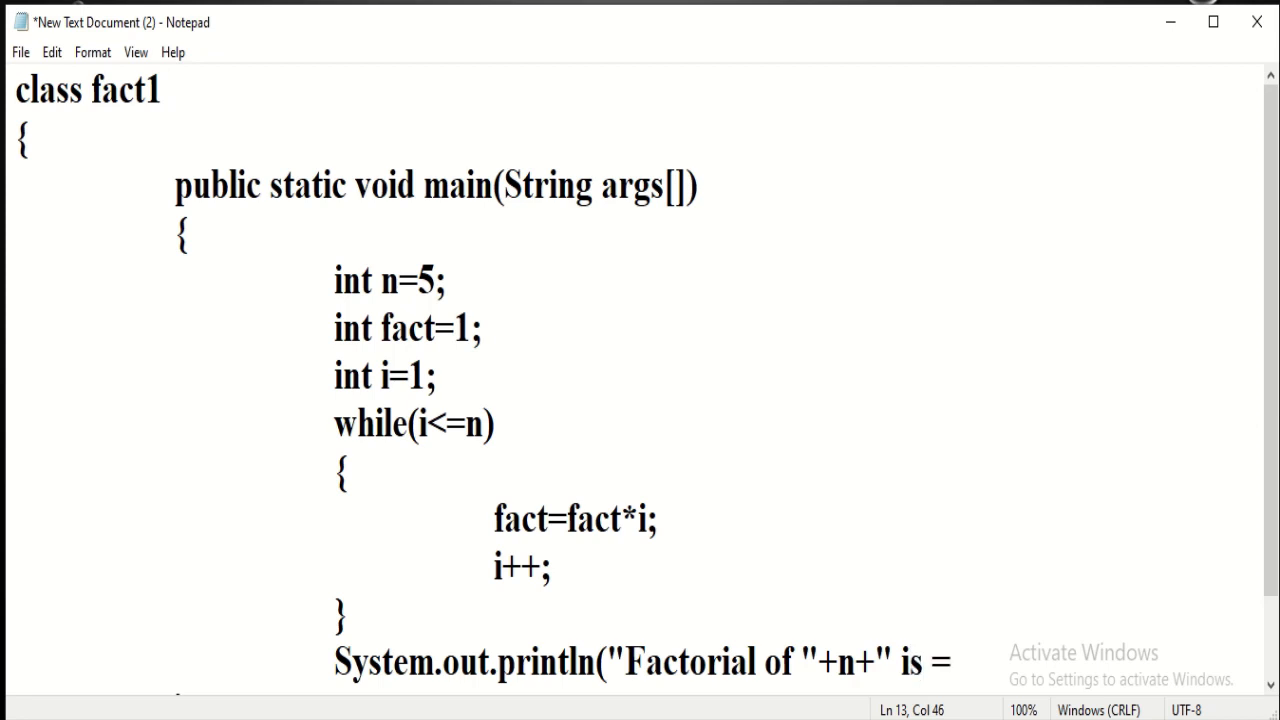
{"action": "type", "text": "\""}
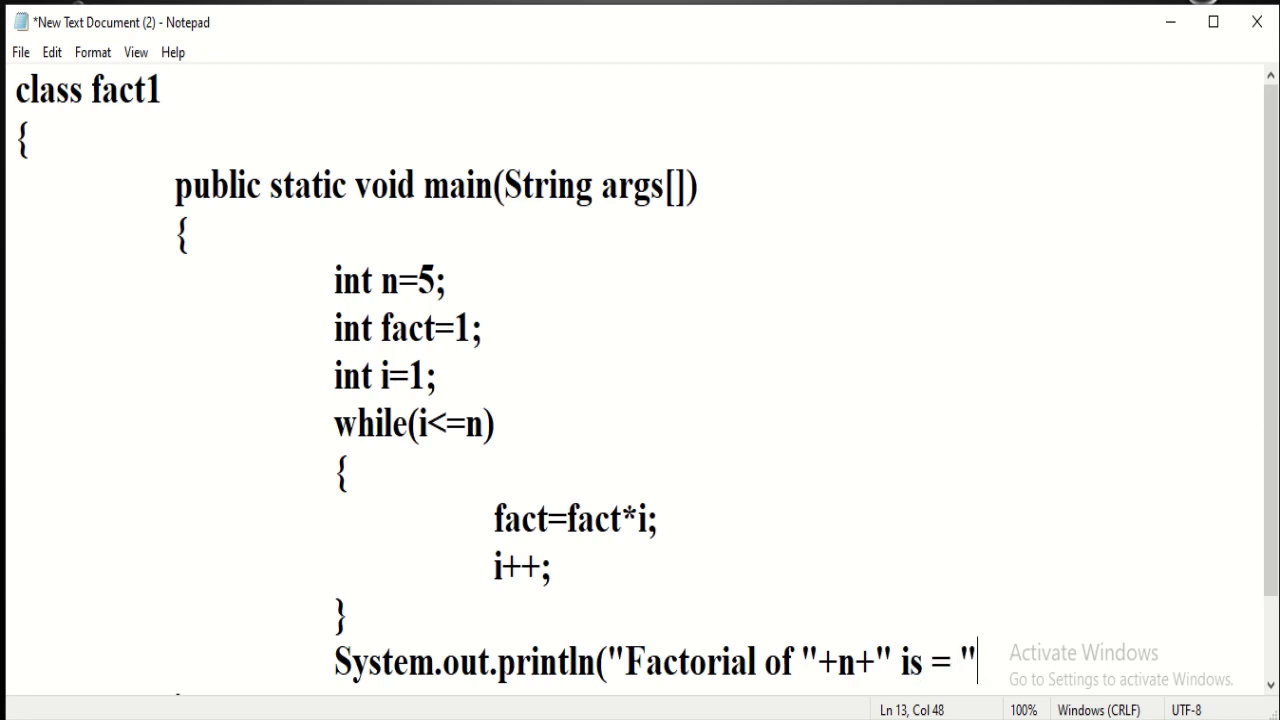
{"action": "type", "text": "+"}
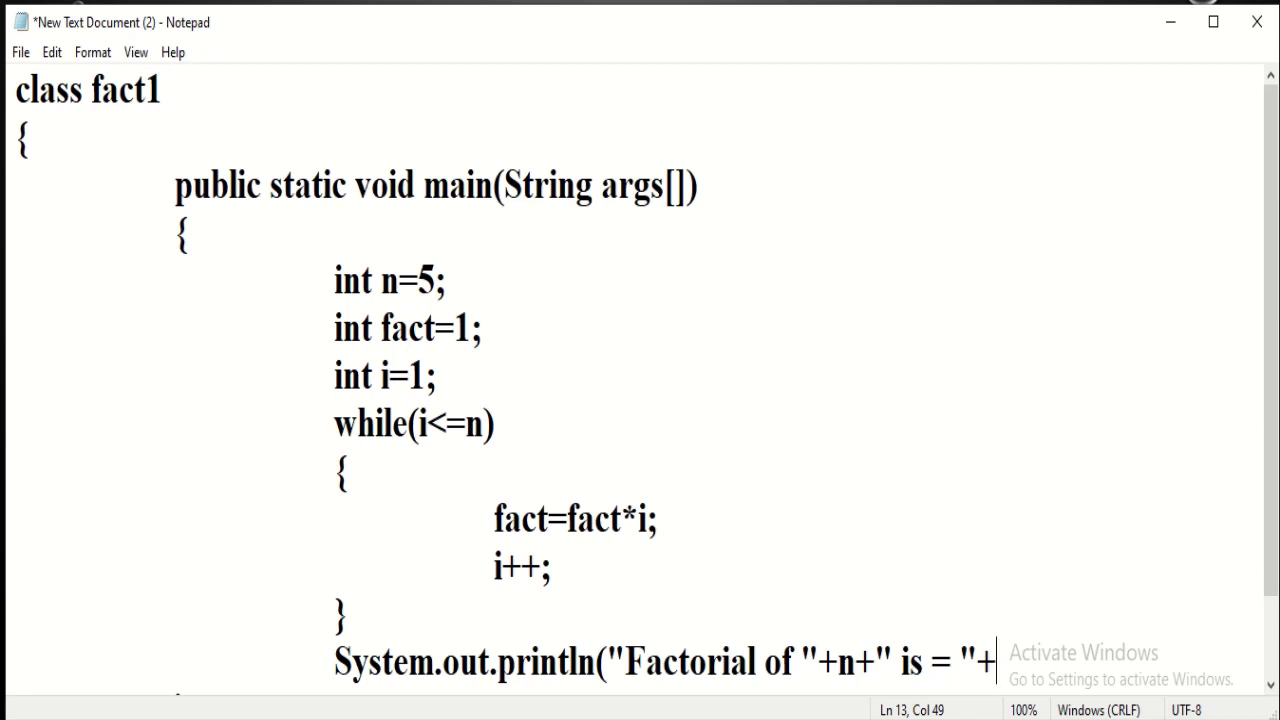
{"action": "type", "text": "fact"}
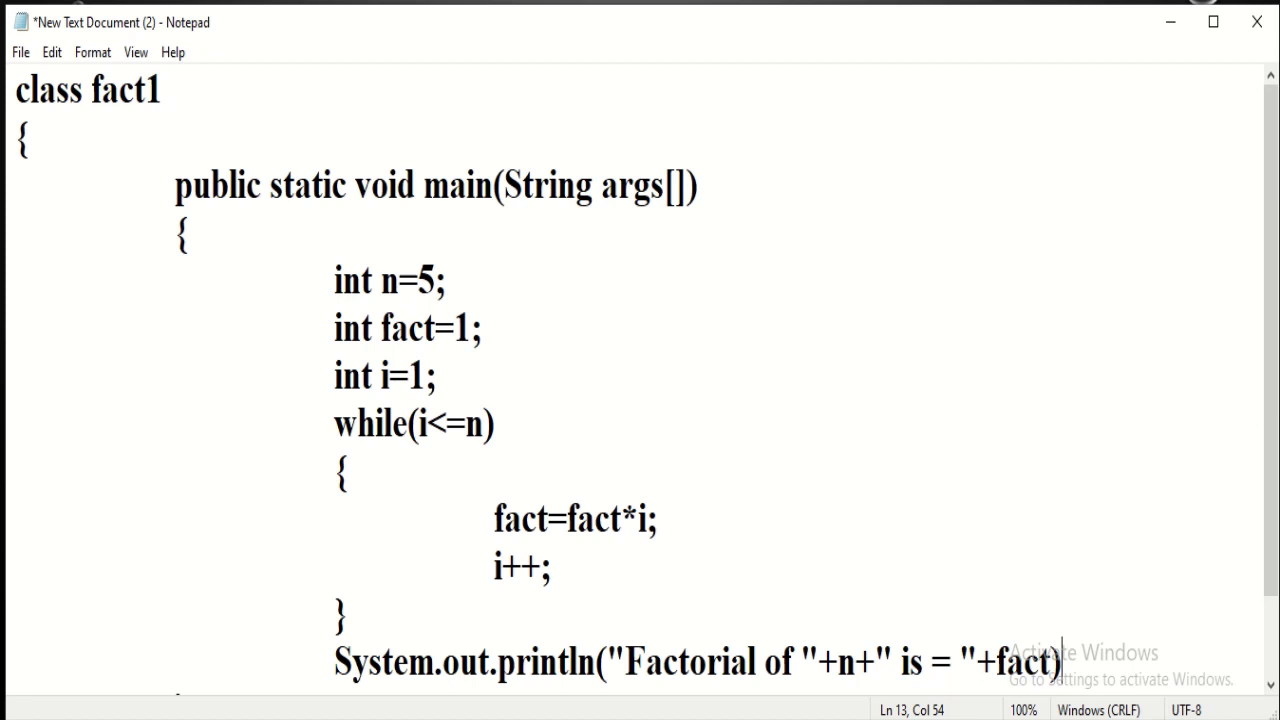
{"action": "type", "text": ";"}
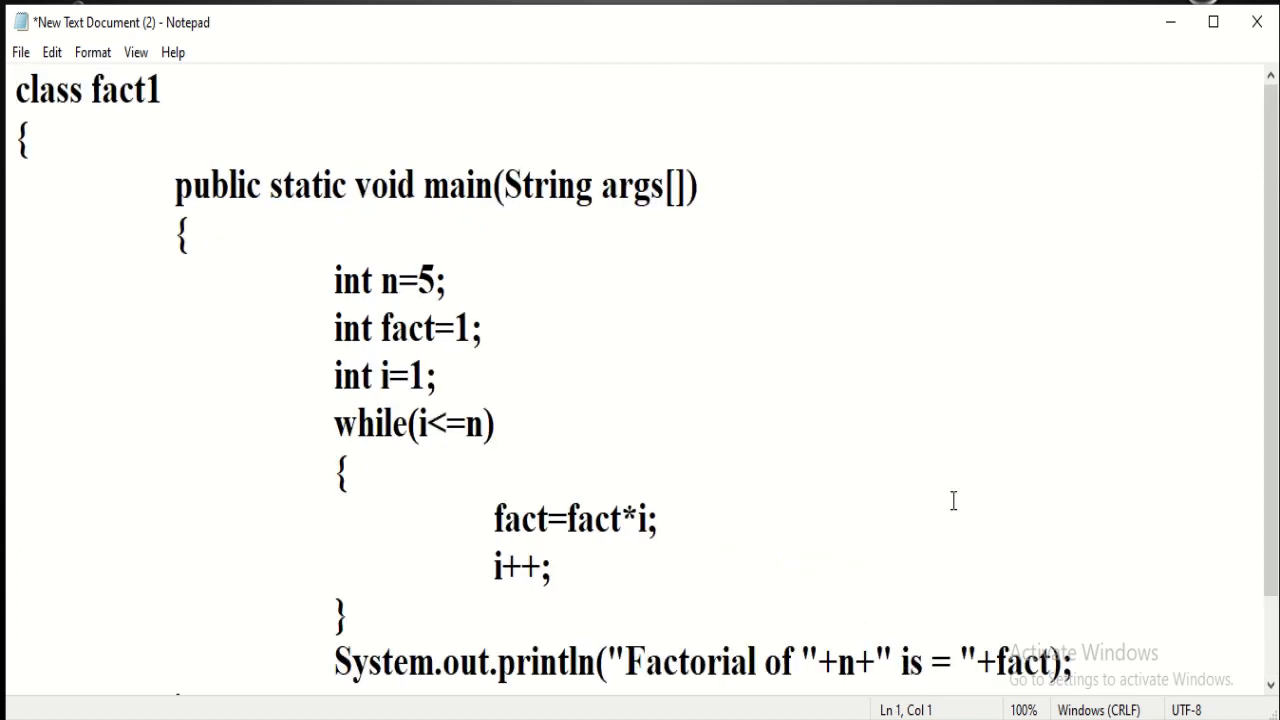
{"action": "mouse_move", "coordinate": [304, 68]}
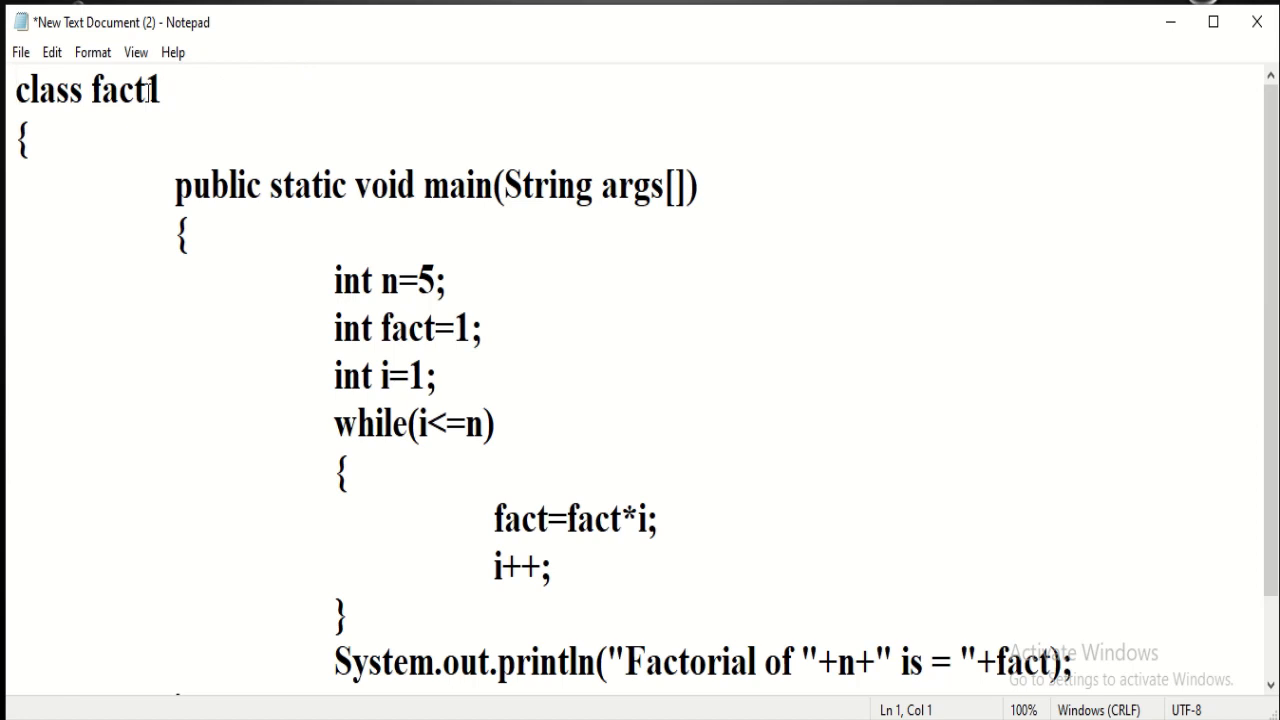
Review the finished fact1 program in Notepad without changing its text.
{"action": "left_click", "coordinate": [208, 188]}
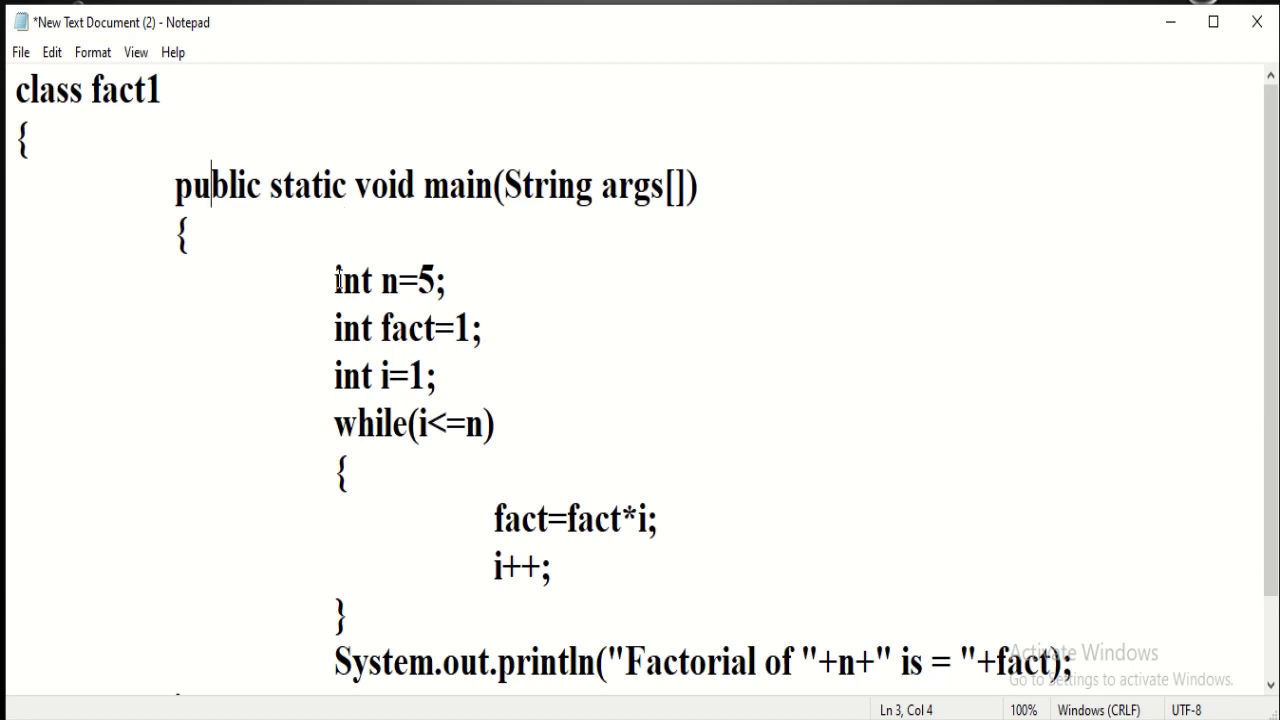
{"action": "mouse_move", "coordinate": [408, 292]}
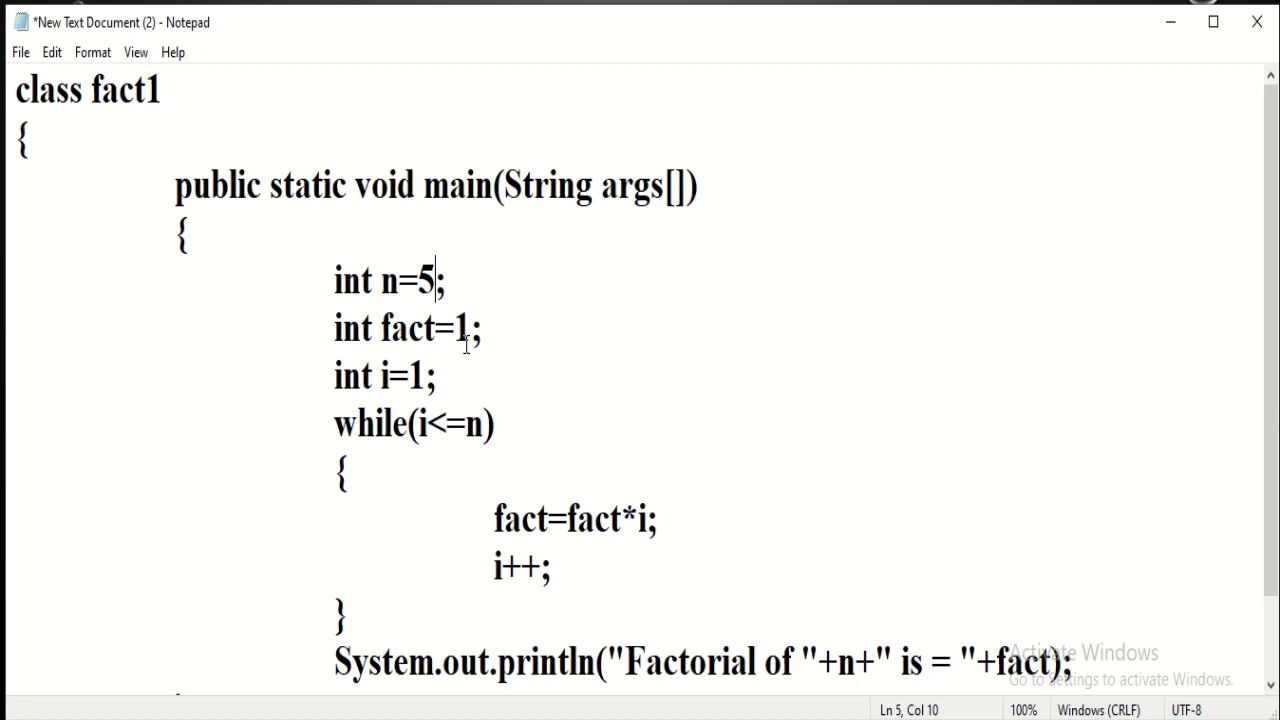
{"action": "mouse_move", "coordinate": [370, 398]}
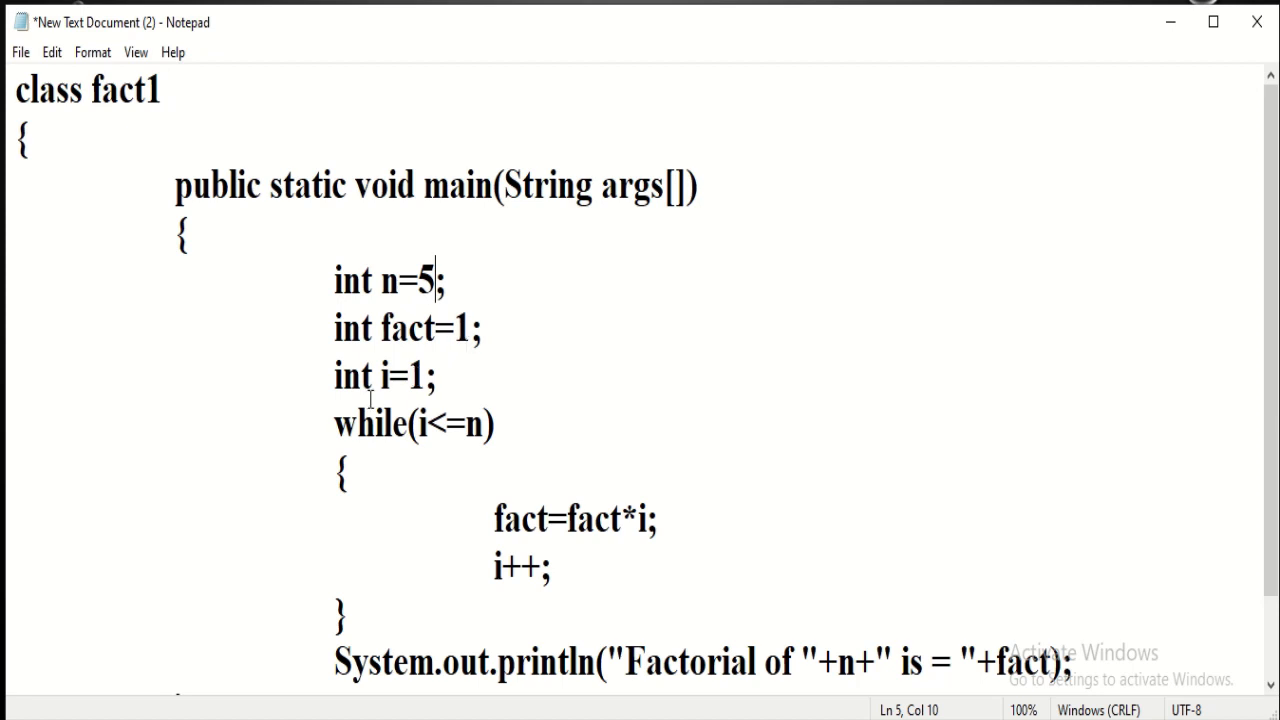
{"action": "mouse_move", "coordinate": [400, 384]}
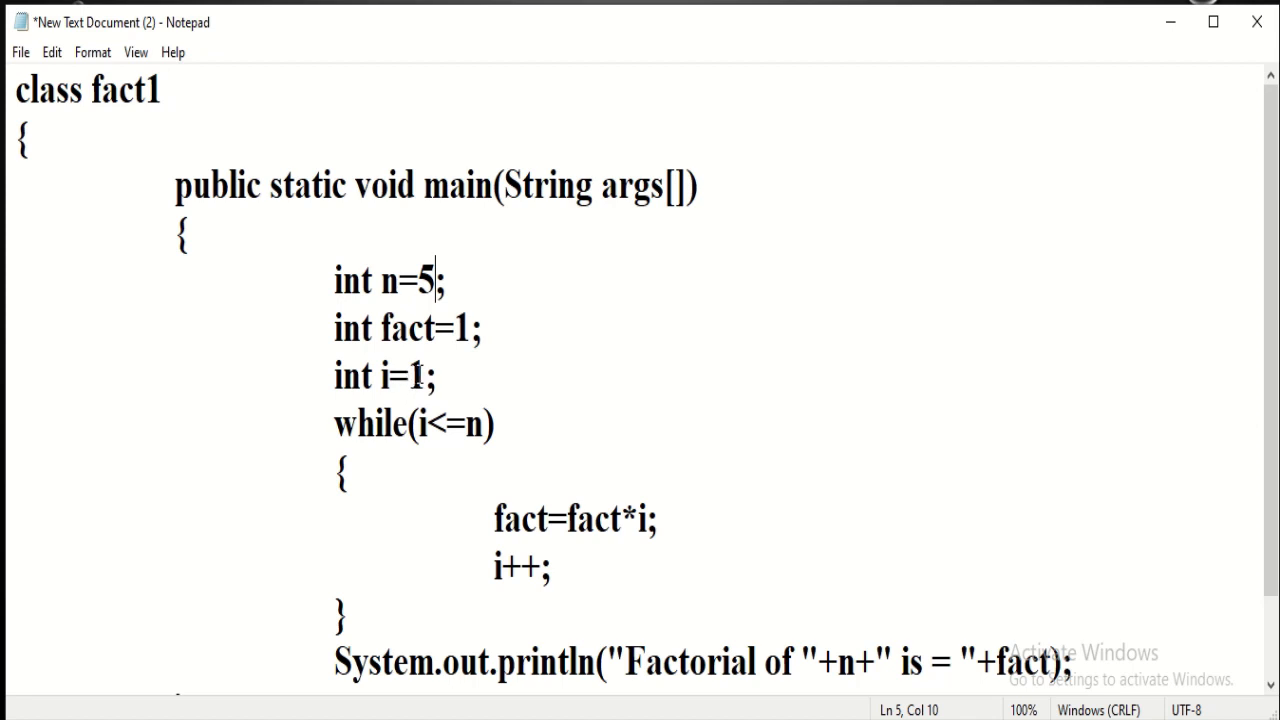
{"action": "left_click", "coordinate": [420, 376]}
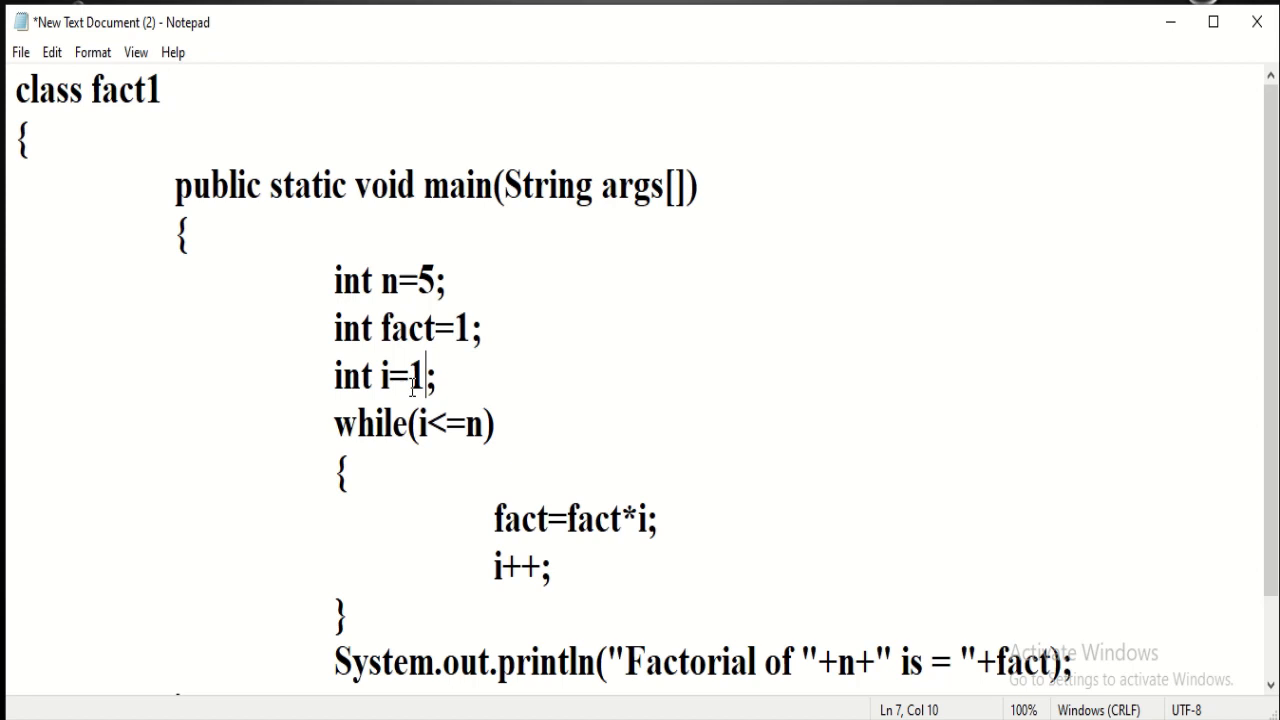
{"action": "mouse_move", "coordinate": [392, 444]}
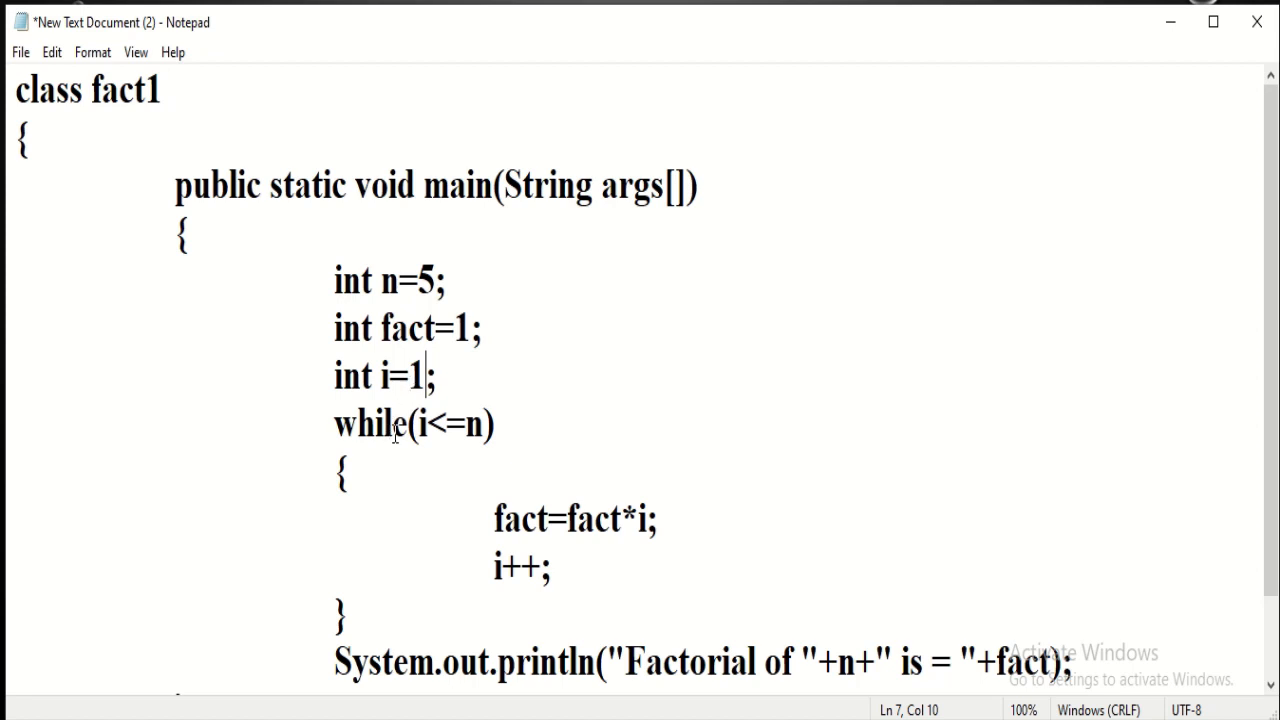
{"action": "mouse_move", "coordinate": [428, 450]}
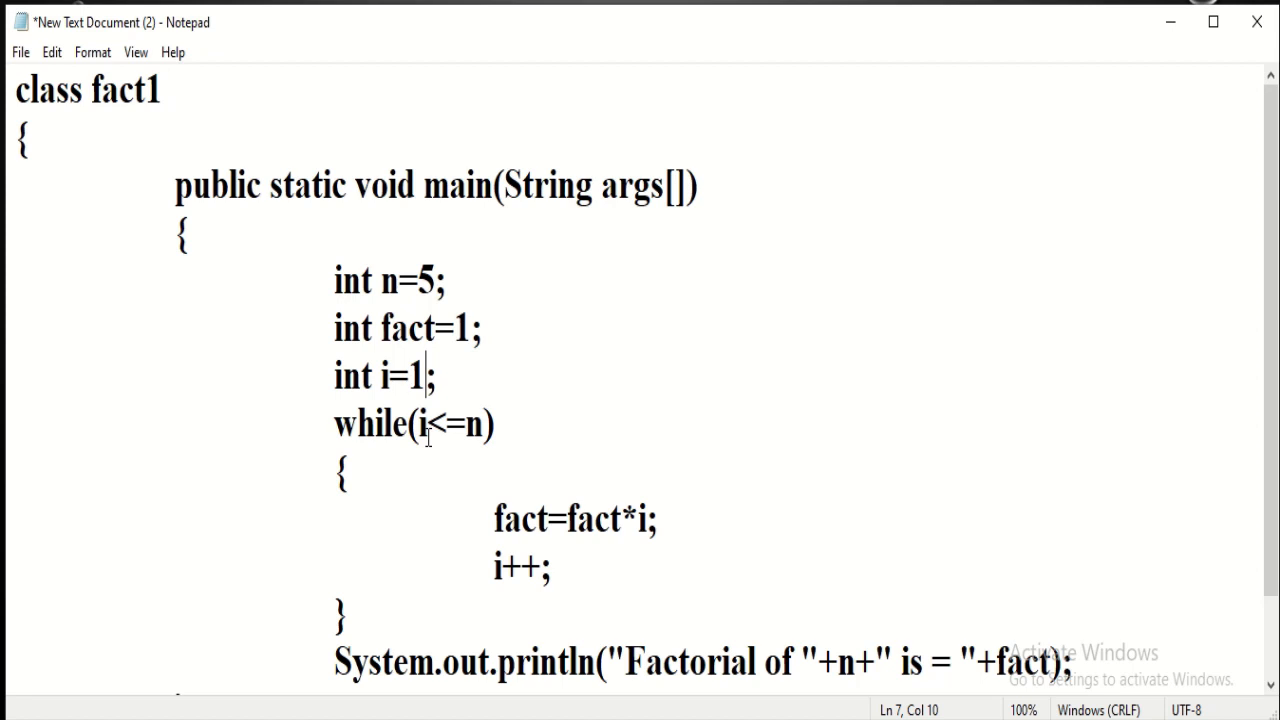
{"action": "mouse_move", "coordinate": [484, 584]}
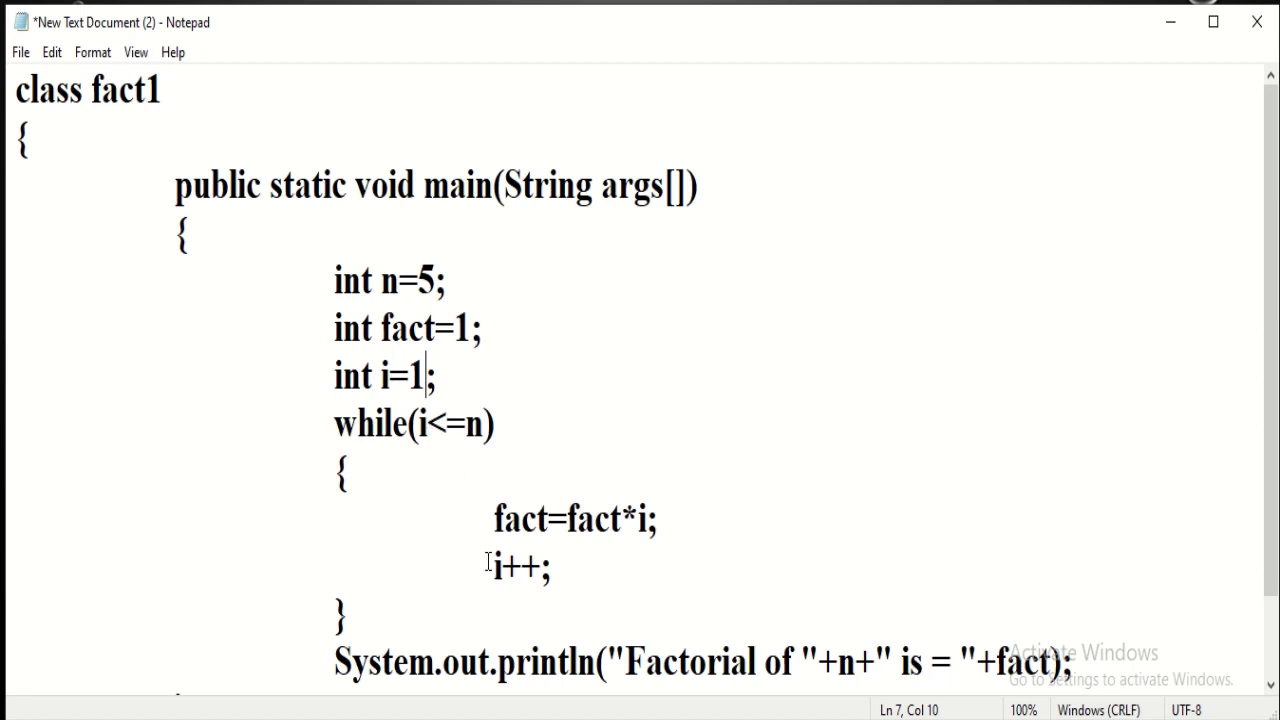
{"action": "mouse_move", "coordinate": [592, 544]}
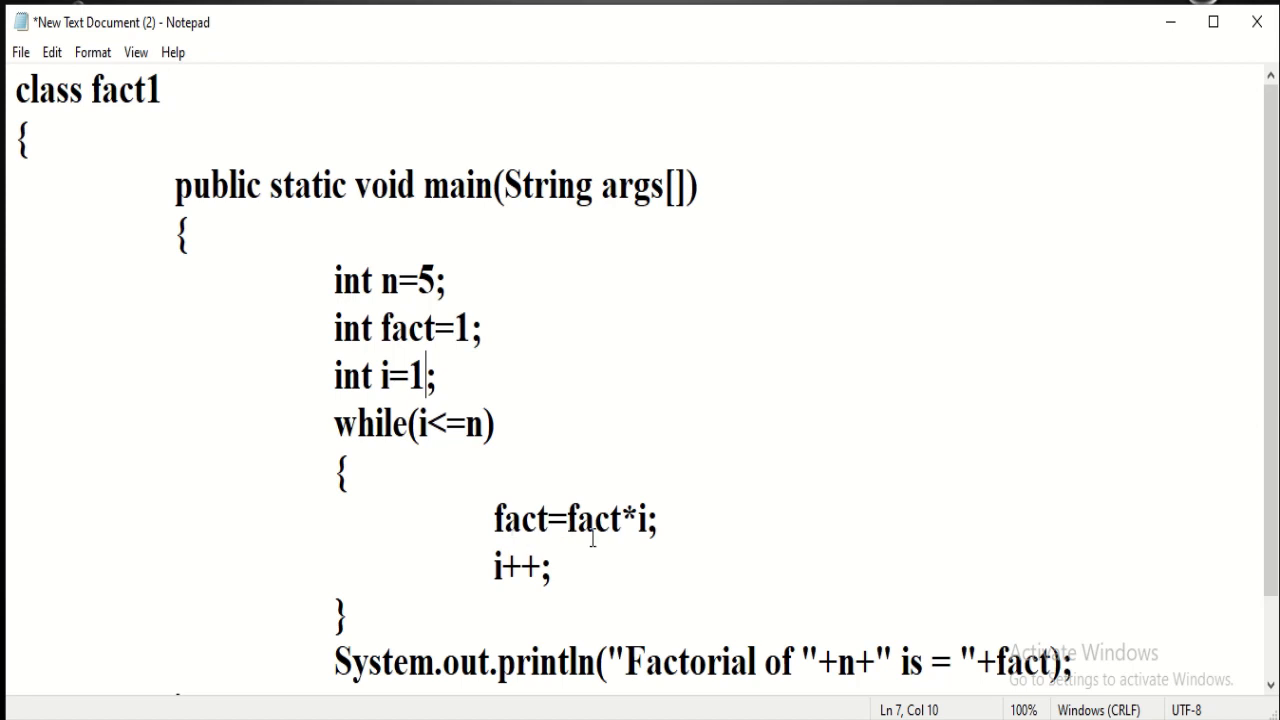
{"action": "mouse_move", "coordinate": [524, 558]}
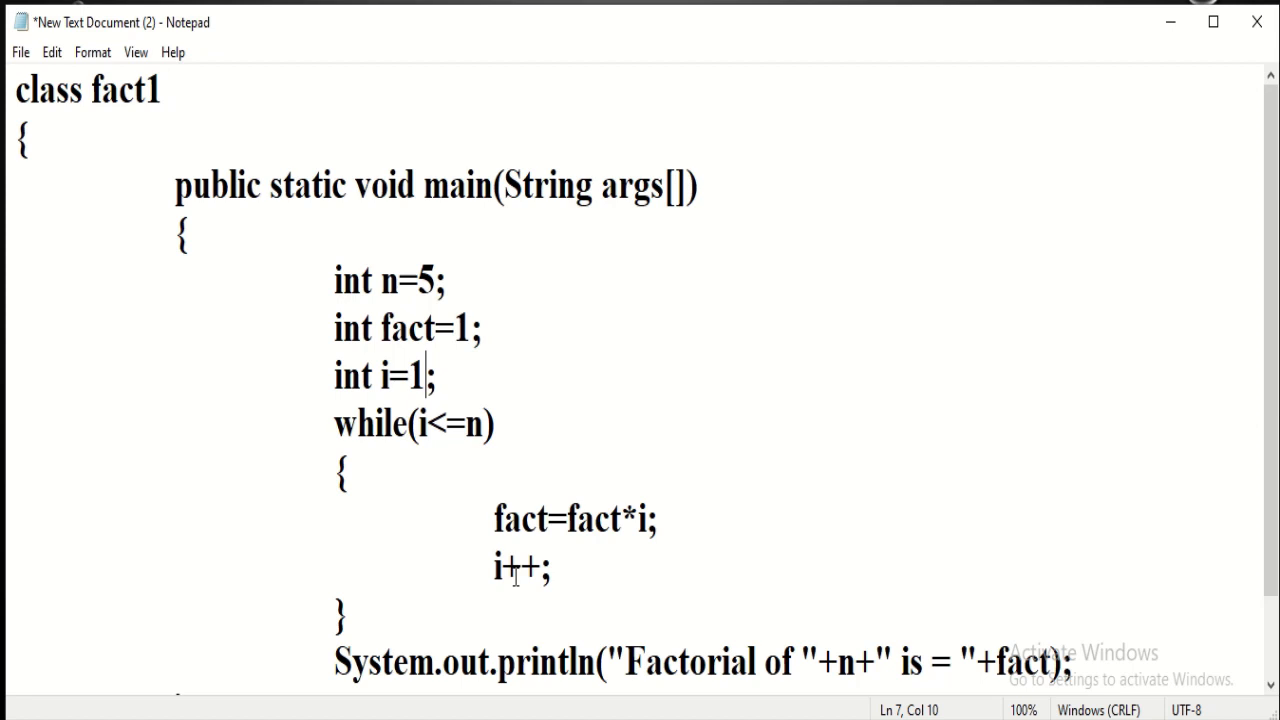
{"action": "mouse_move", "coordinate": [358, 400]}
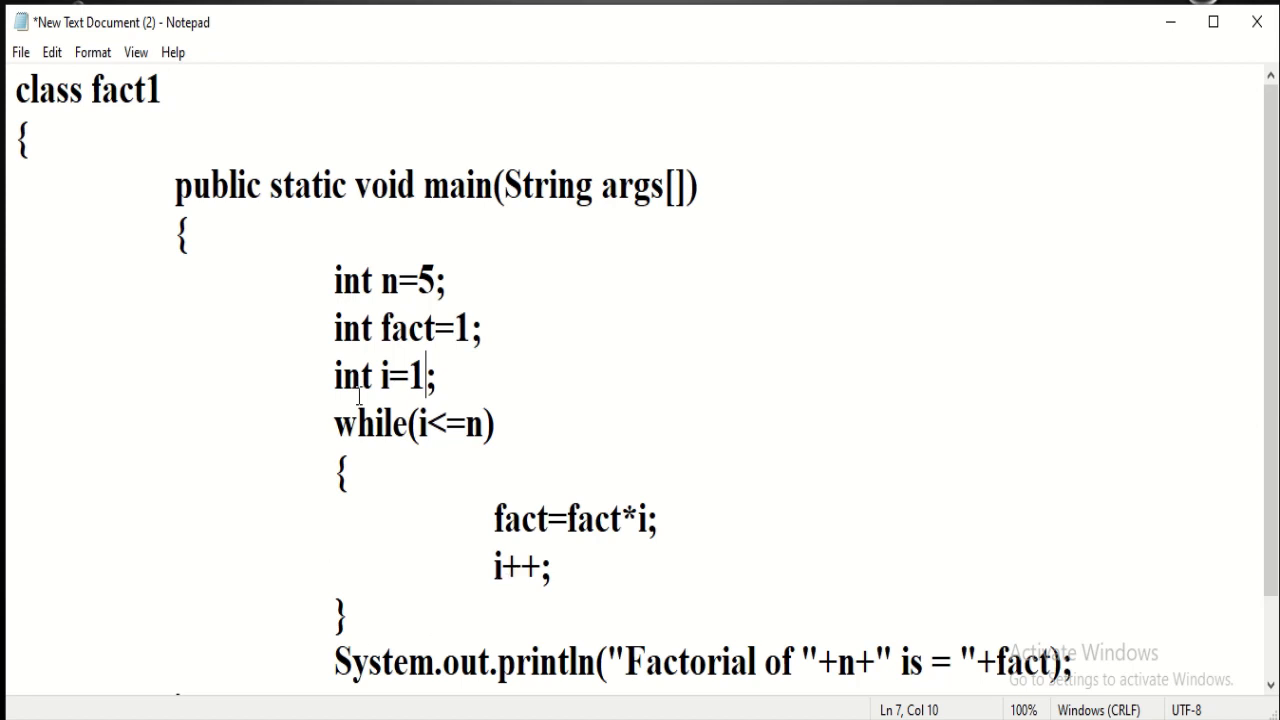
{"action": "mouse_move", "coordinate": [496, 426]}
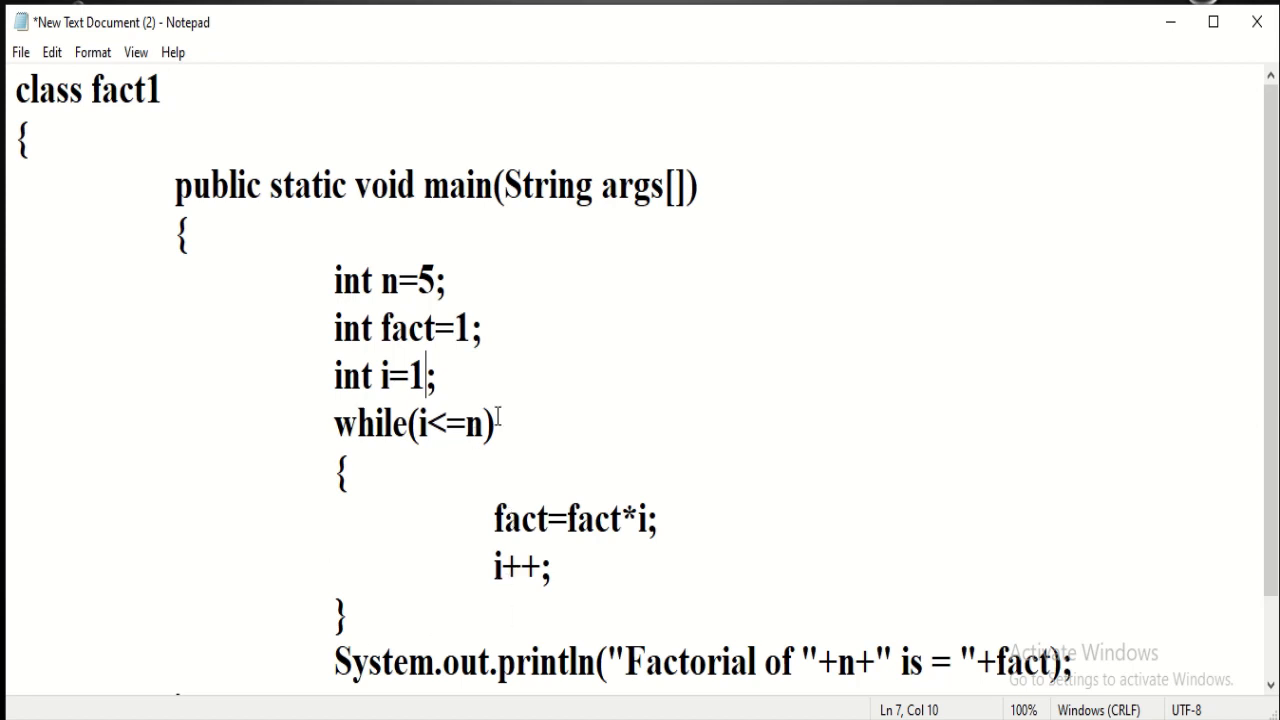
{"action": "mouse_move", "coordinate": [476, 436]}
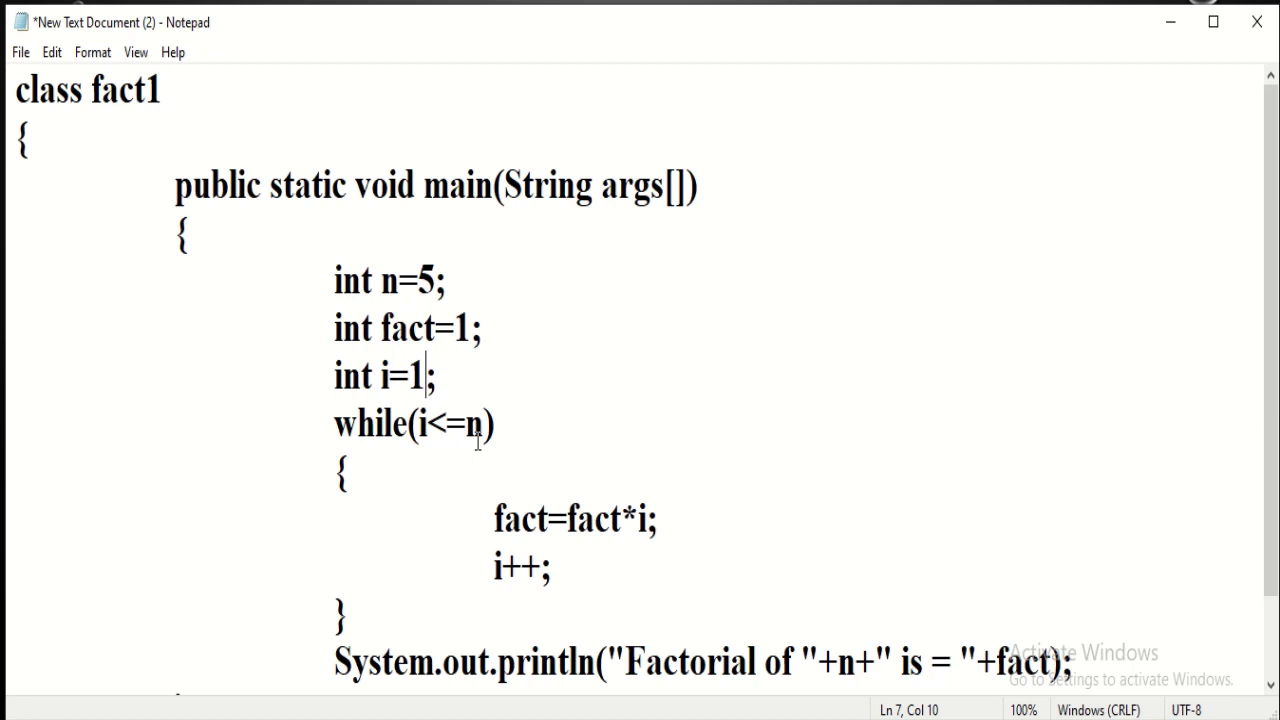
{"action": "mouse_move", "coordinate": [424, 672]}
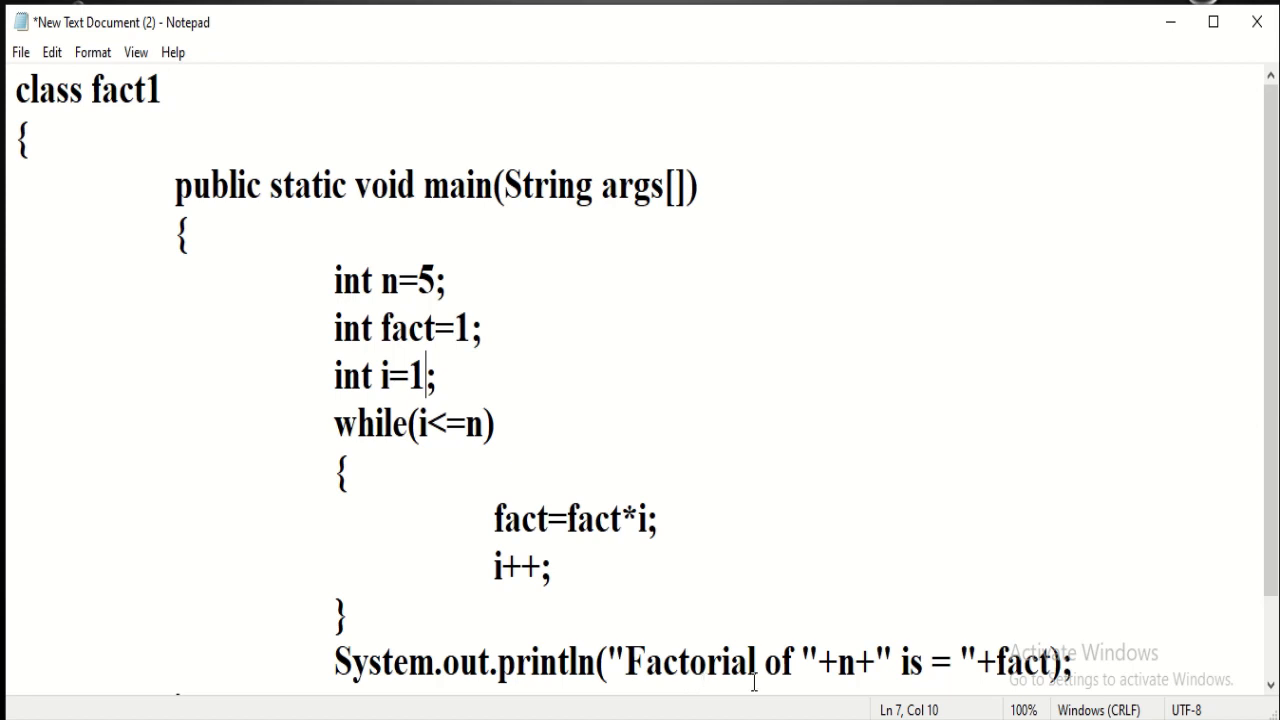
{"action": "mouse_move", "coordinate": [916, 670]}
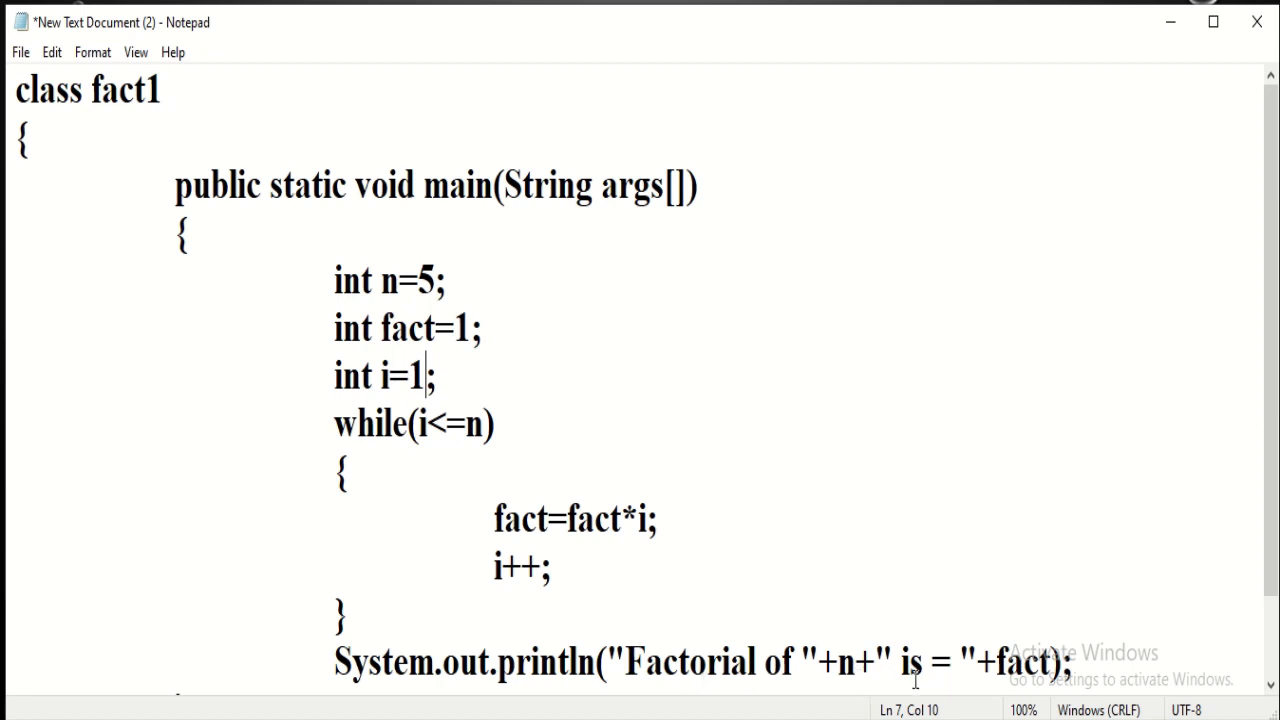
{"action": "mouse_move", "coordinate": [1010, 686]}
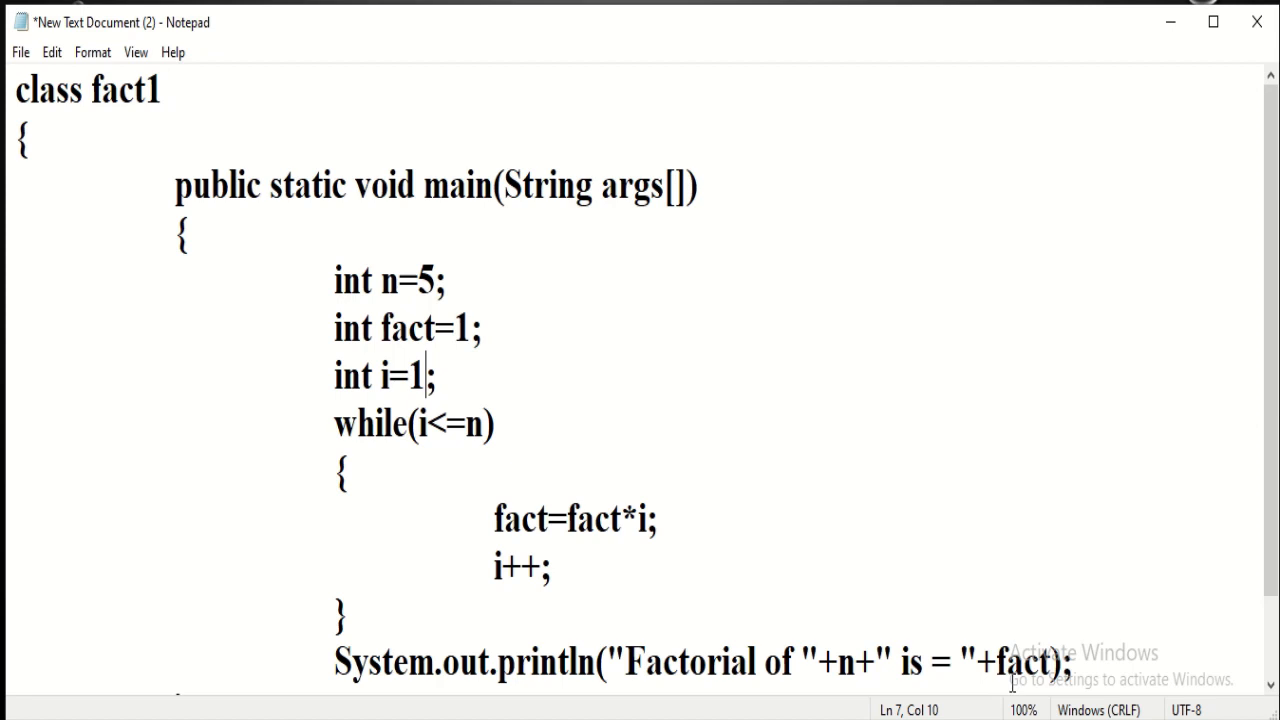
{"action": "mouse_move", "coordinate": [232, 164]}
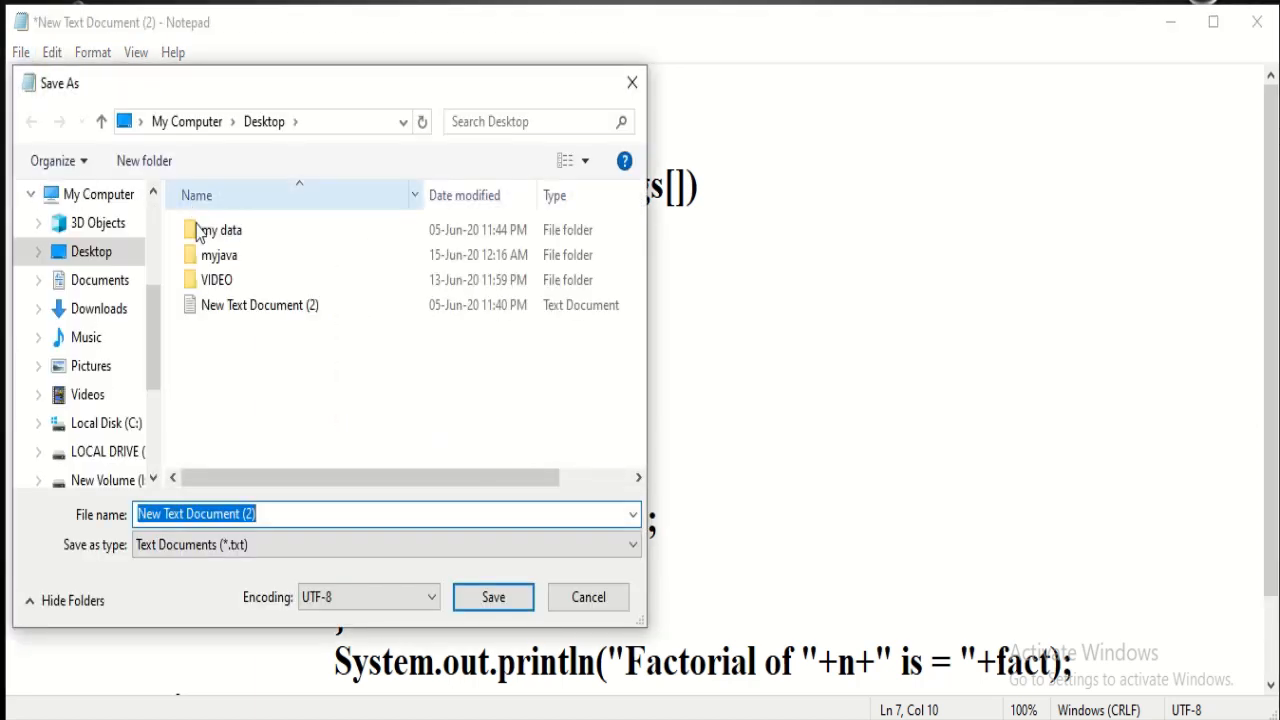
Save the code into Desktop\myjava as fact1.java with Save as type All Files.
{"action": "double_click", "coordinate": [220, 256]}
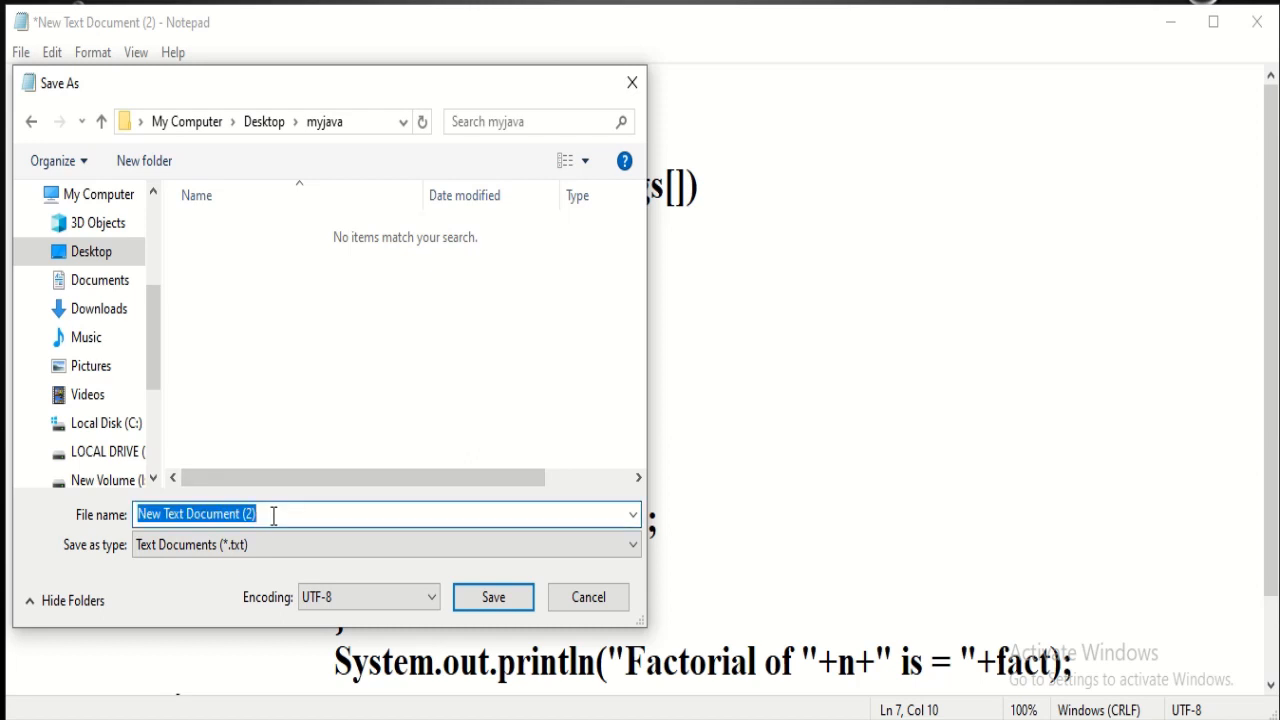
{"action": "type", "text": "fact1.java"}
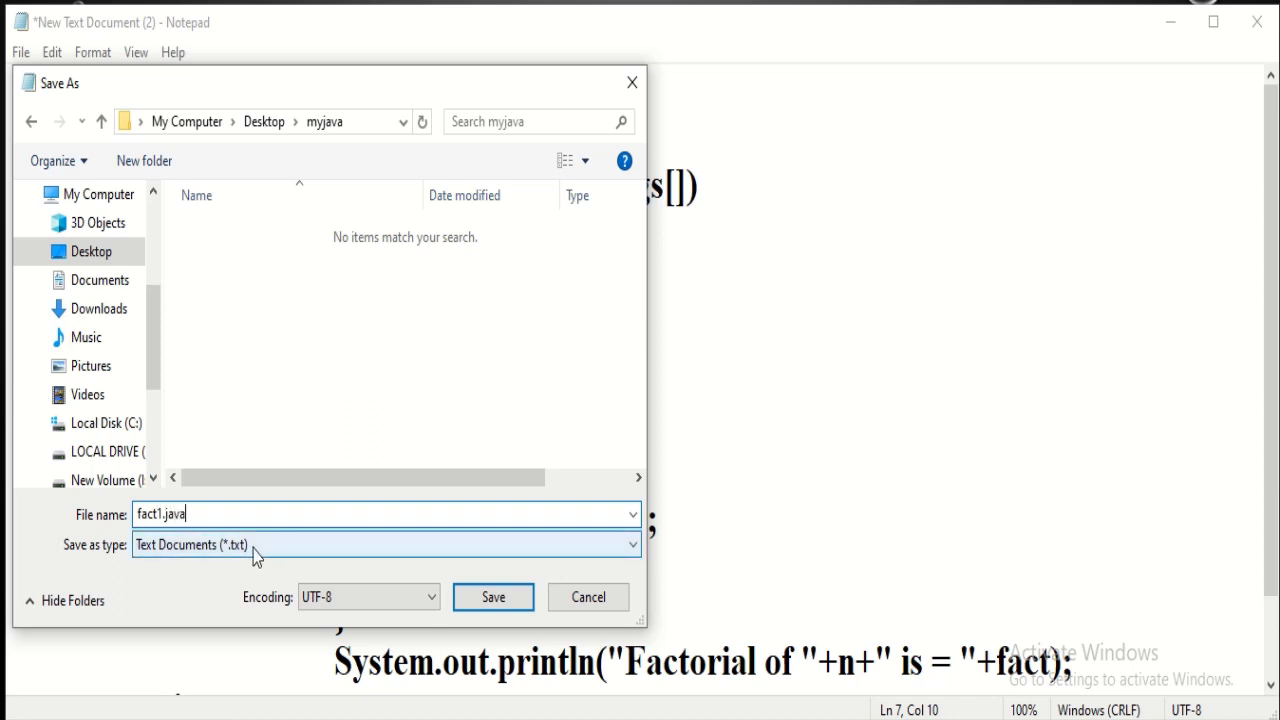
{"action": "left_click", "coordinate": [380, 544]}
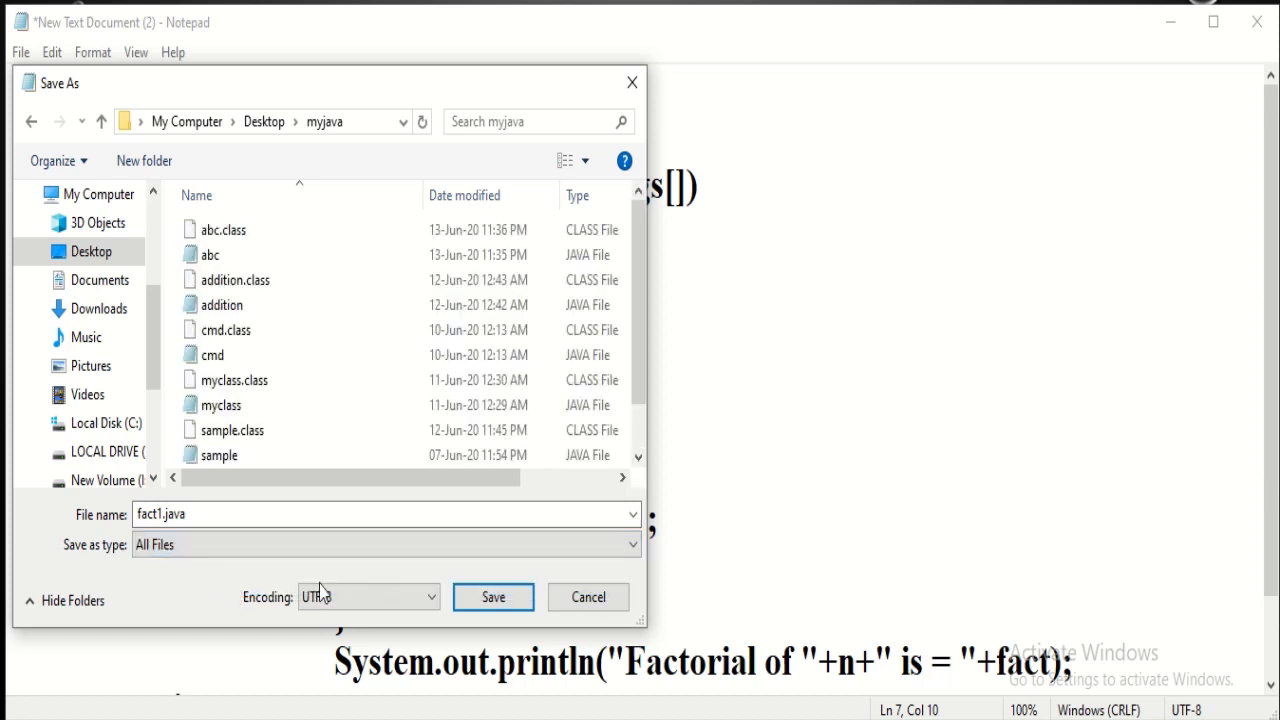
{"action": "left_click", "coordinate": [492, 596]}
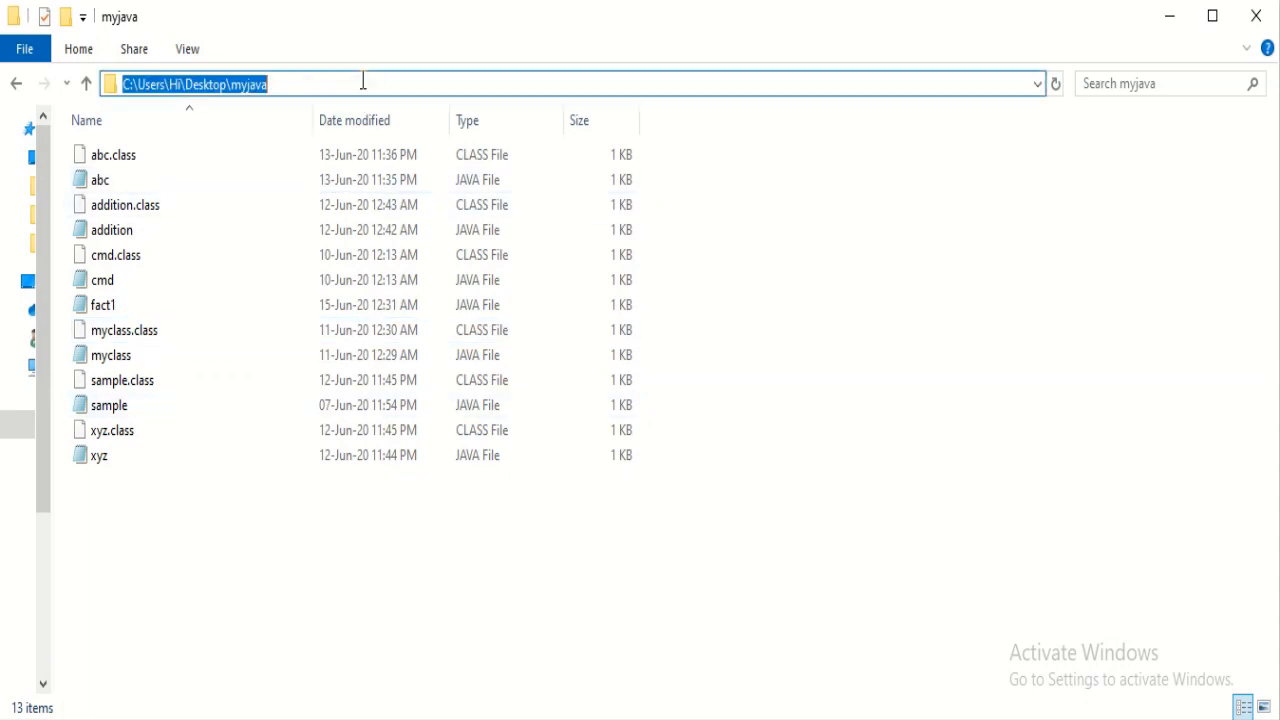
{"action": "mouse_move", "coordinate": [492, 504]}
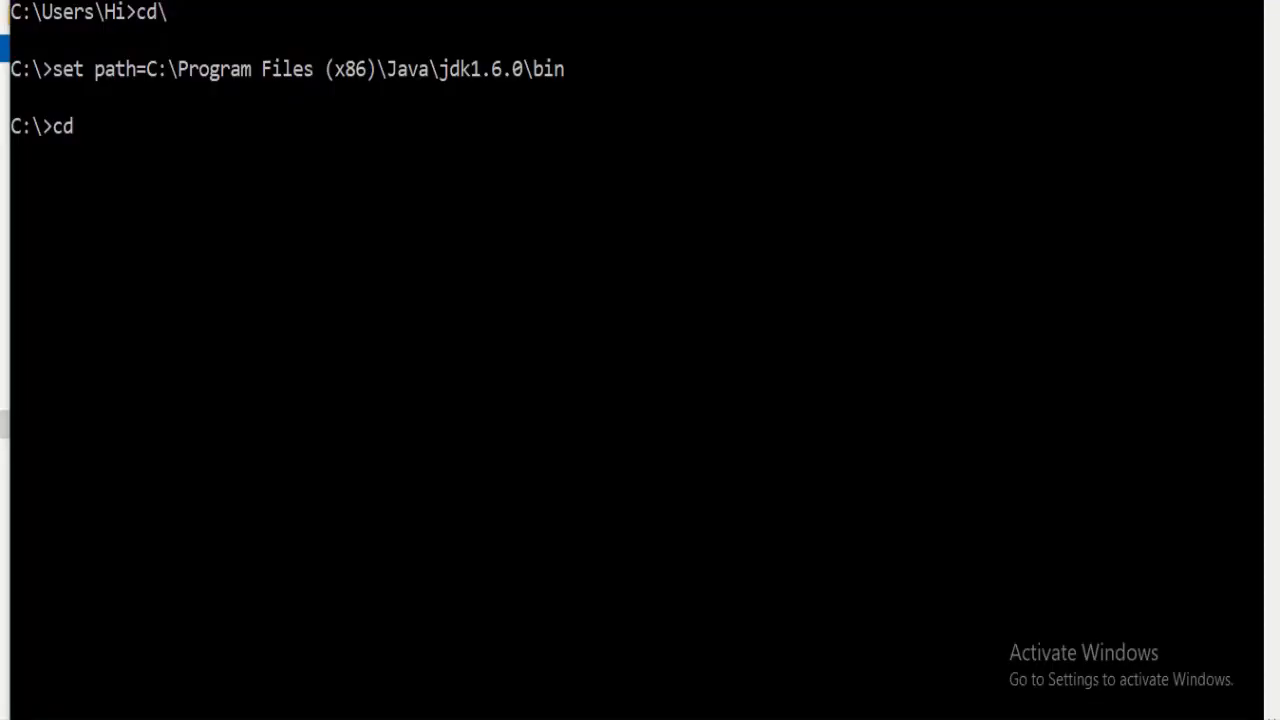
Change to C:\Users\Hi\Desktop\myjava and compile with 'javac fact1.java'.
{"action": "type", "text": "C:\\Users\\Hi\\Desktop\\myjava"}
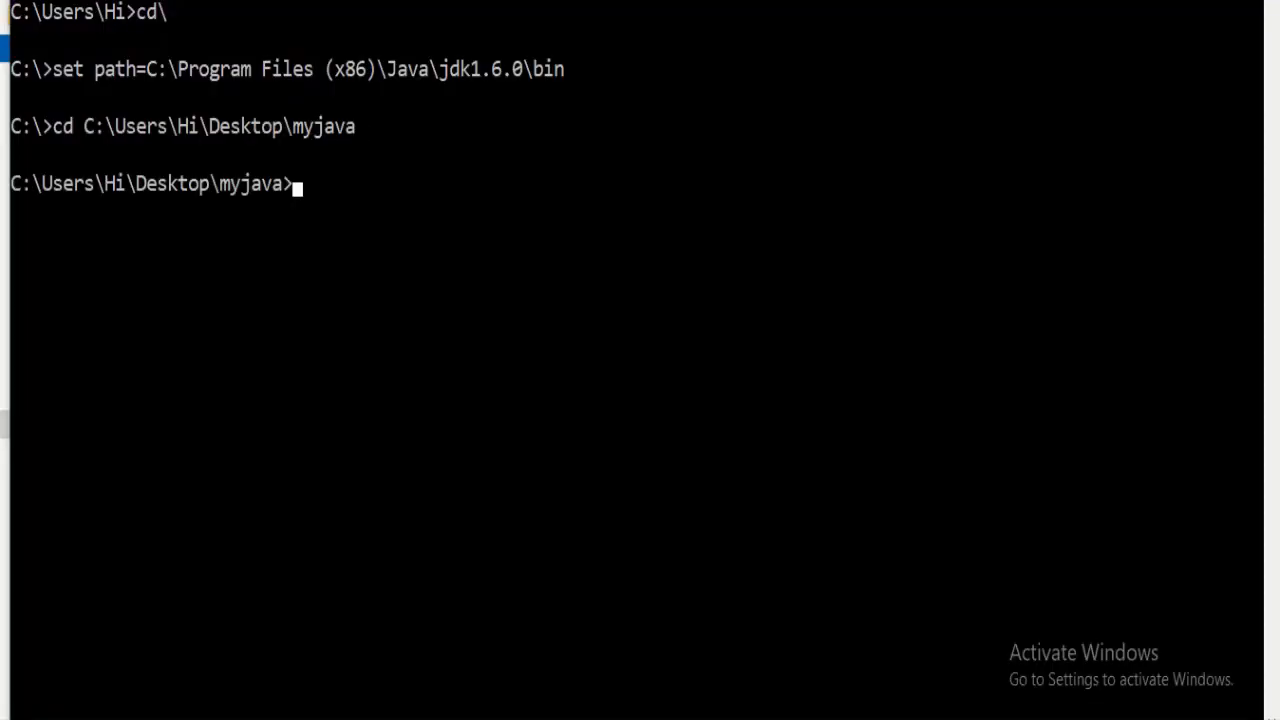
{"action": "type", "text": "j"}
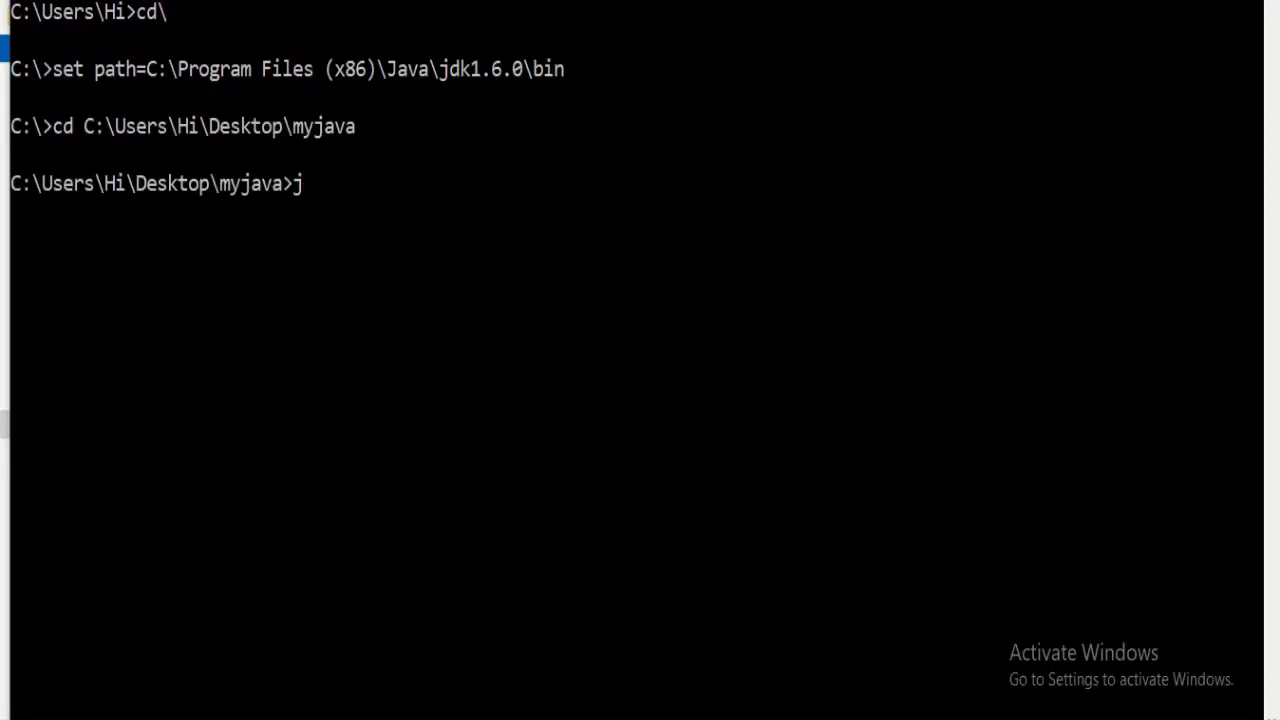
{"action": "type", "text": "avac fact"}
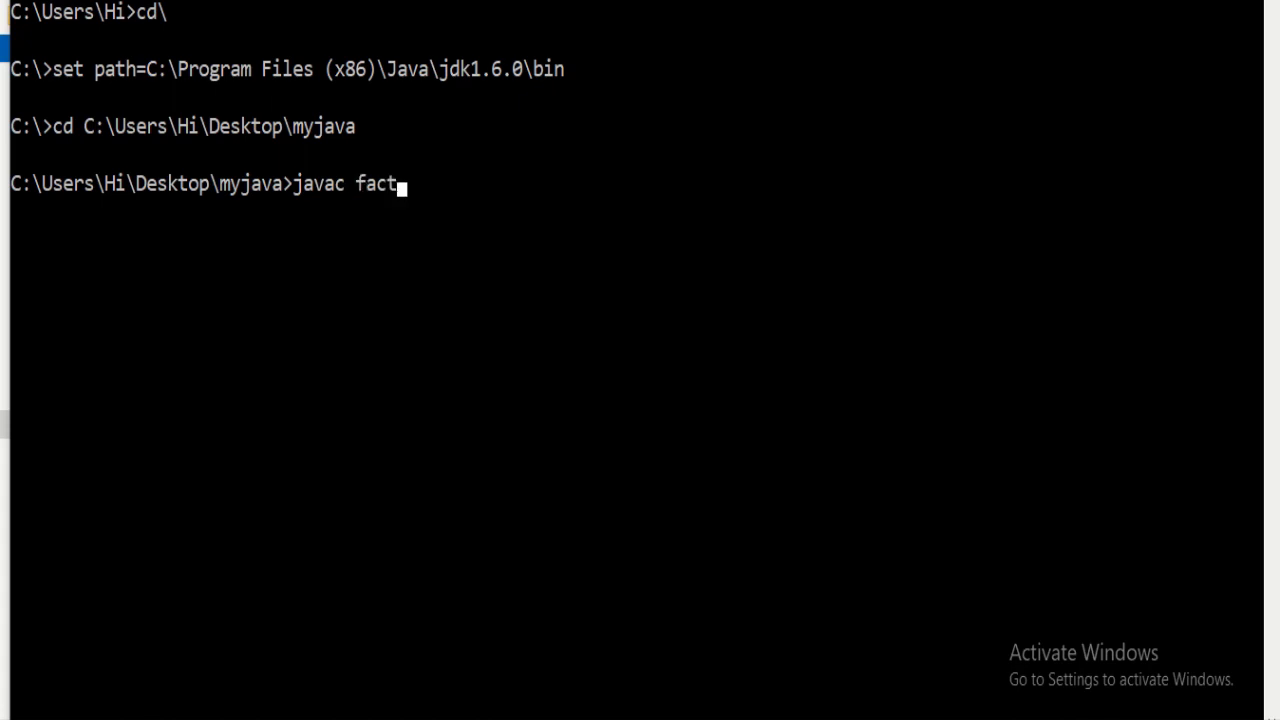
{"action": "type", "text": "1.jav"}
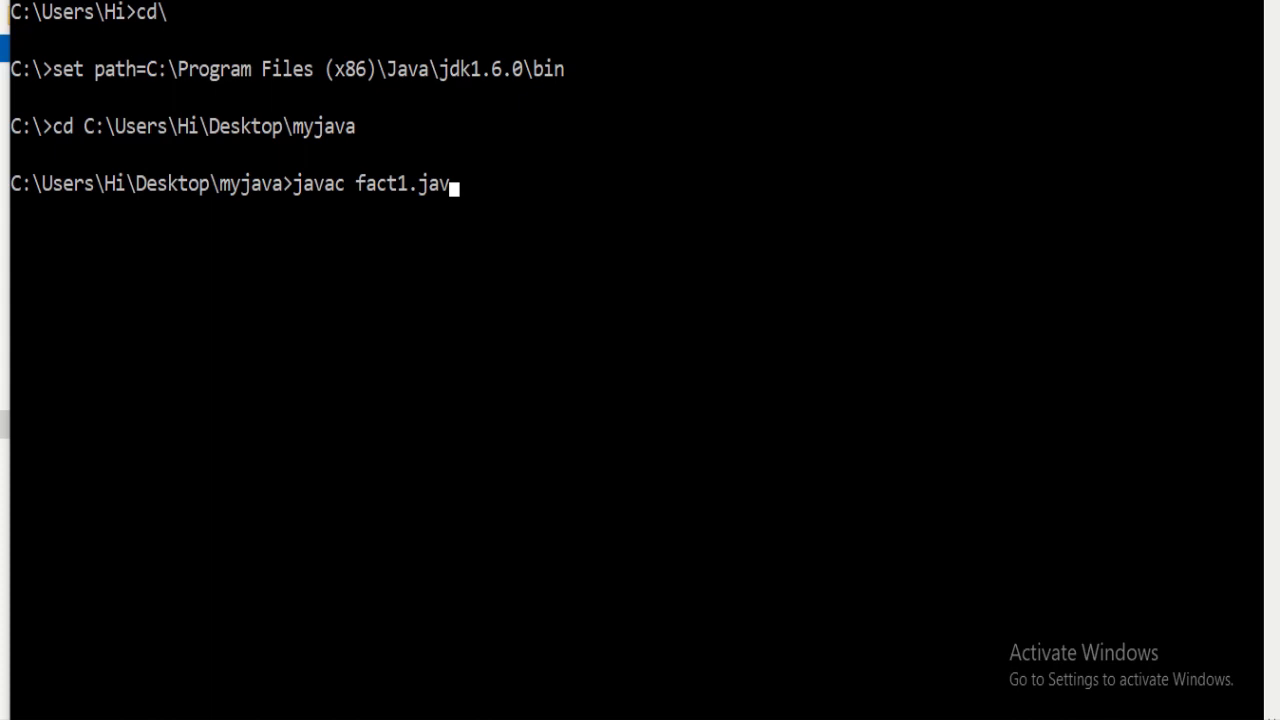
{"action": "key", "text": "Enter"}
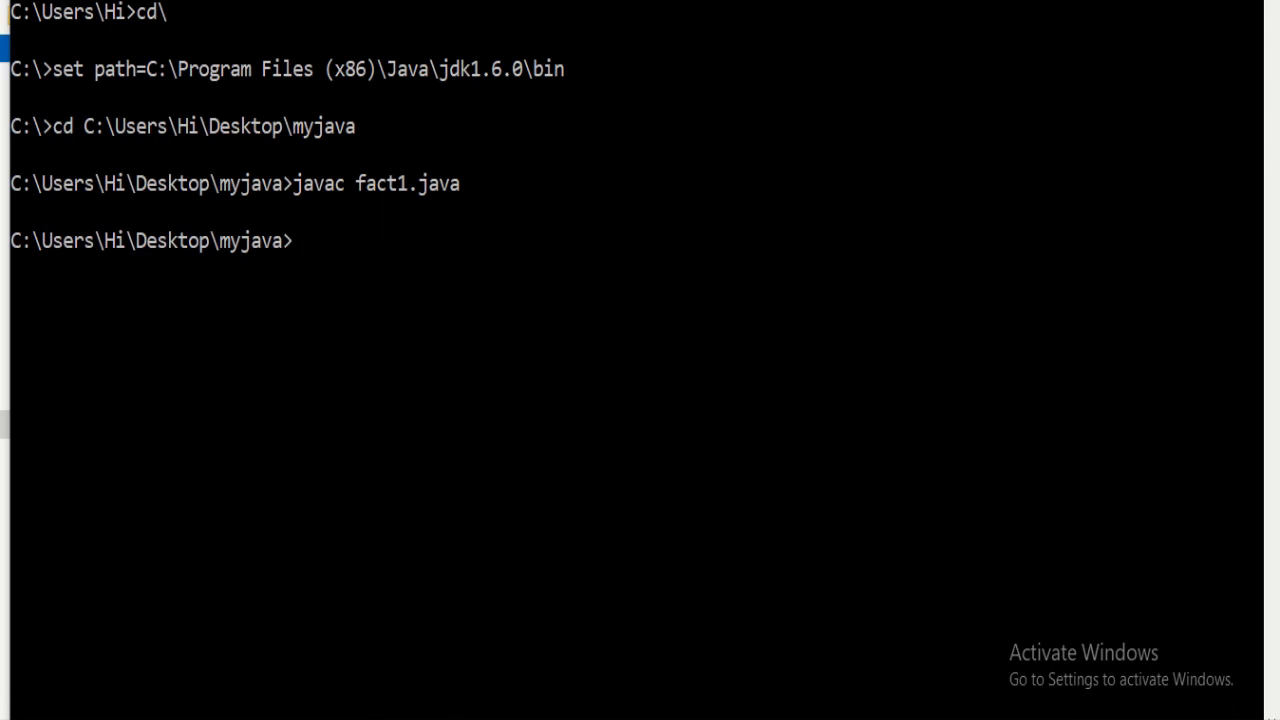
Run 'java fact1' to print 'Factorial of 5 is = 120'.
{"action": "type", "text": "java"}
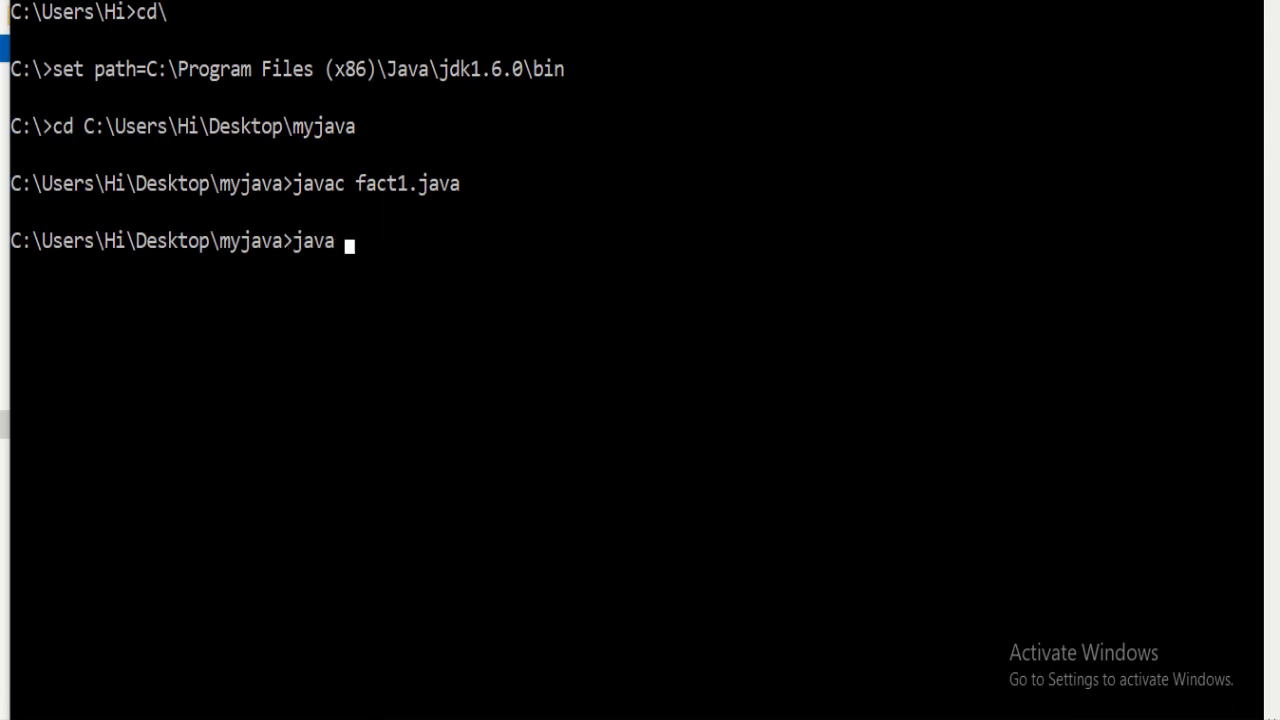
{"action": "type", "text": "fact1"}
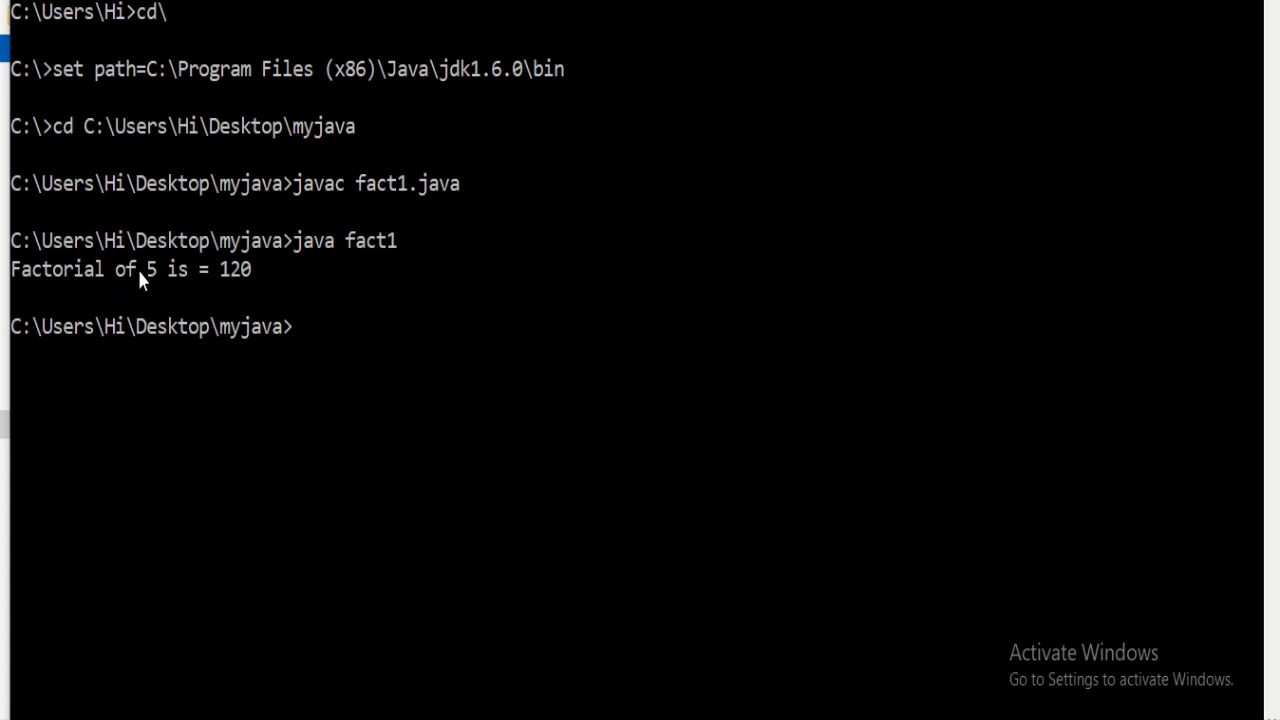
{"action": "mouse_move", "coordinate": [196, 292]}
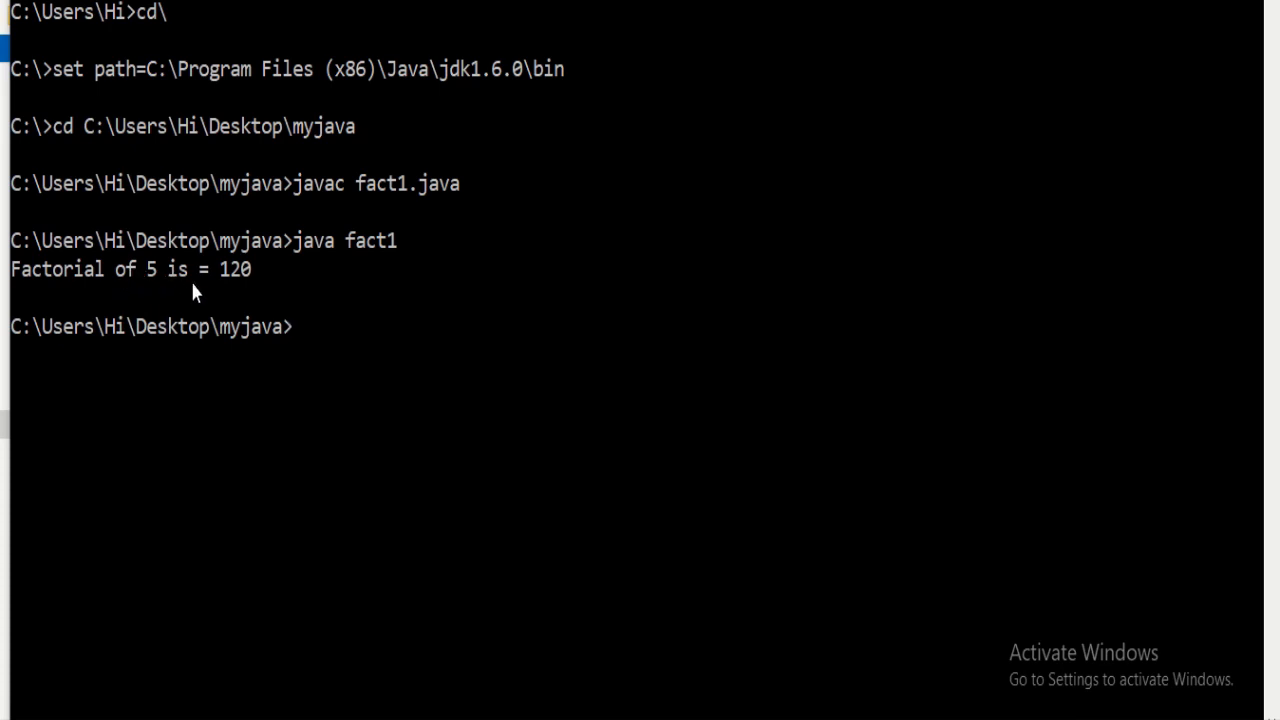
{"action": "mouse_move", "coordinate": [238, 292]}
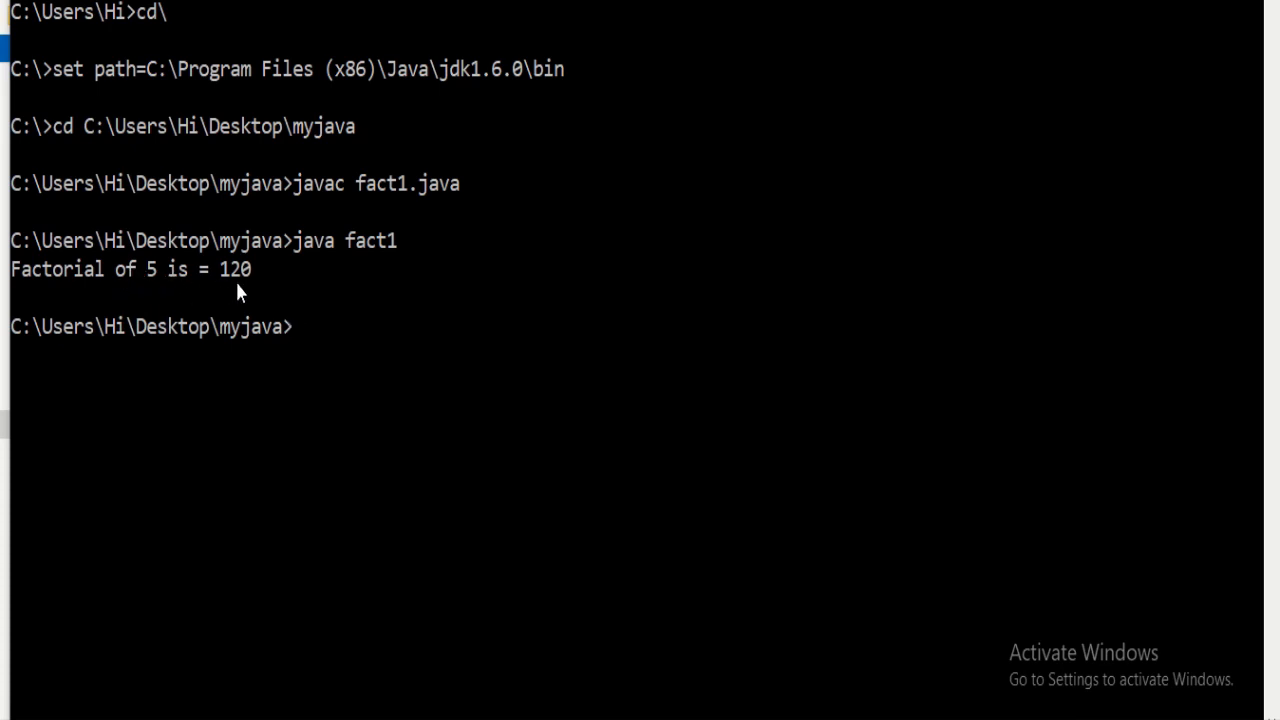
{"action": "mouse_move", "coordinate": [436, 368]}
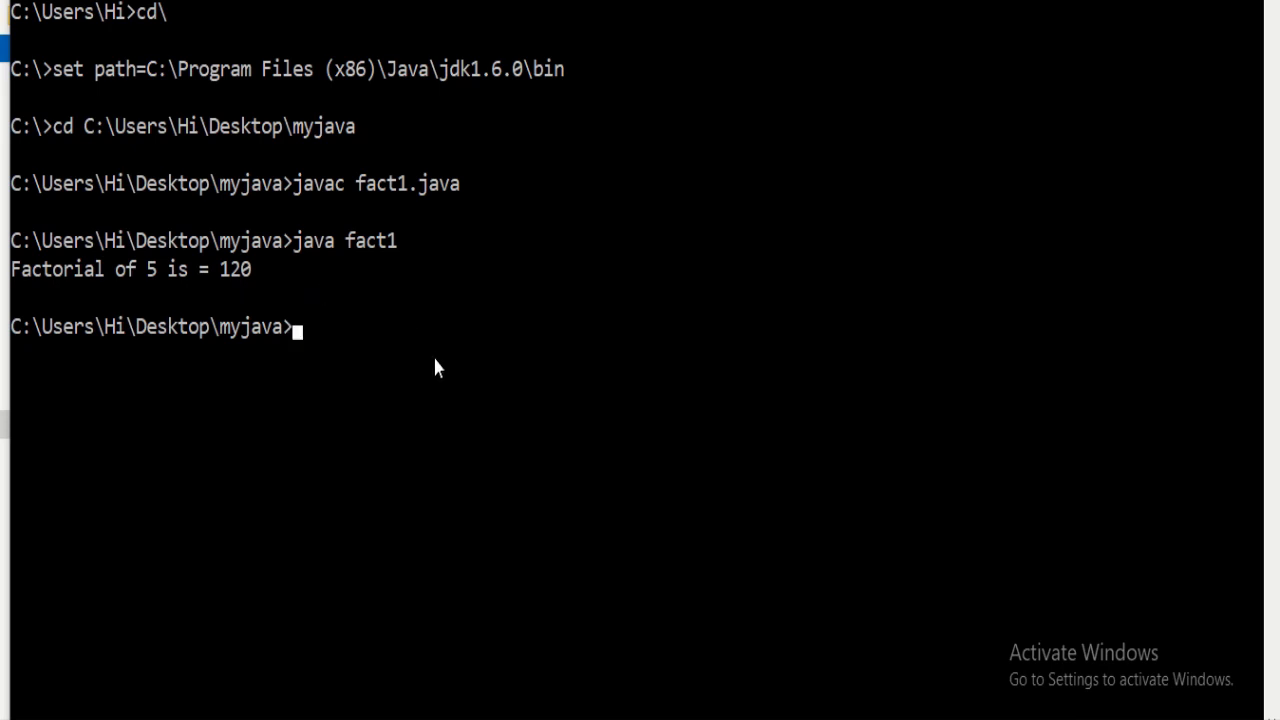
{"action": "mouse_move", "coordinate": [528, 172]}
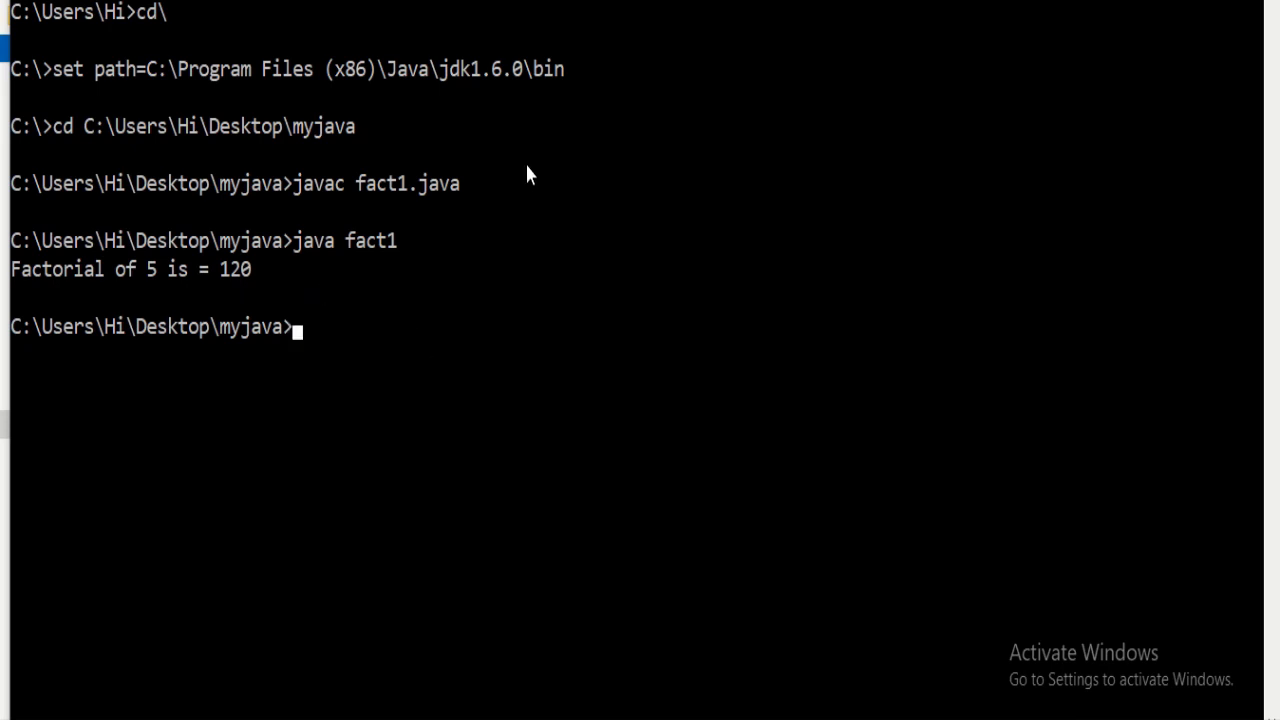